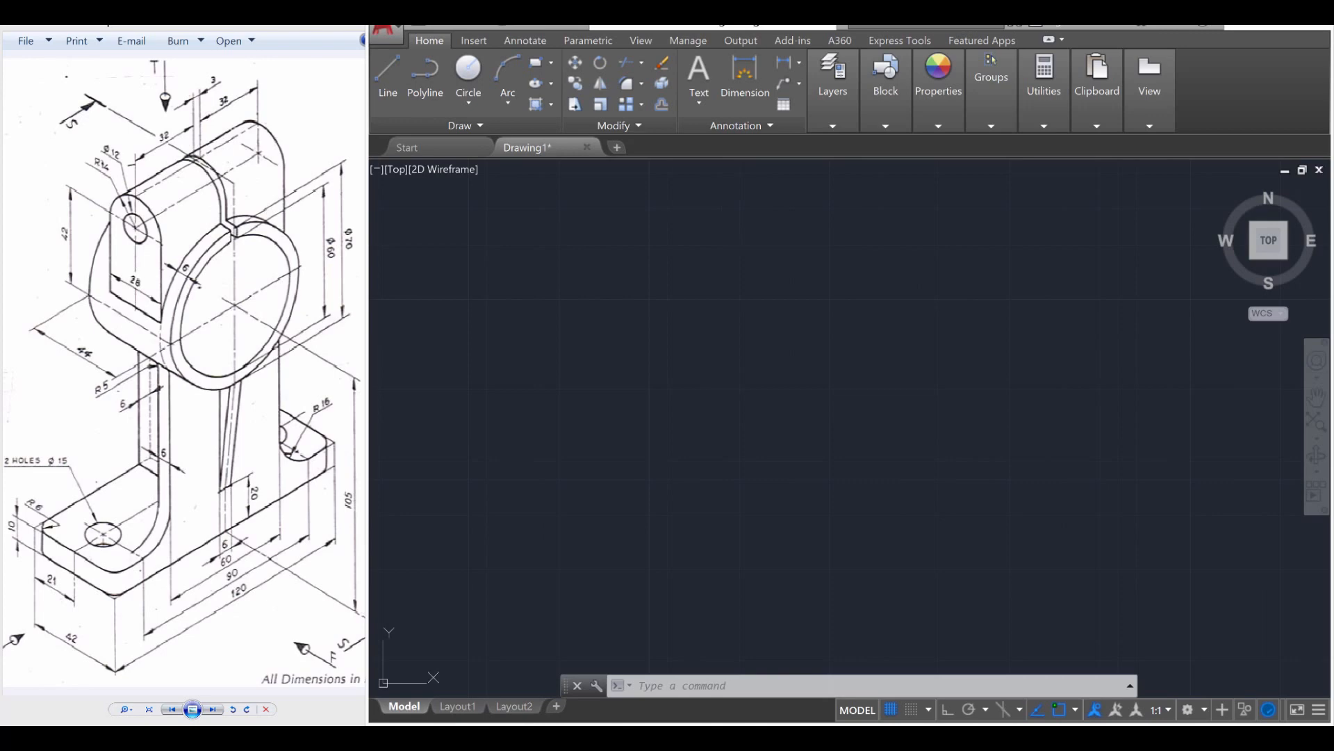
mouse_move(137, 390)
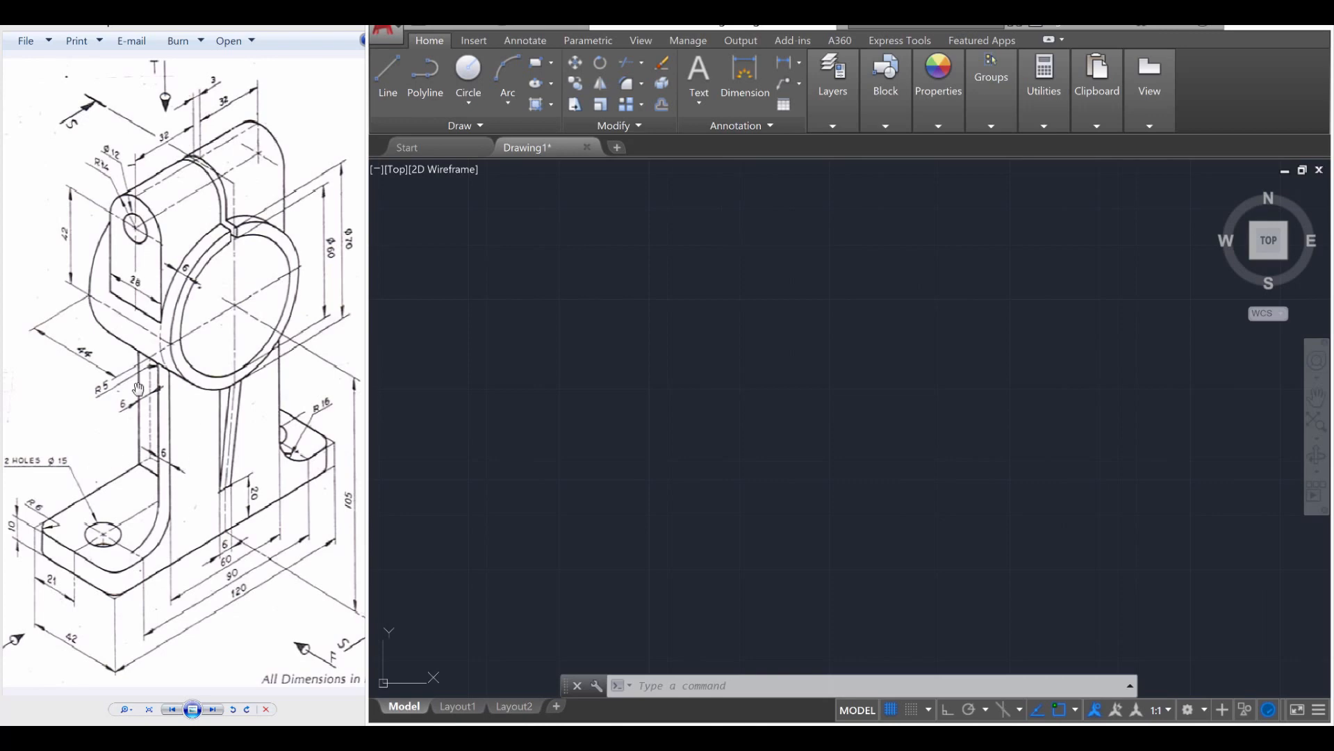
mouse_move(443, 484)
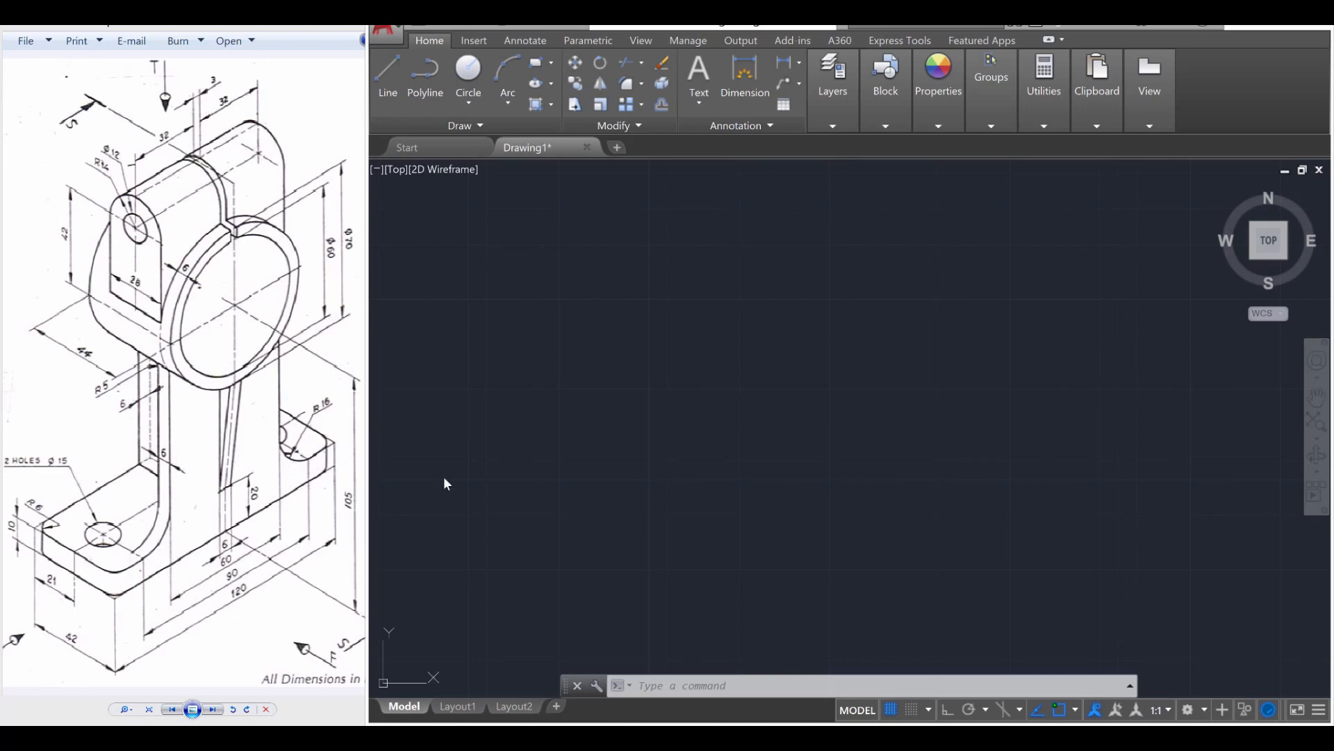
mouse_move(520, 465)
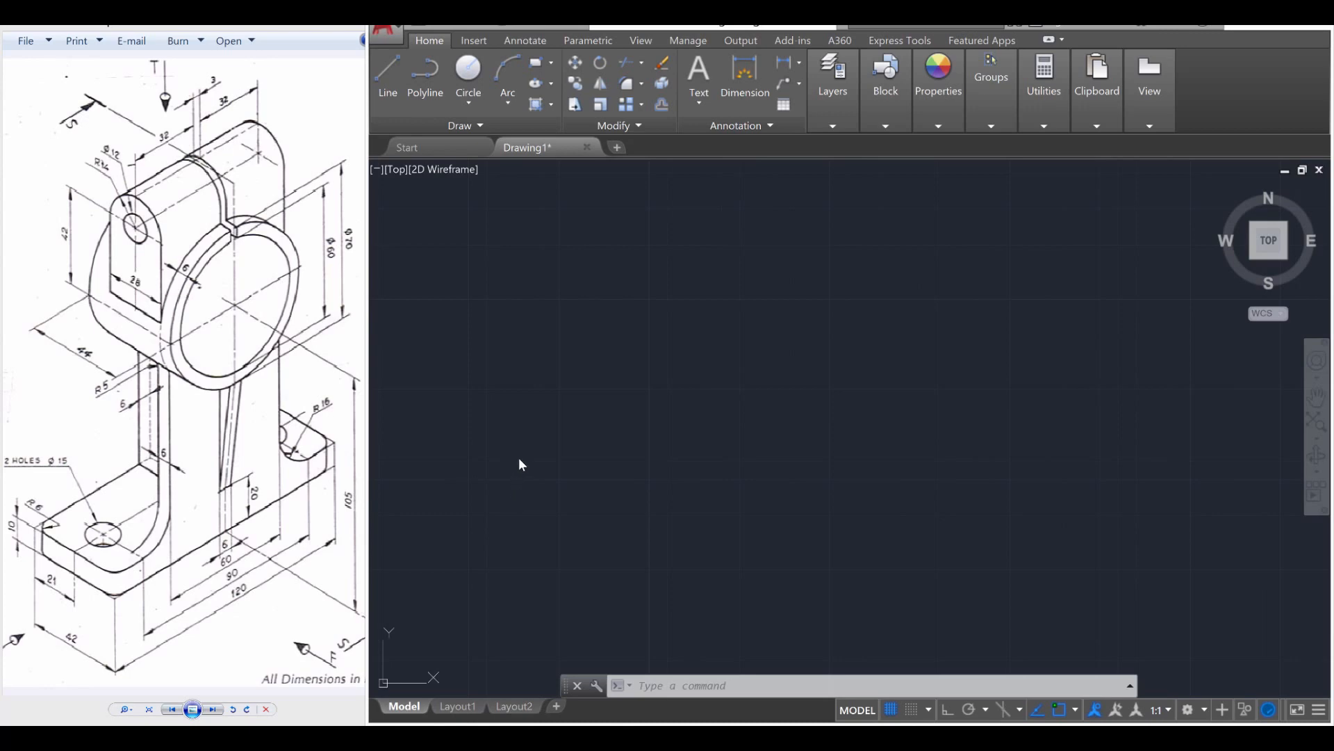
mouse_move(455, 419)
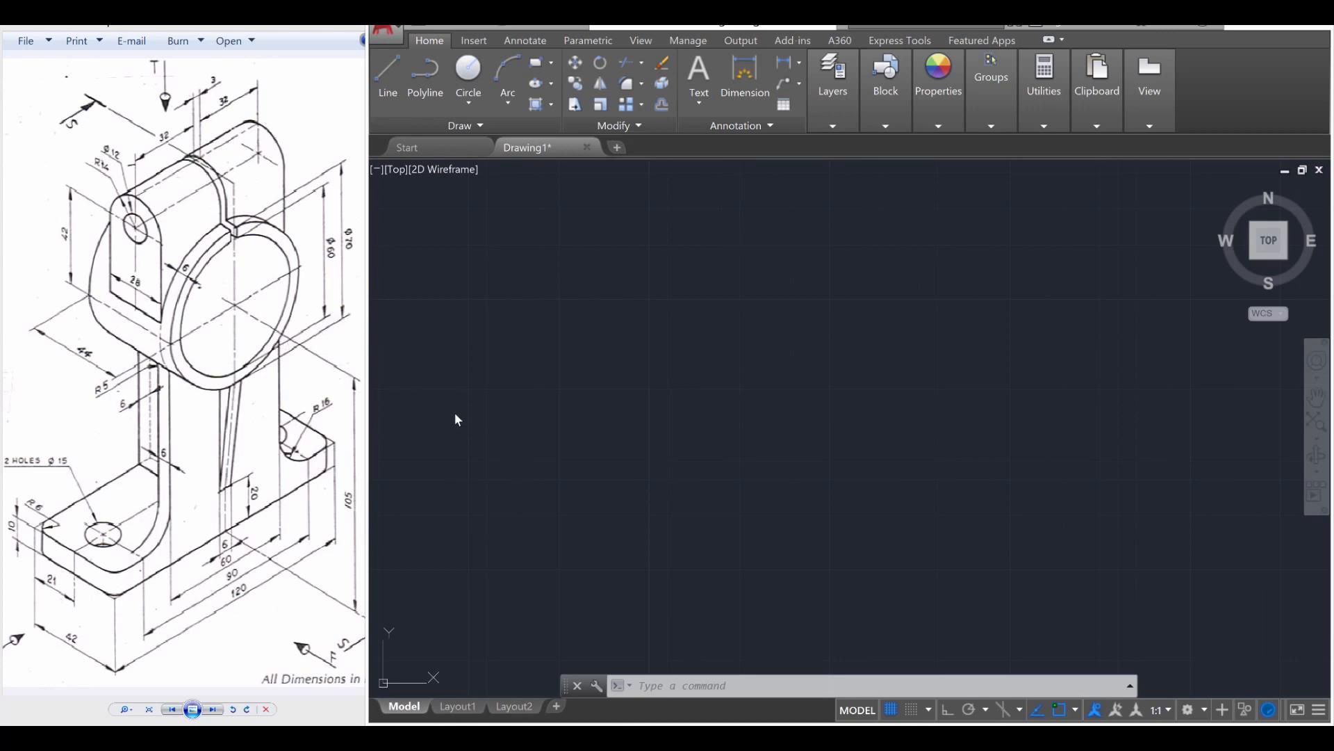
mouse_move(501, 380)
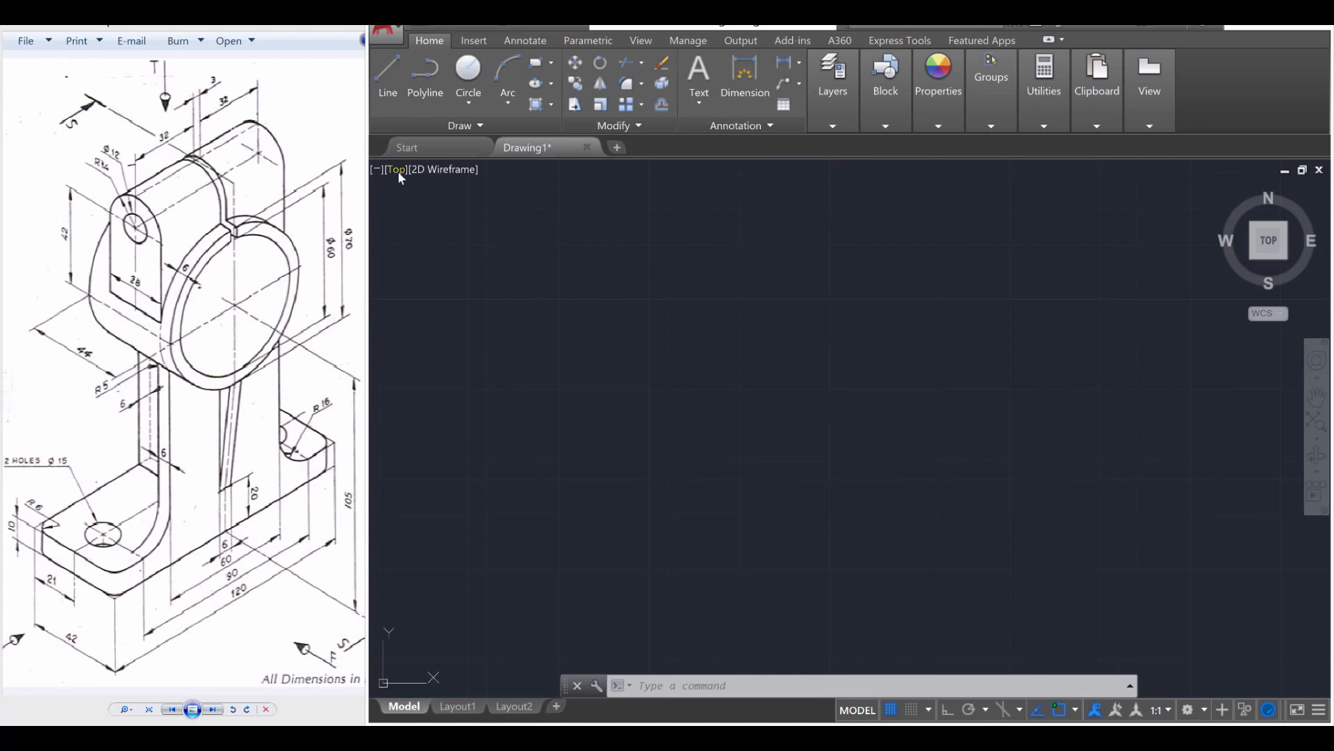
Change the viewport from the Top view to SW Isometric.
left_click(396, 168)
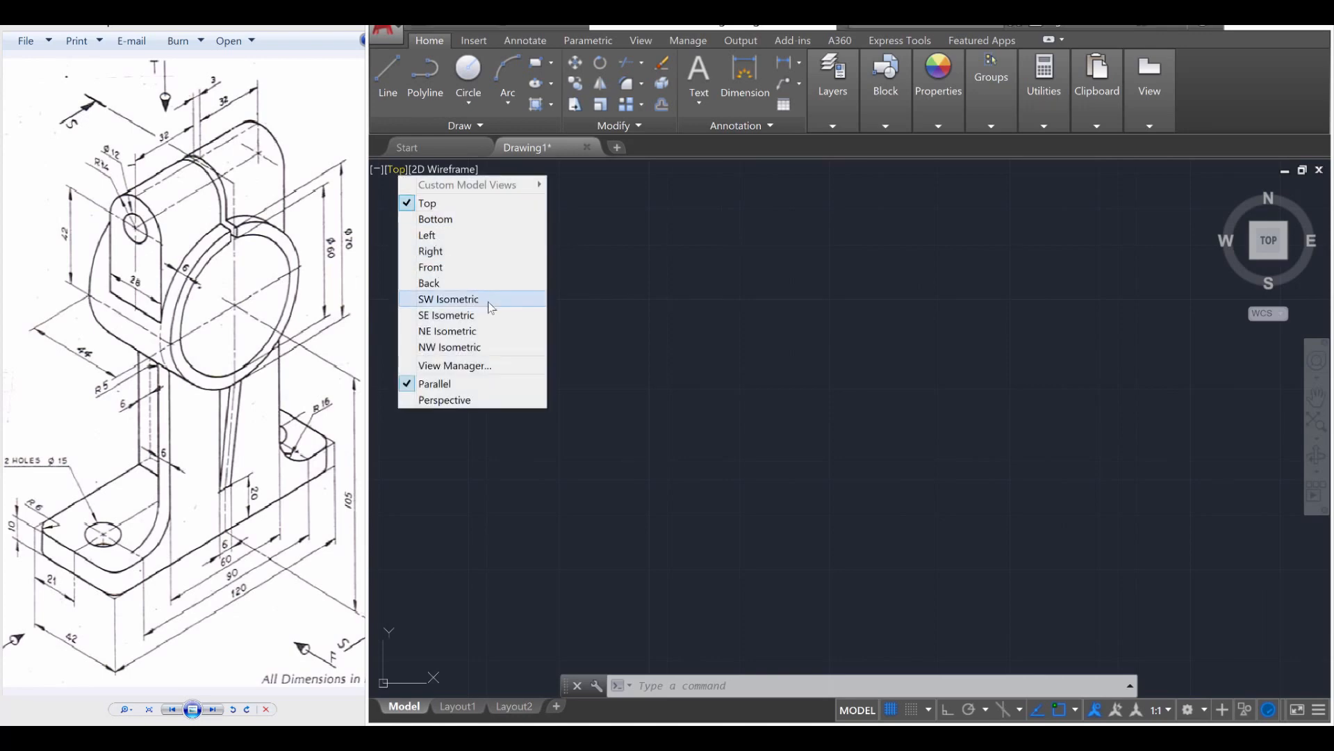
left_click(448, 299)
type("42")
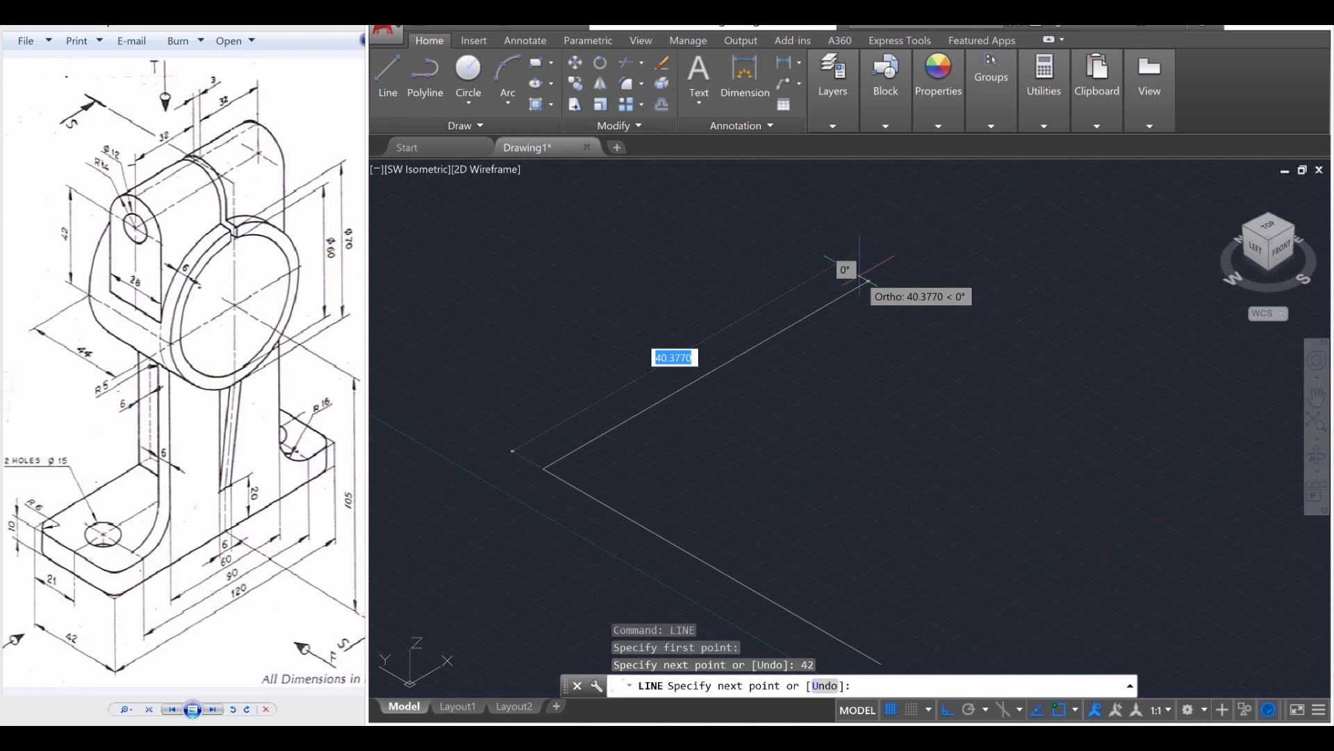
Draw the base outline edges 120 and 42 units long with Ortho on.
type("120")
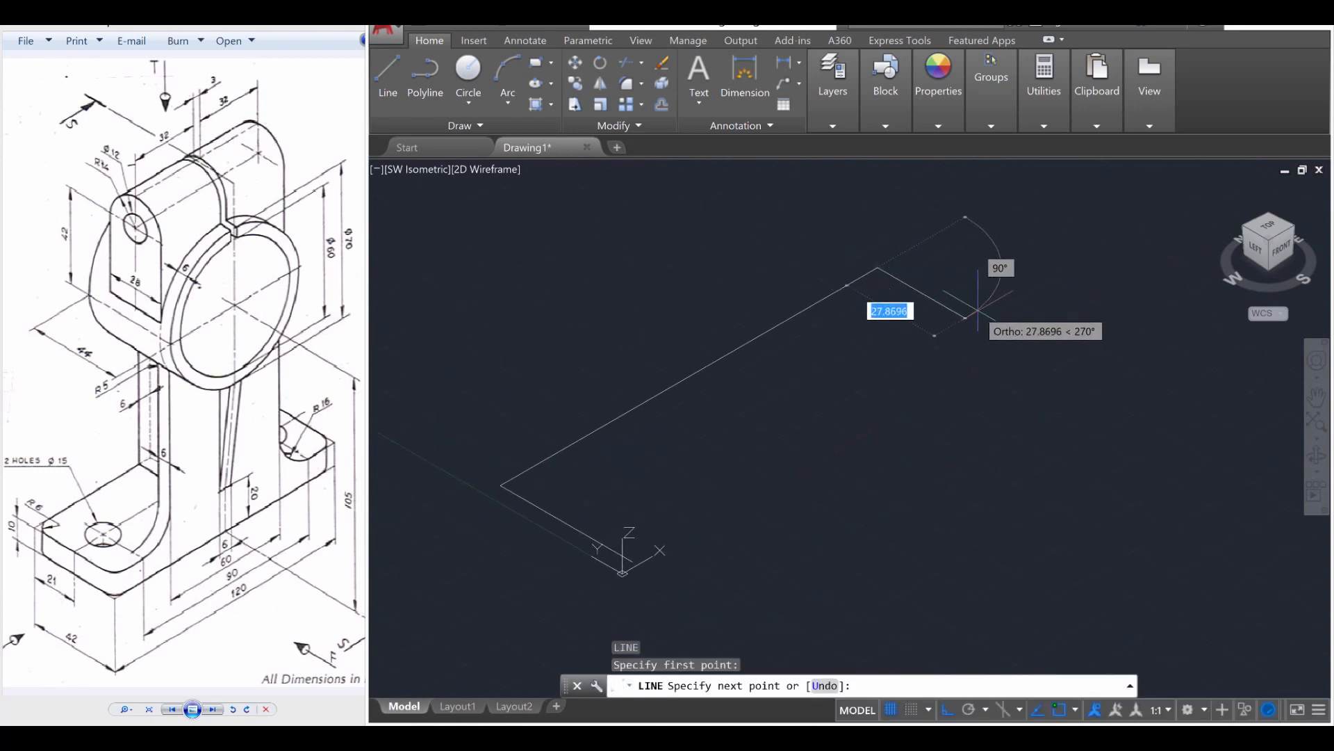
type("42")
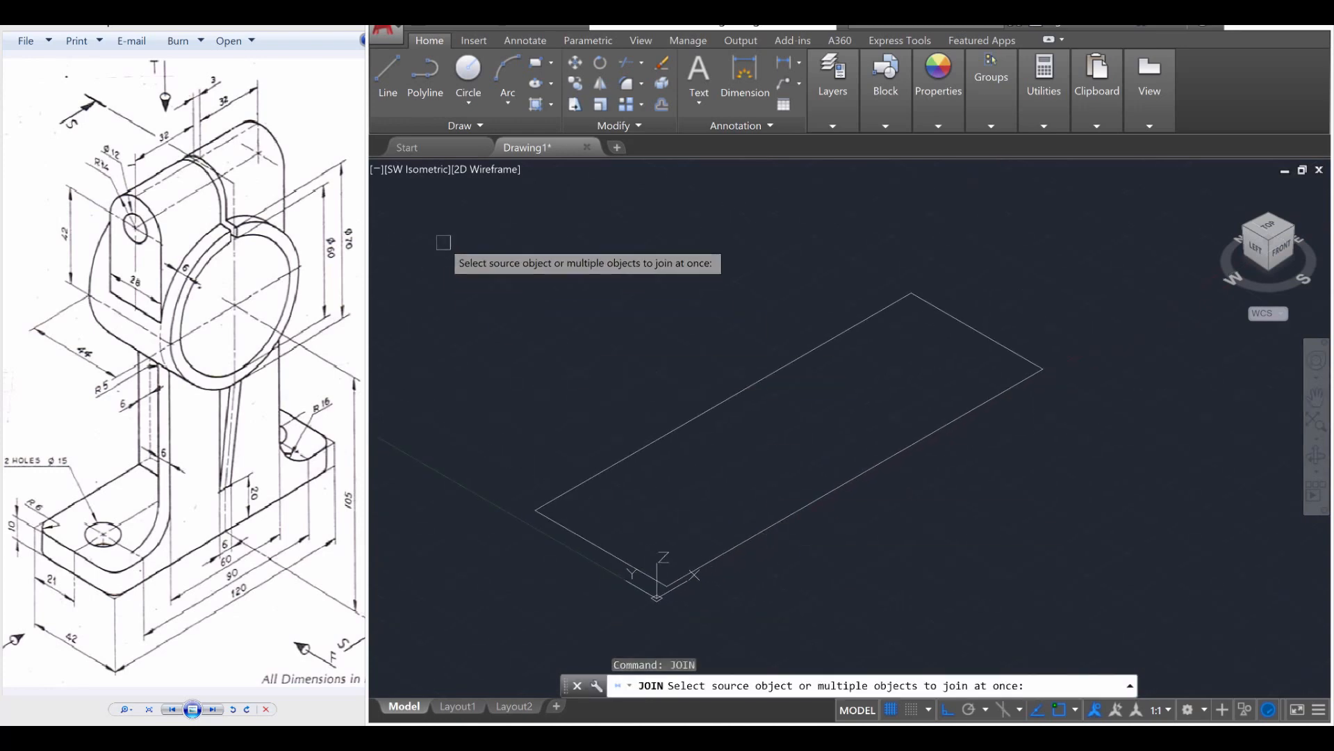
Join the four base lines into one polyline and extrude it 10 units.
left_click_drag(442, 242, 1080, 576)
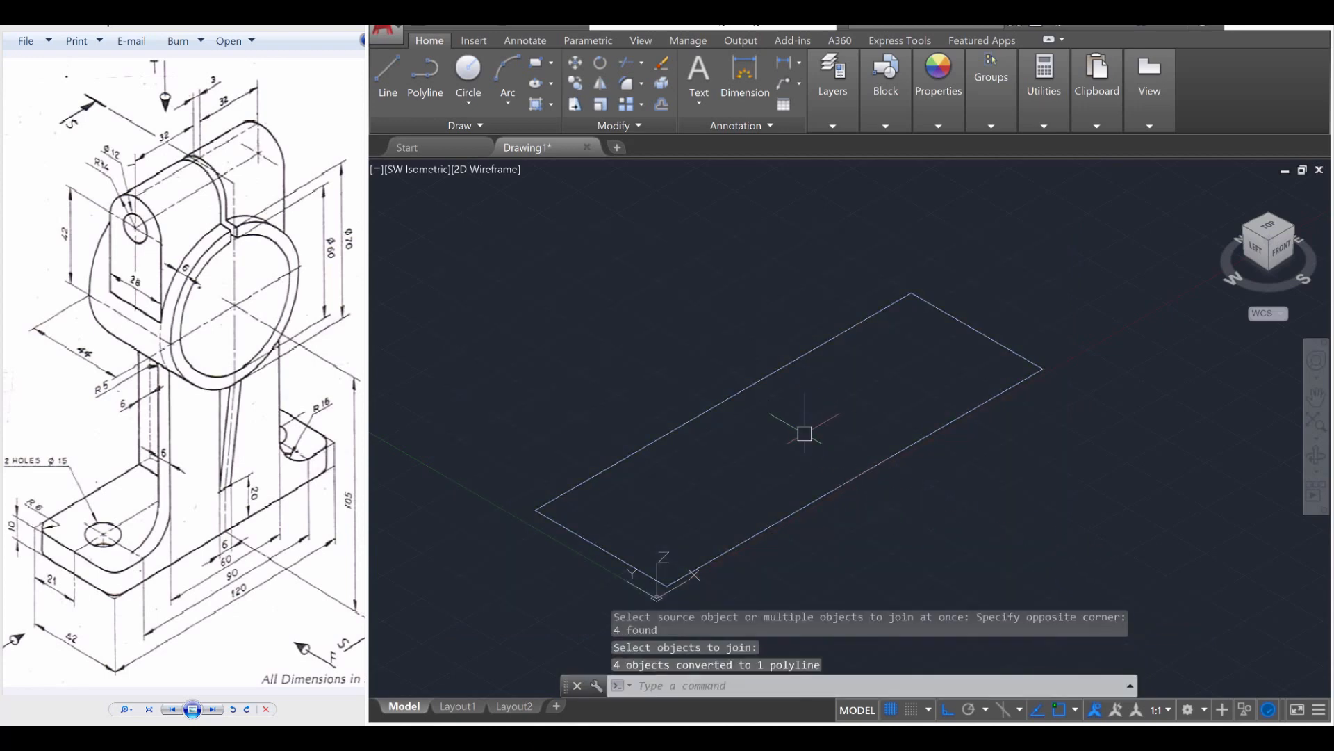
type("EXT")
type("10")
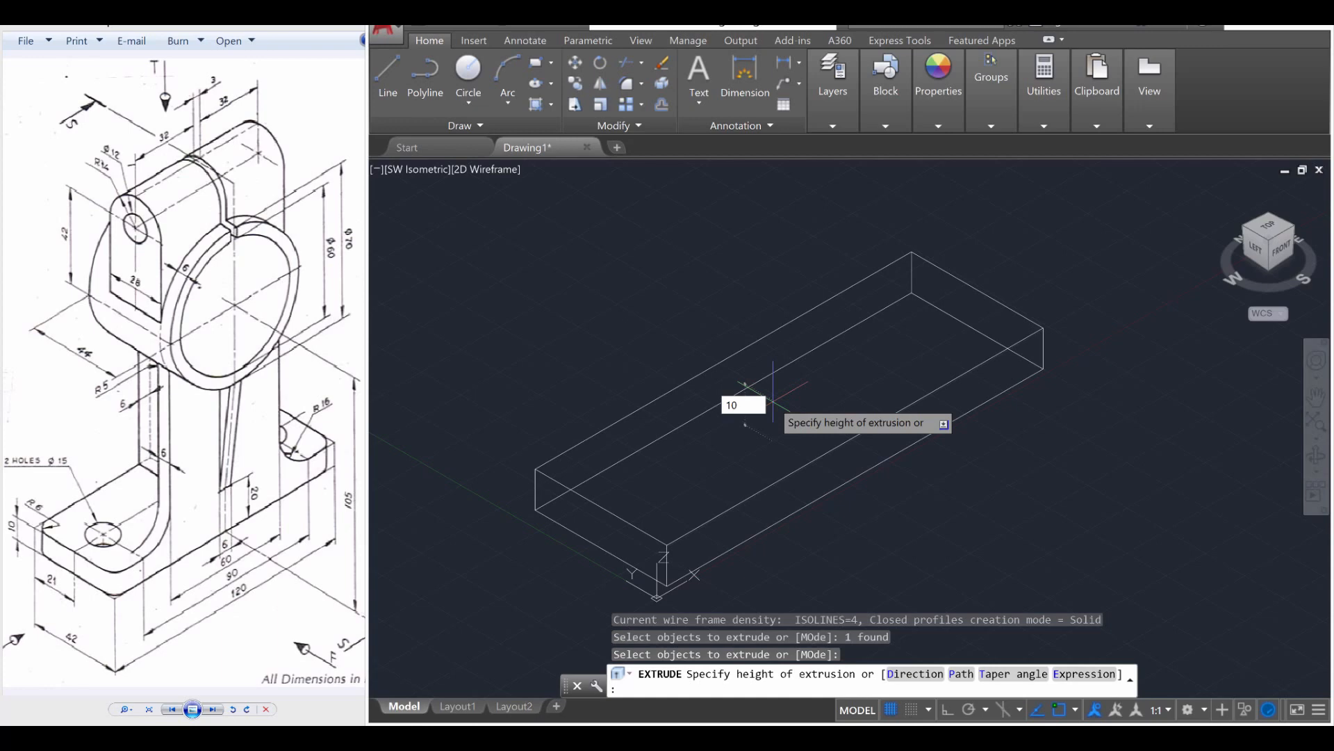
key("Enter")
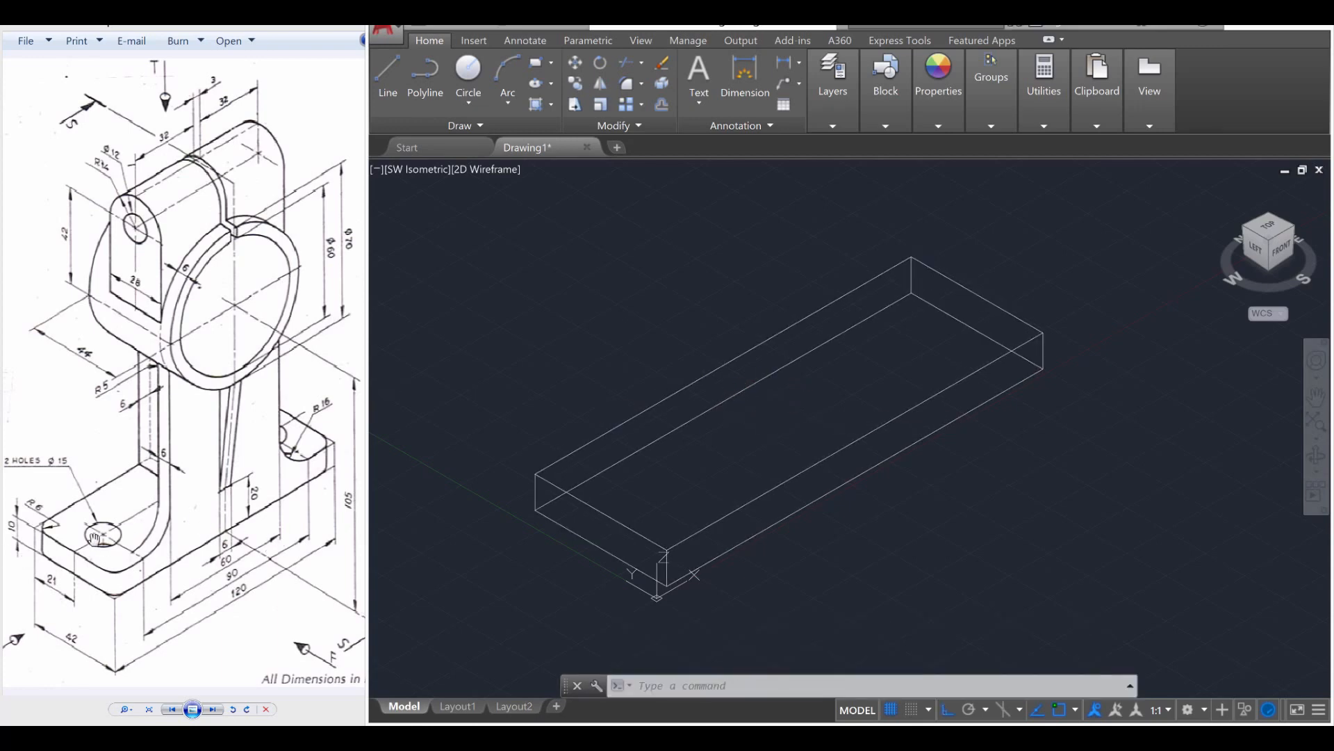
mouse_move(205, 500)
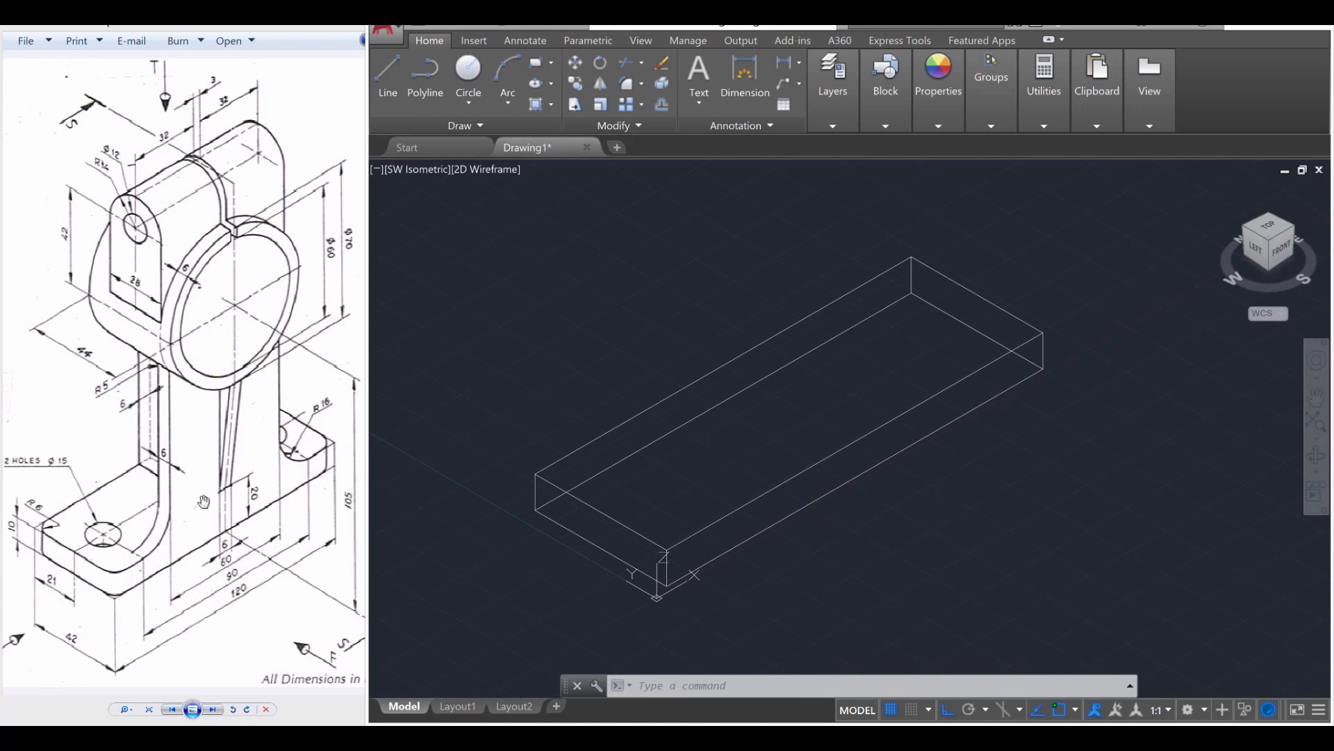
mouse_move(196, 617)
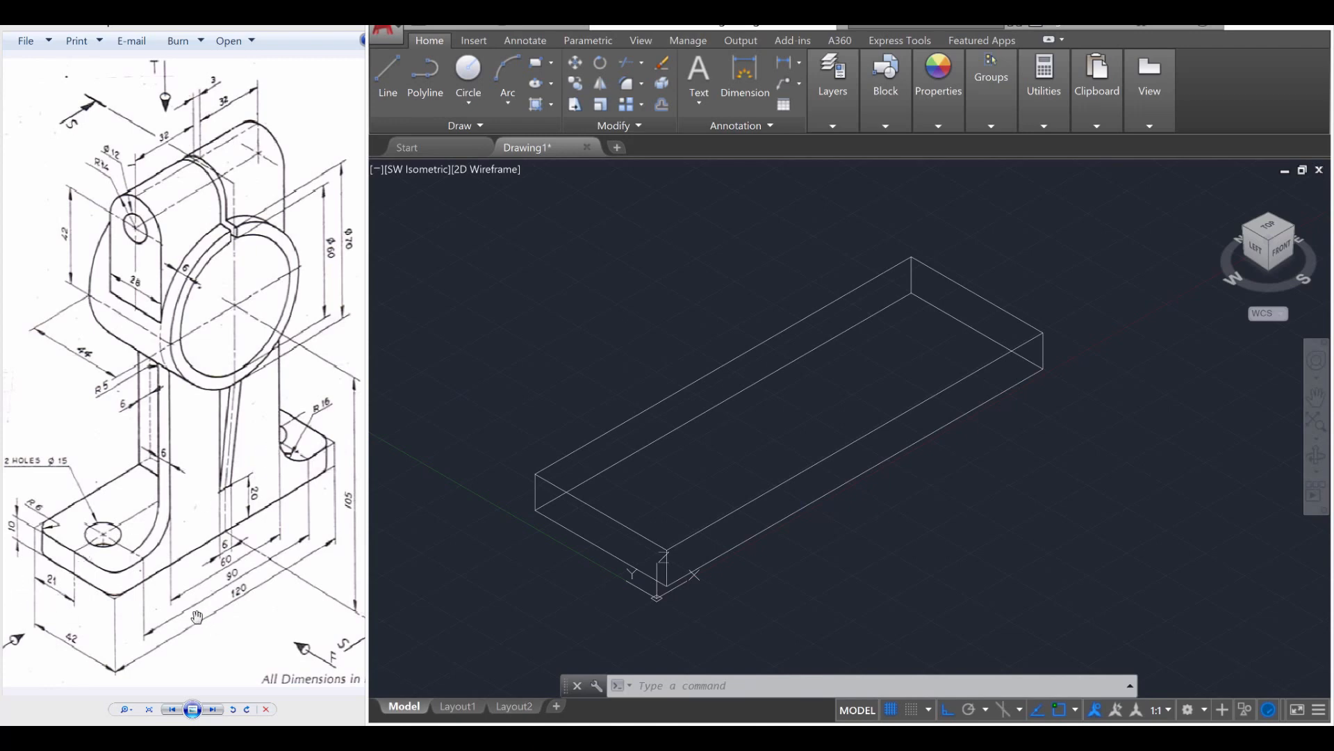
mouse_move(311, 553)
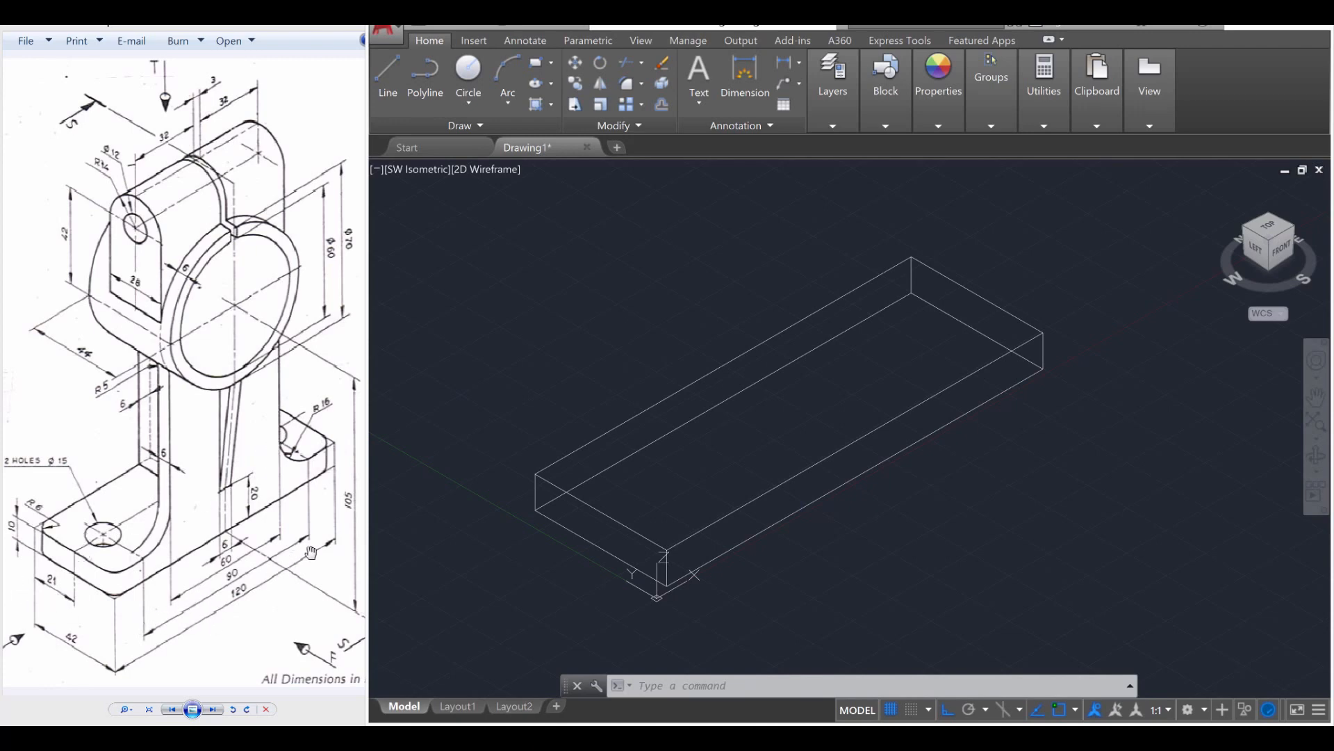
mouse_move(296, 584)
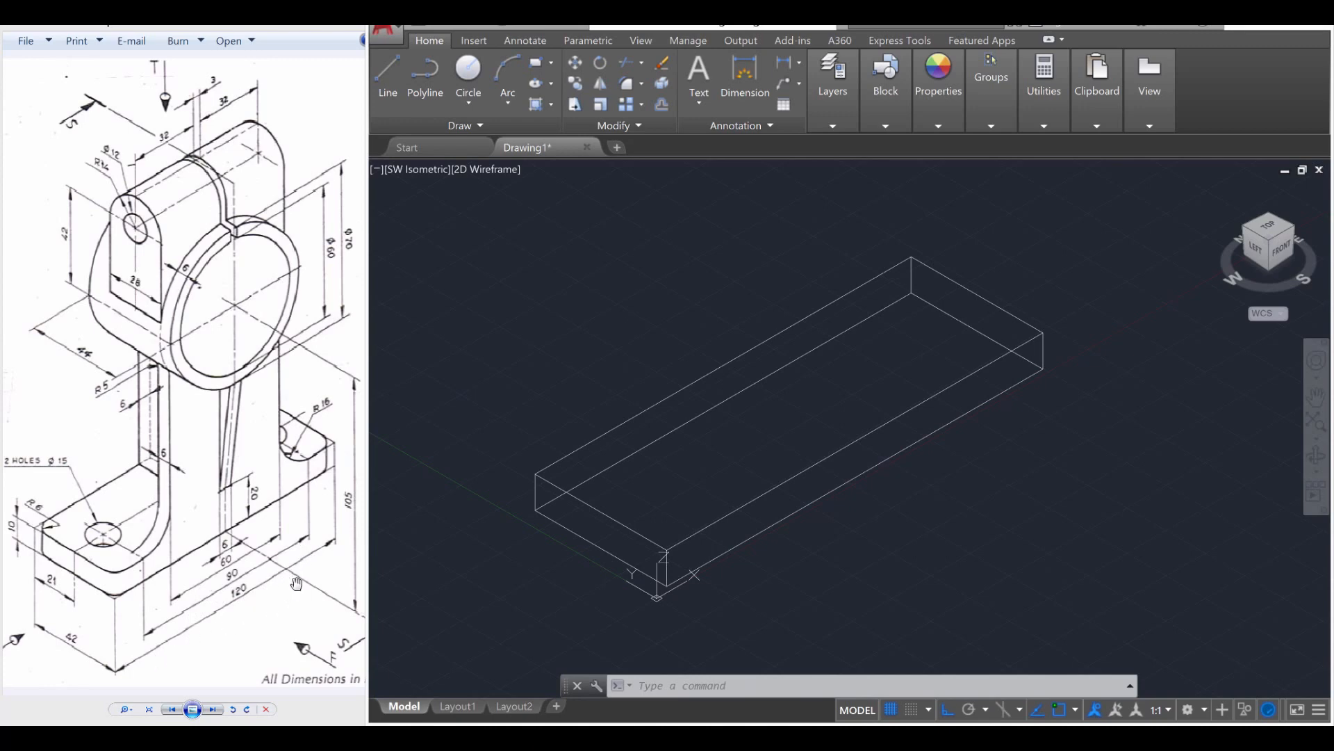
mouse_move(274, 562)
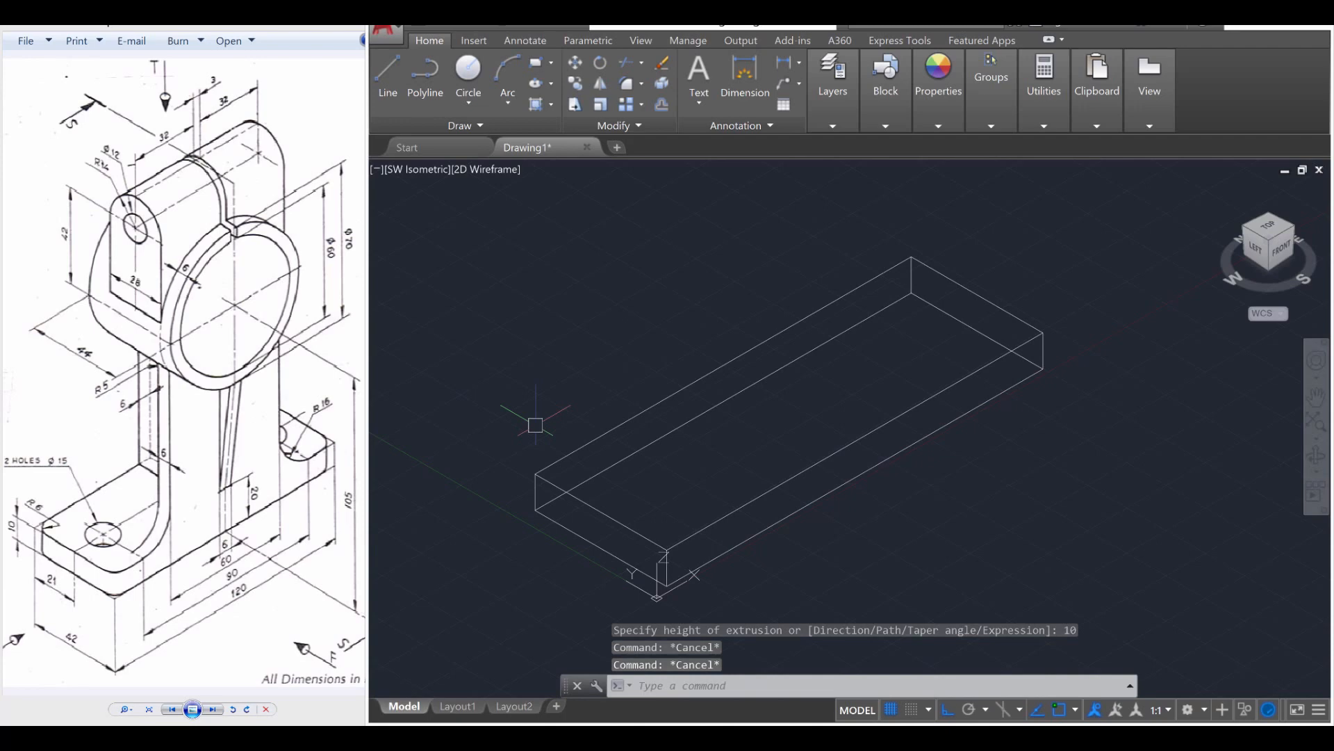
Draw a radius 7.5 hole circle near the plate's left end, moved 15 units inward.
type("CIRCLE Specify center point for circle or [3P 2P Ttr (tan tan radius)]:")
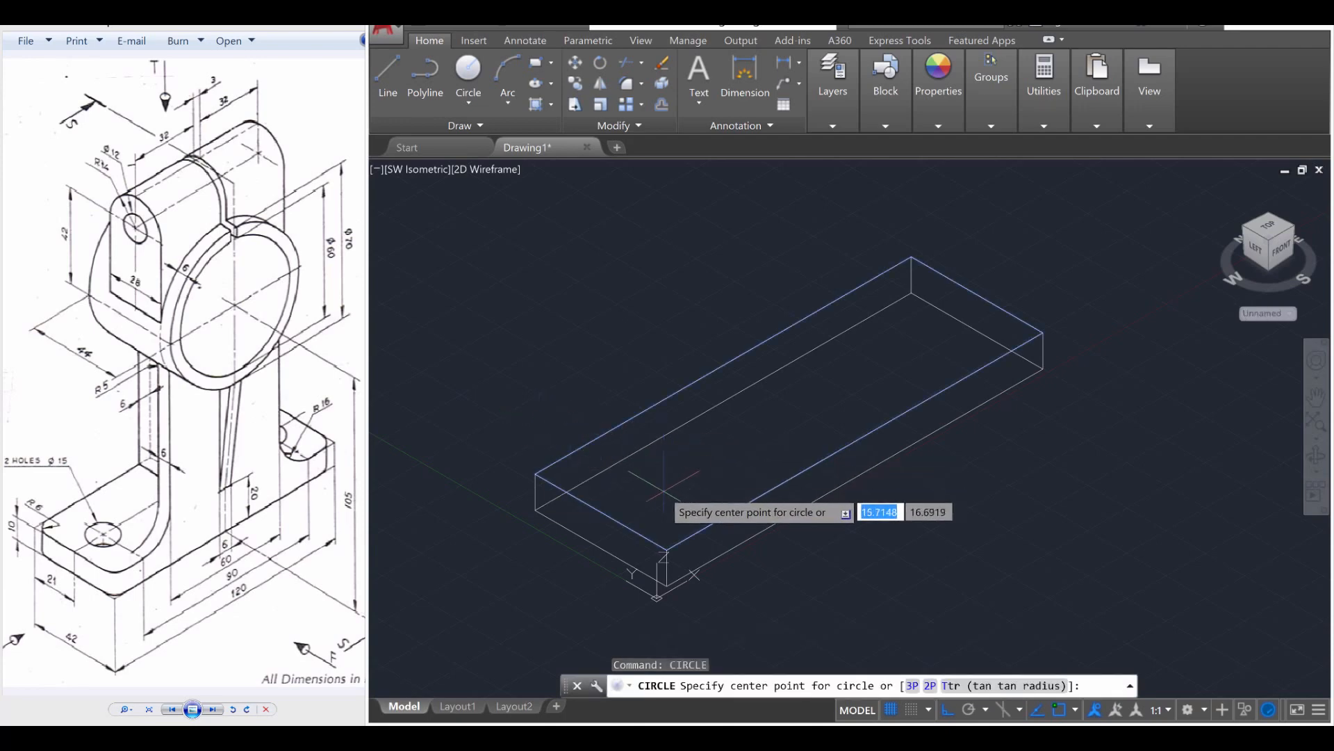
mouse_move(647, 485)
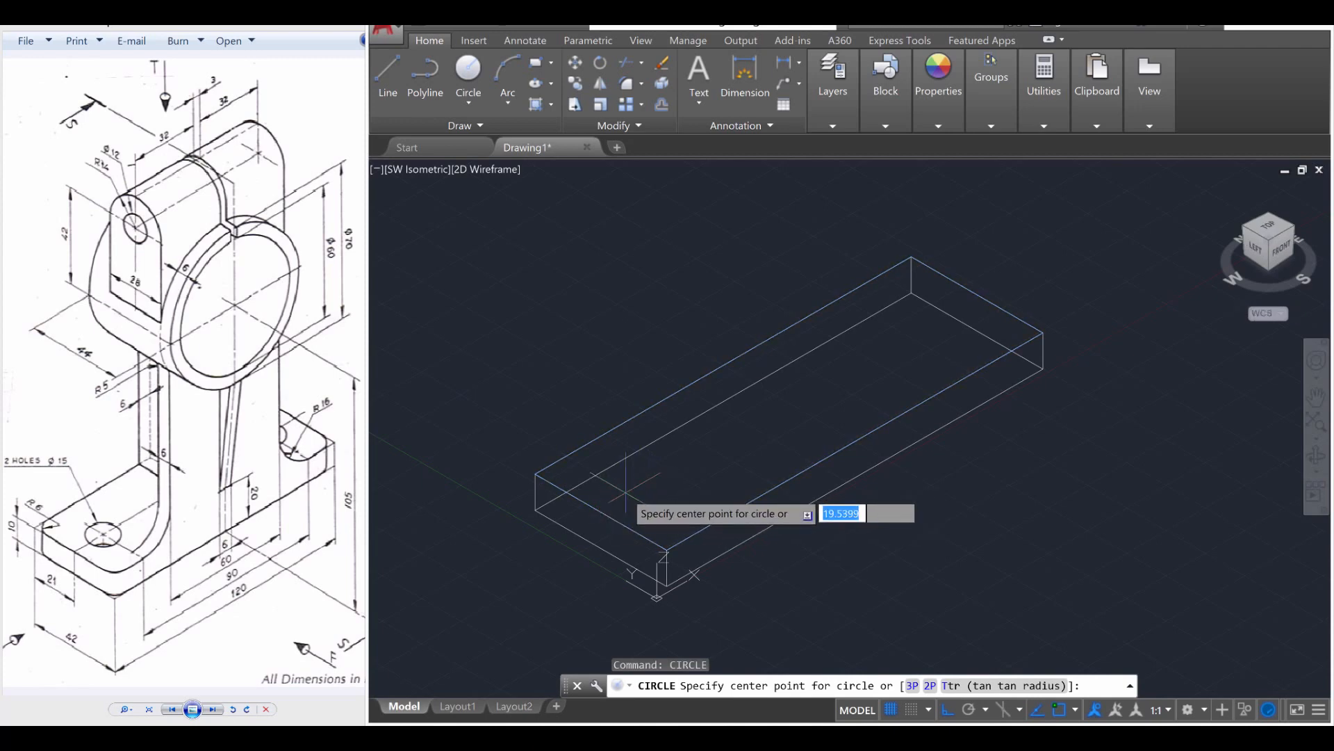
left_click(596, 510)
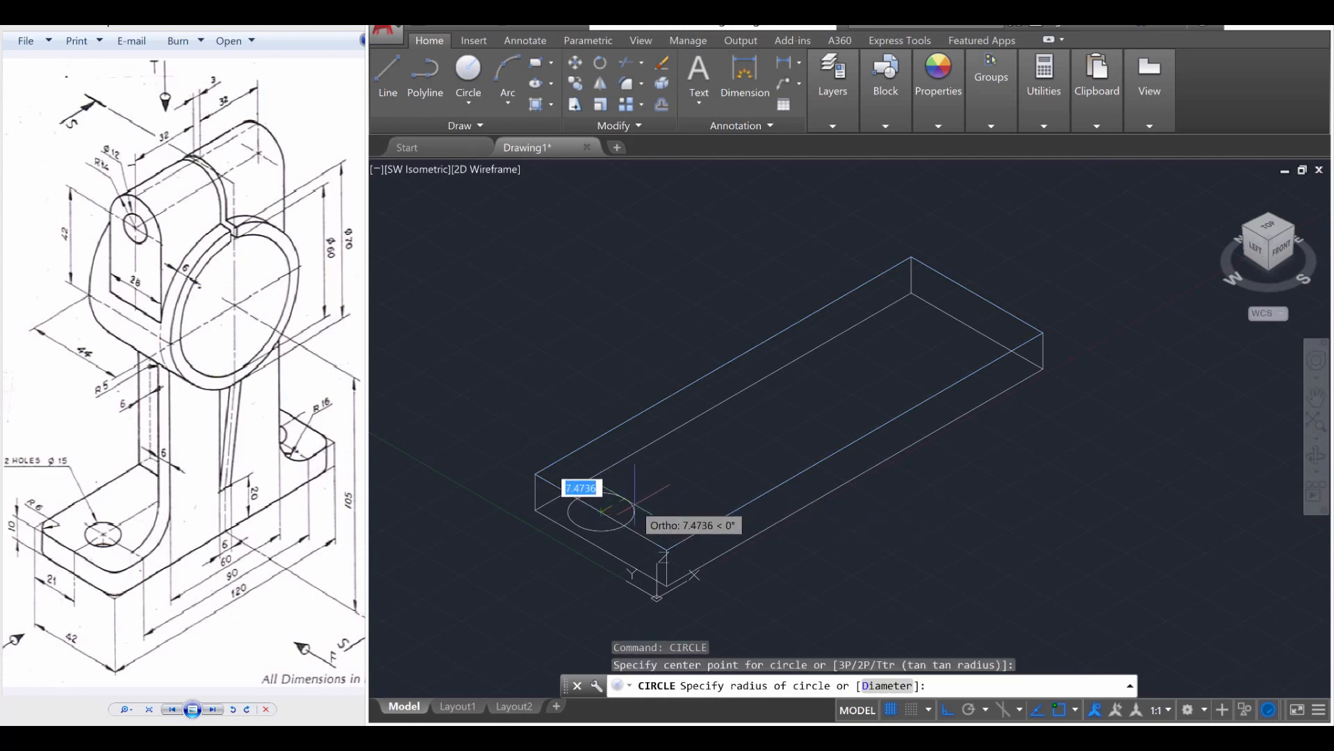
mouse_move(621, 507)
type("7.5")
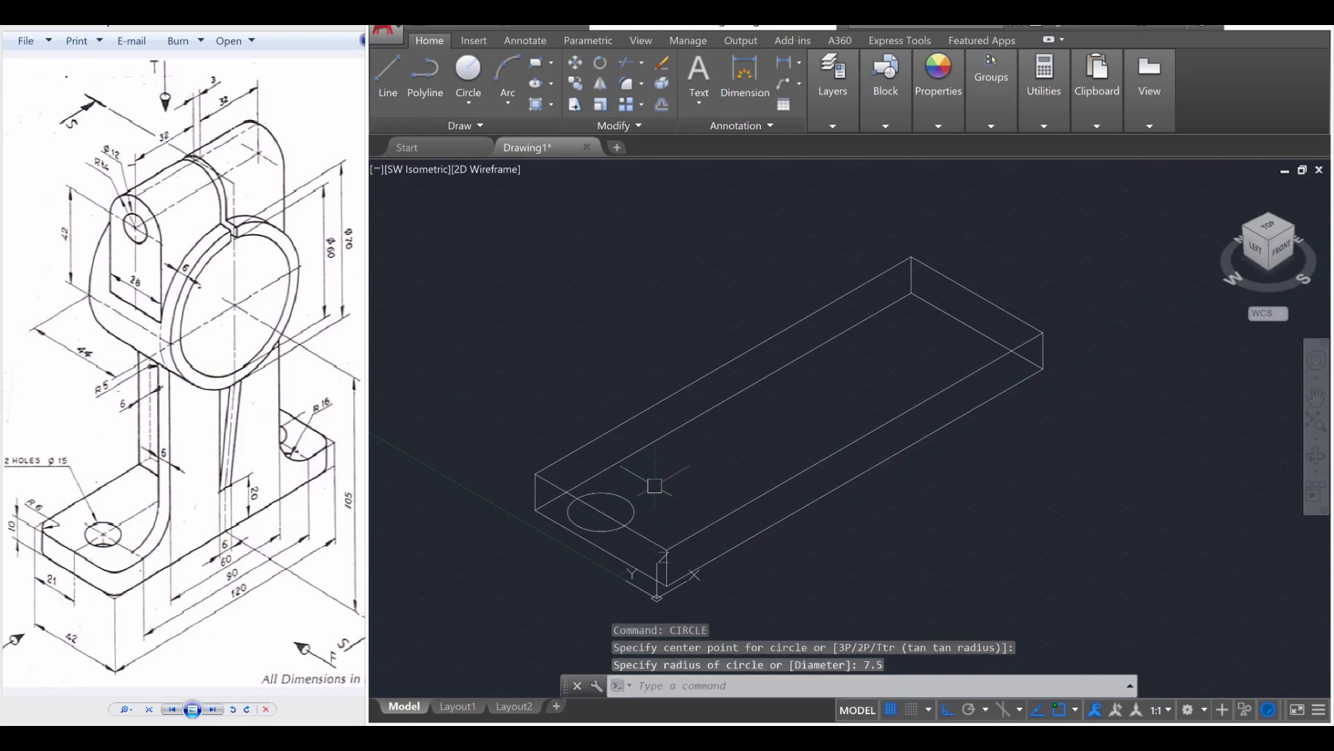
key("Escape")
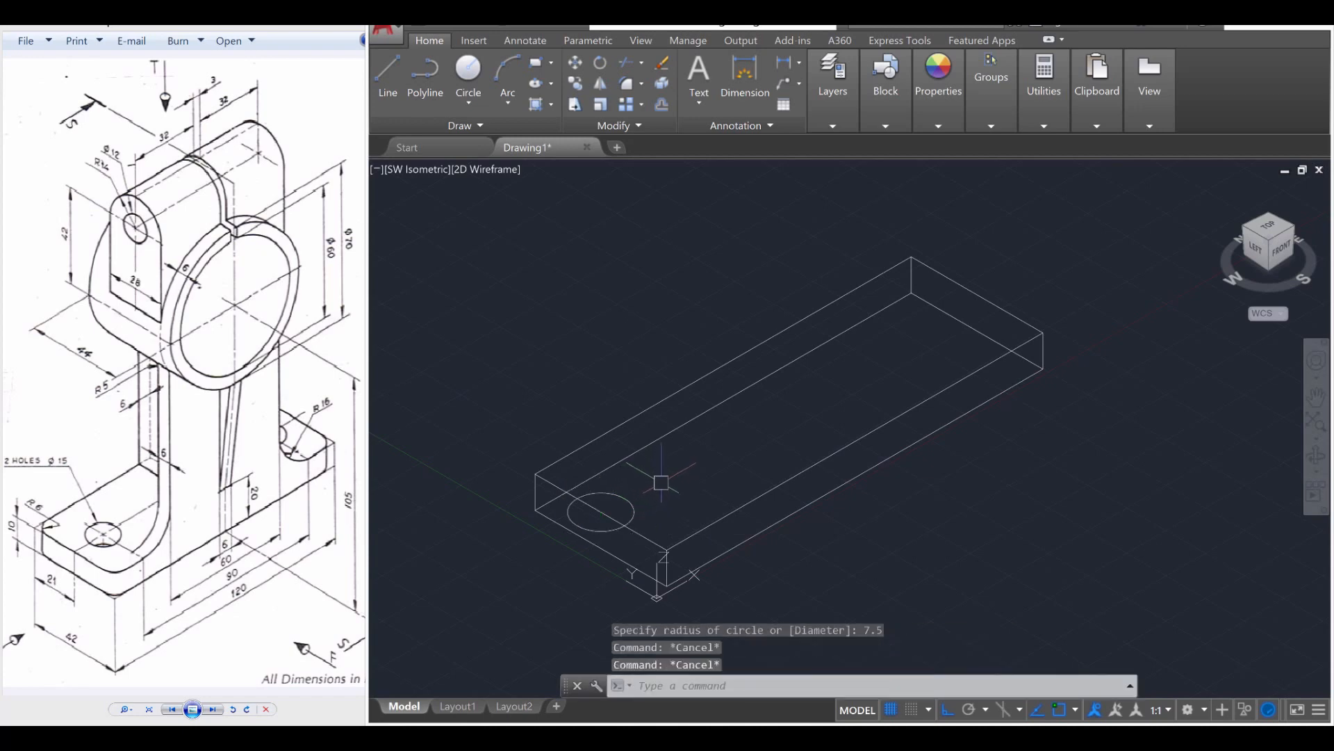
type("mopve")
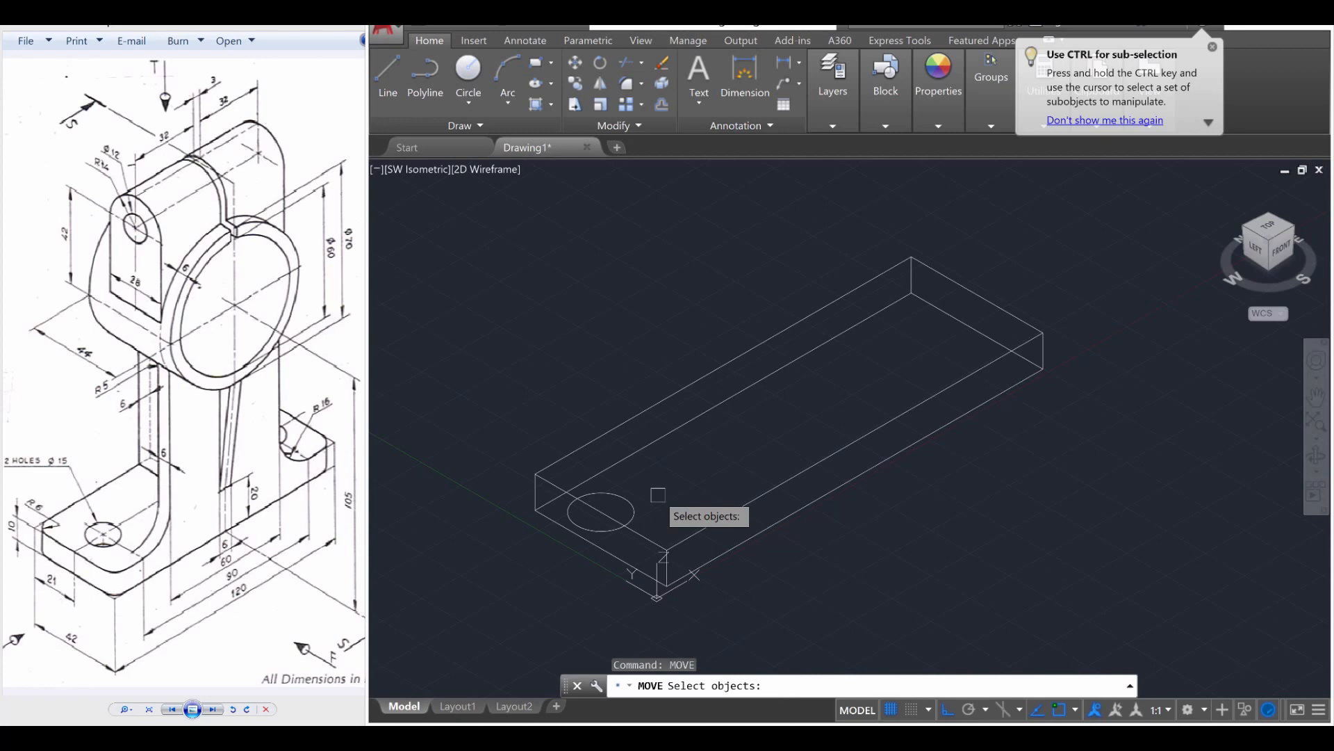
left_click(599, 511)
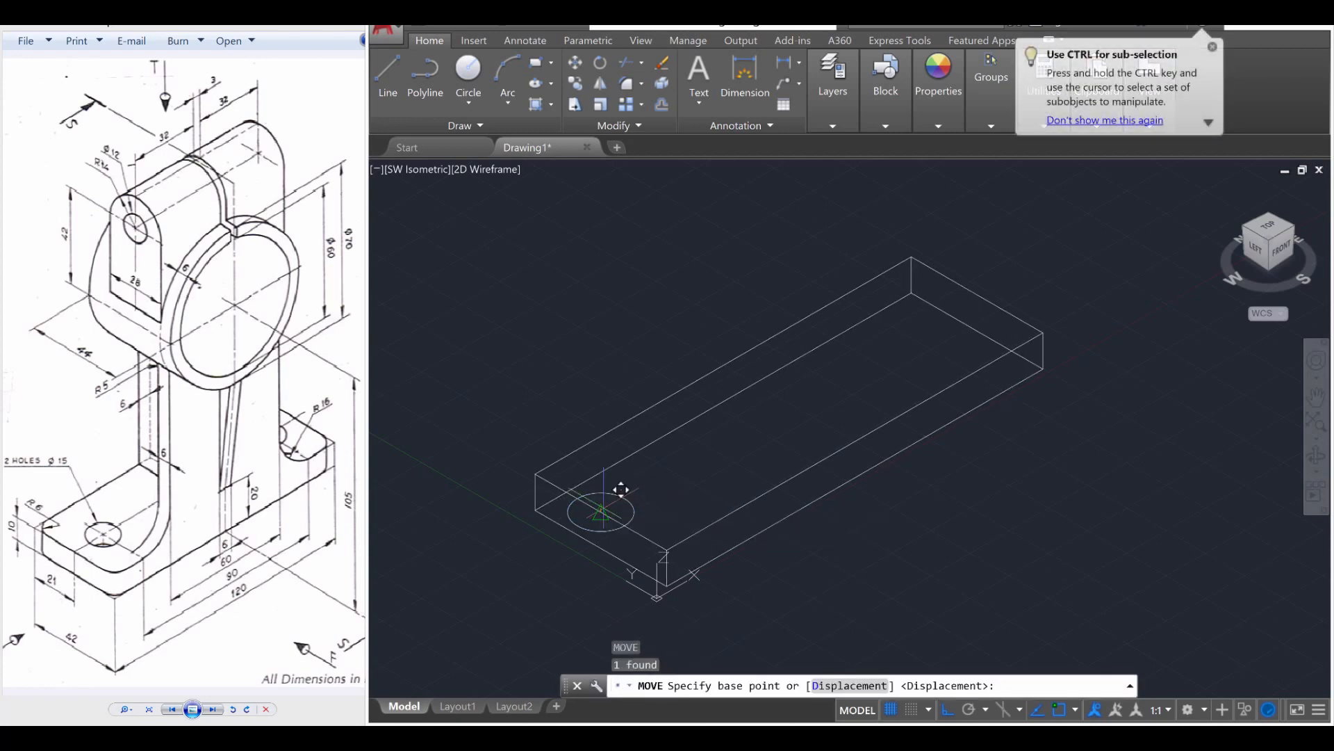
left_click(604, 511)
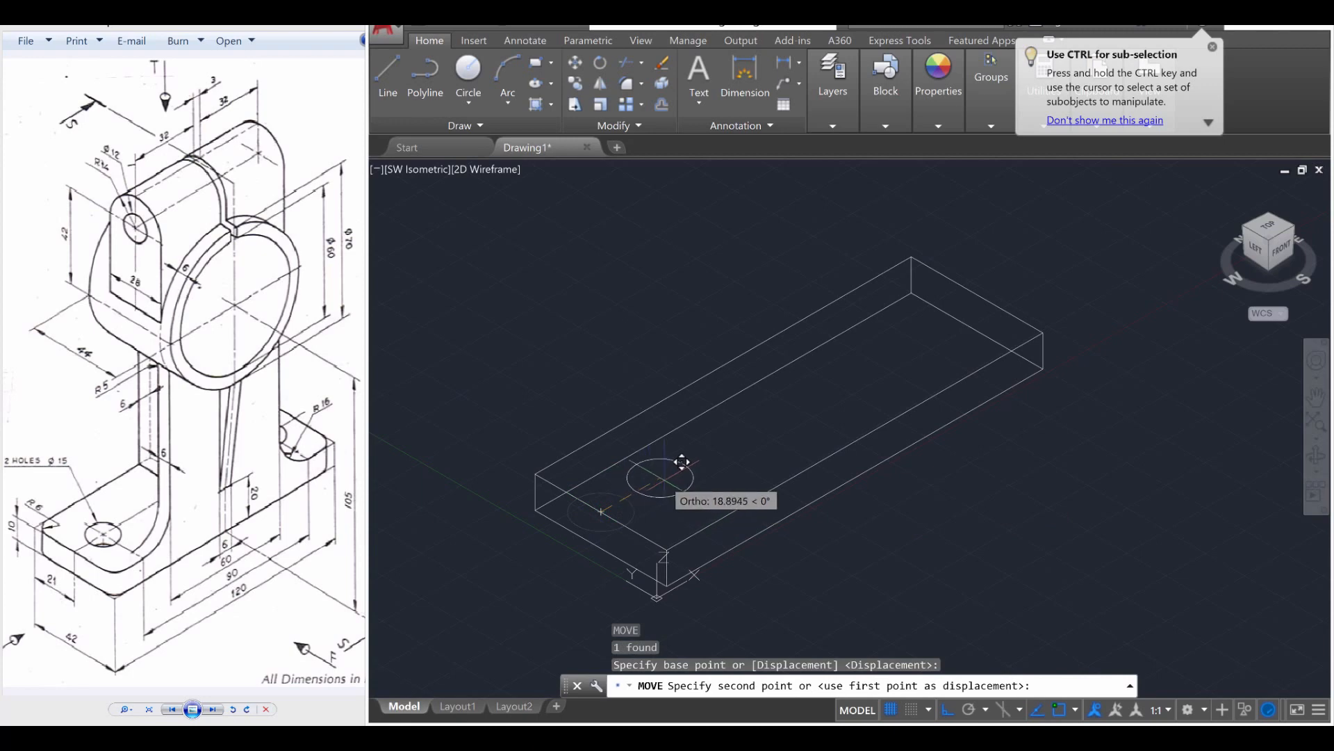
type("15")
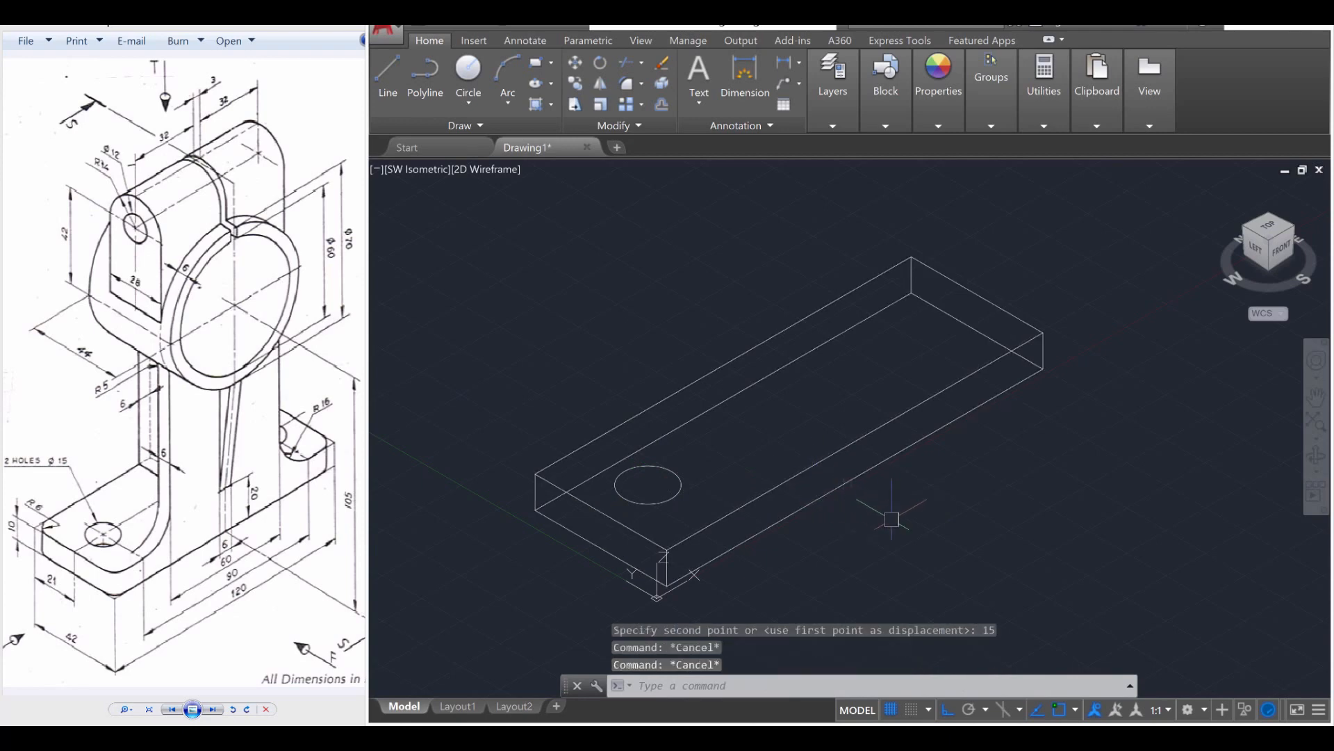
Mirror the hole circle to the plate's opposite end and extrude both circles.
type("MIrr")
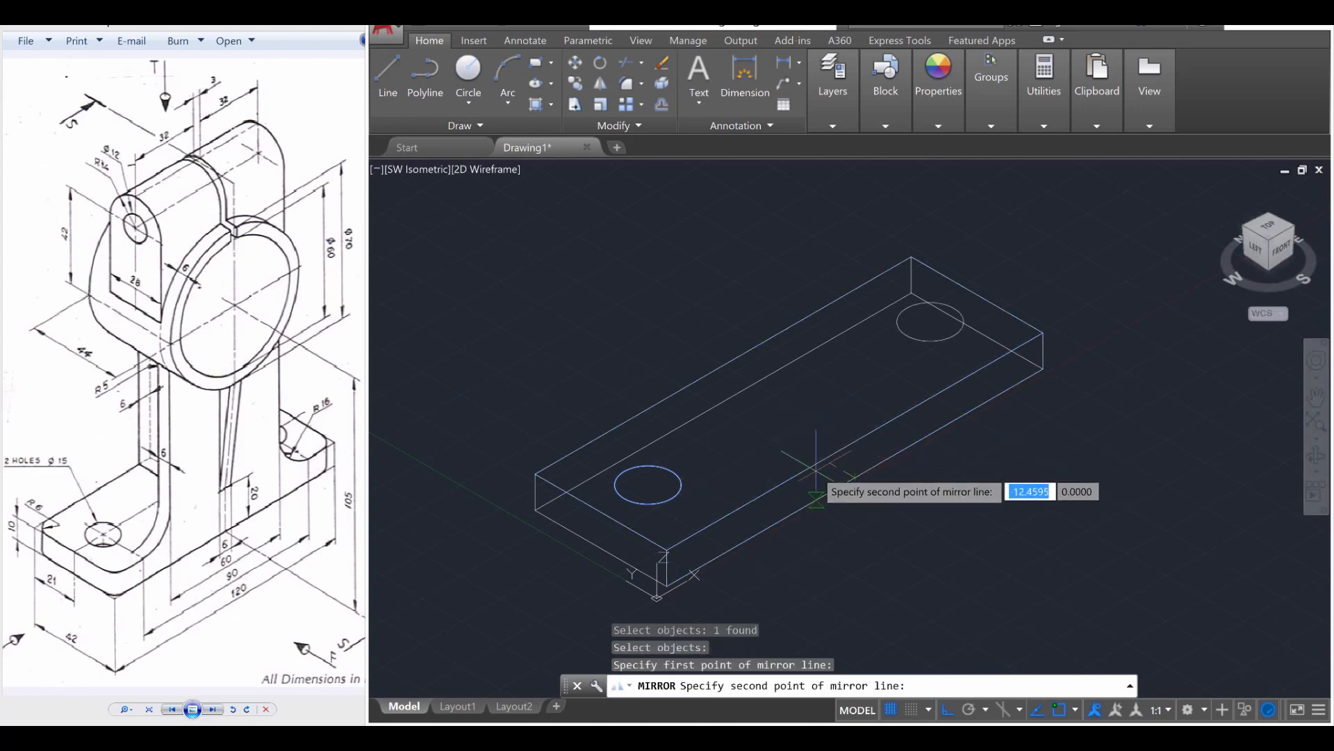
mouse_move(795, 451)
type("EXT")
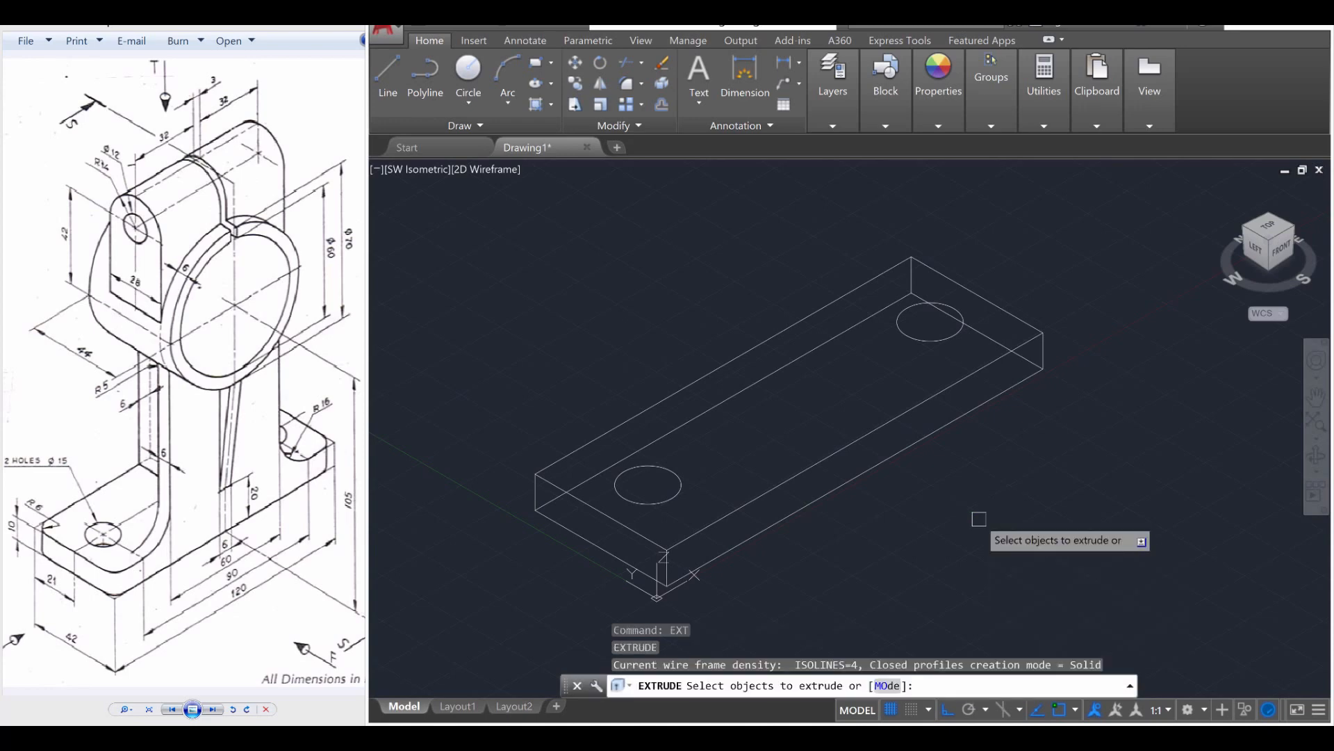
left_click(647, 485)
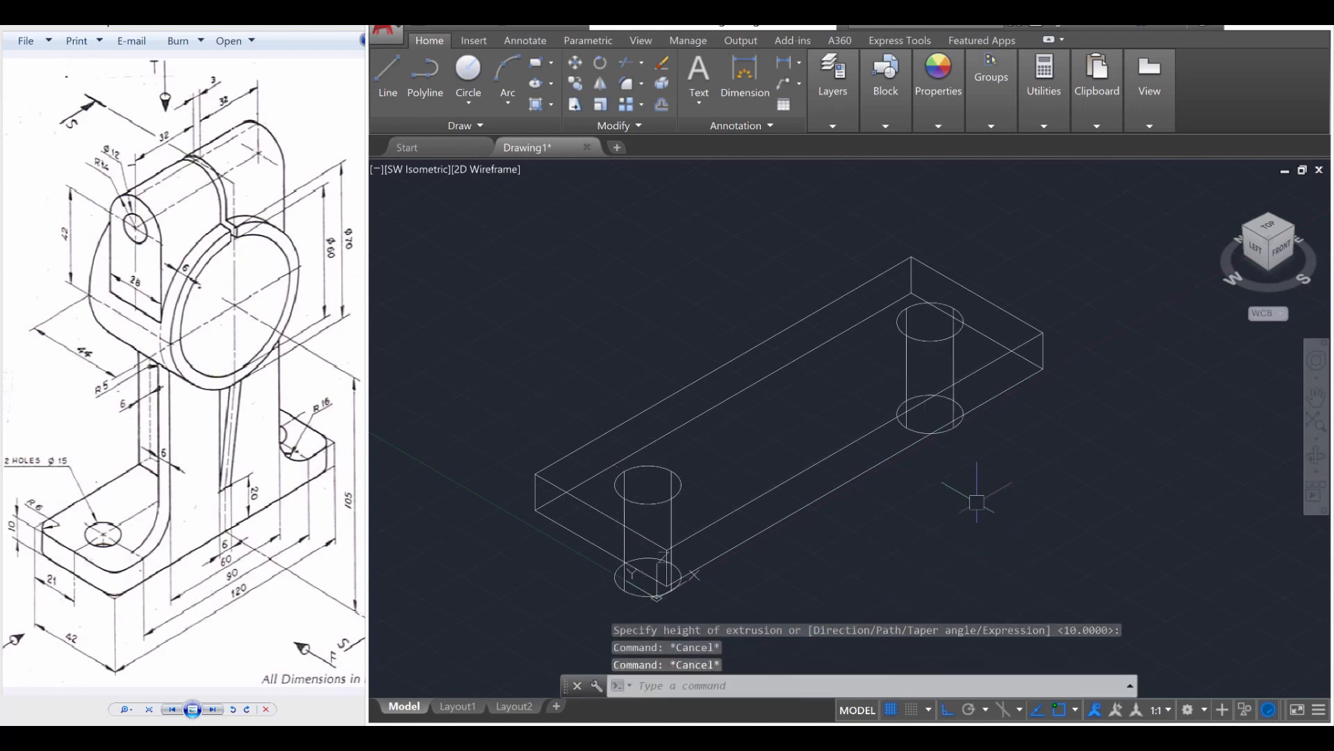
Use SUB to remove both hole cylinders from the base plate.
type("sub")
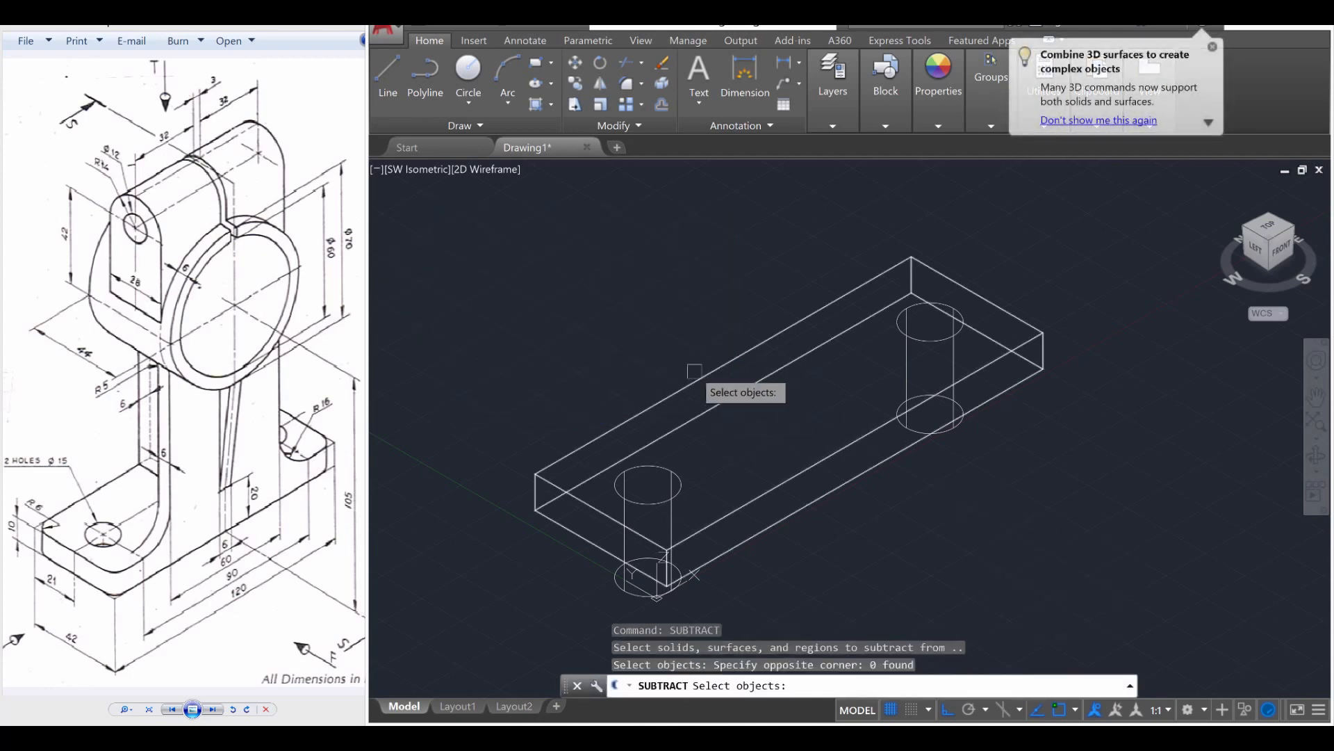
left_click(647, 485)
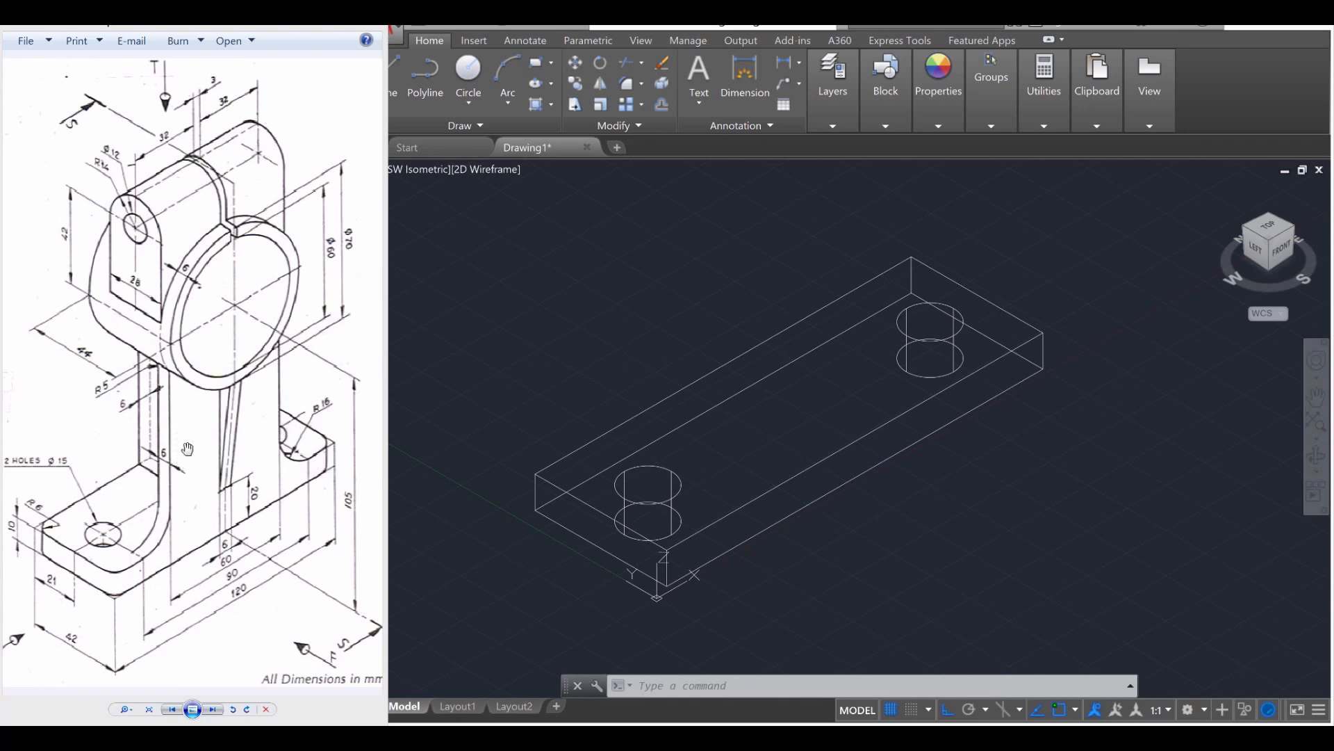
mouse_move(280, 448)
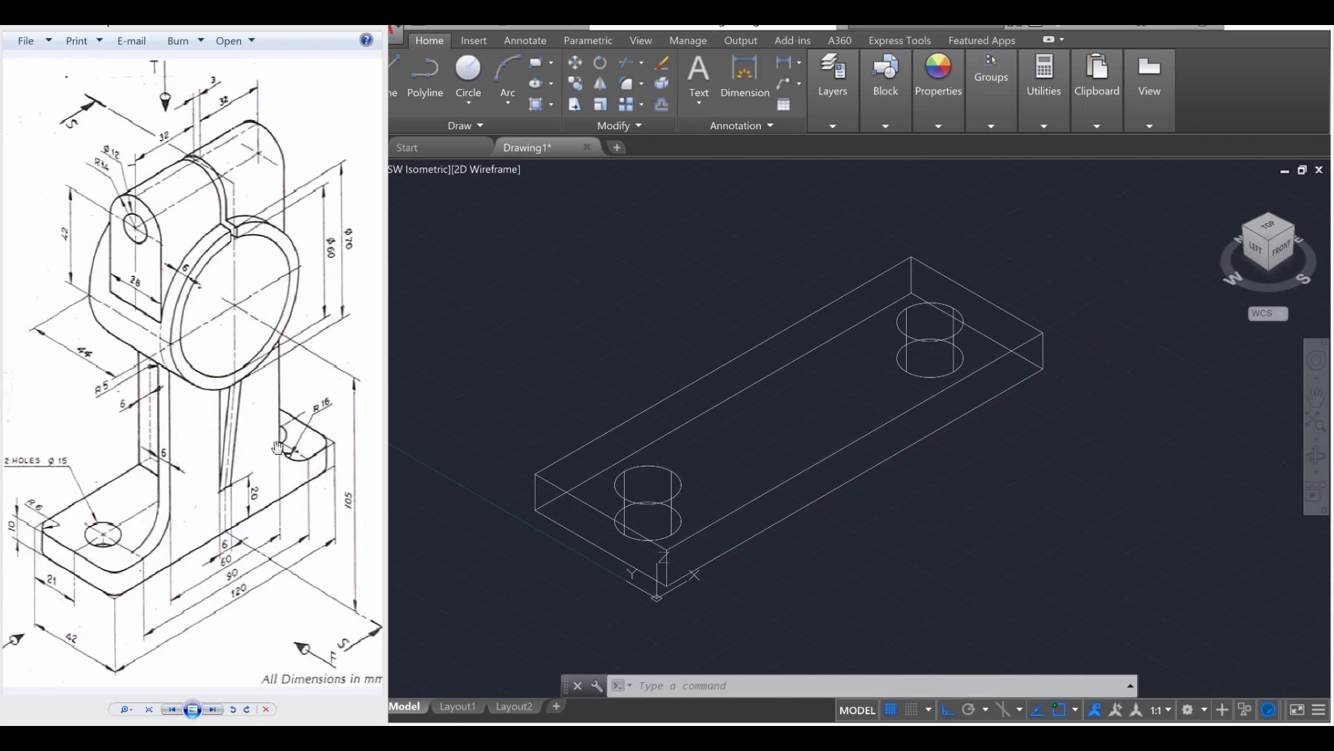
mouse_move(230, 532)
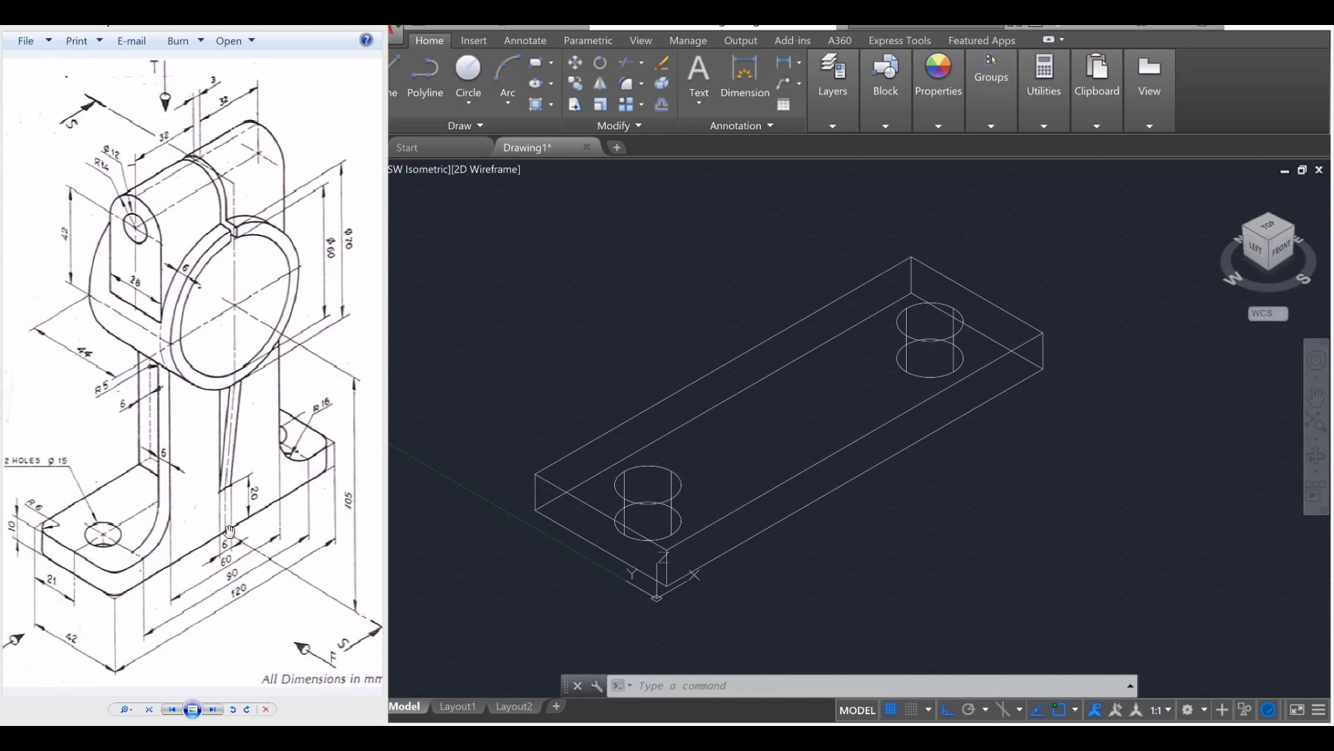
mouse_move(239, 318)
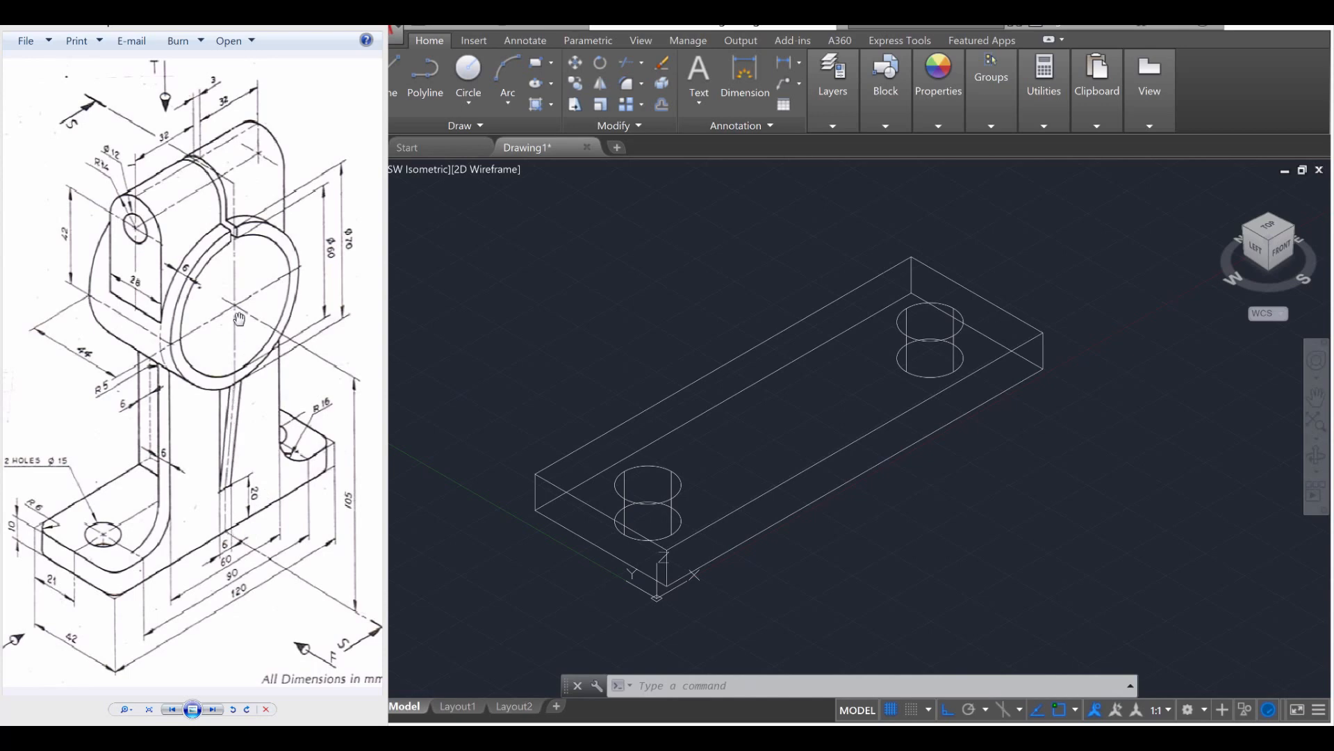
mouse_move(236, 309)
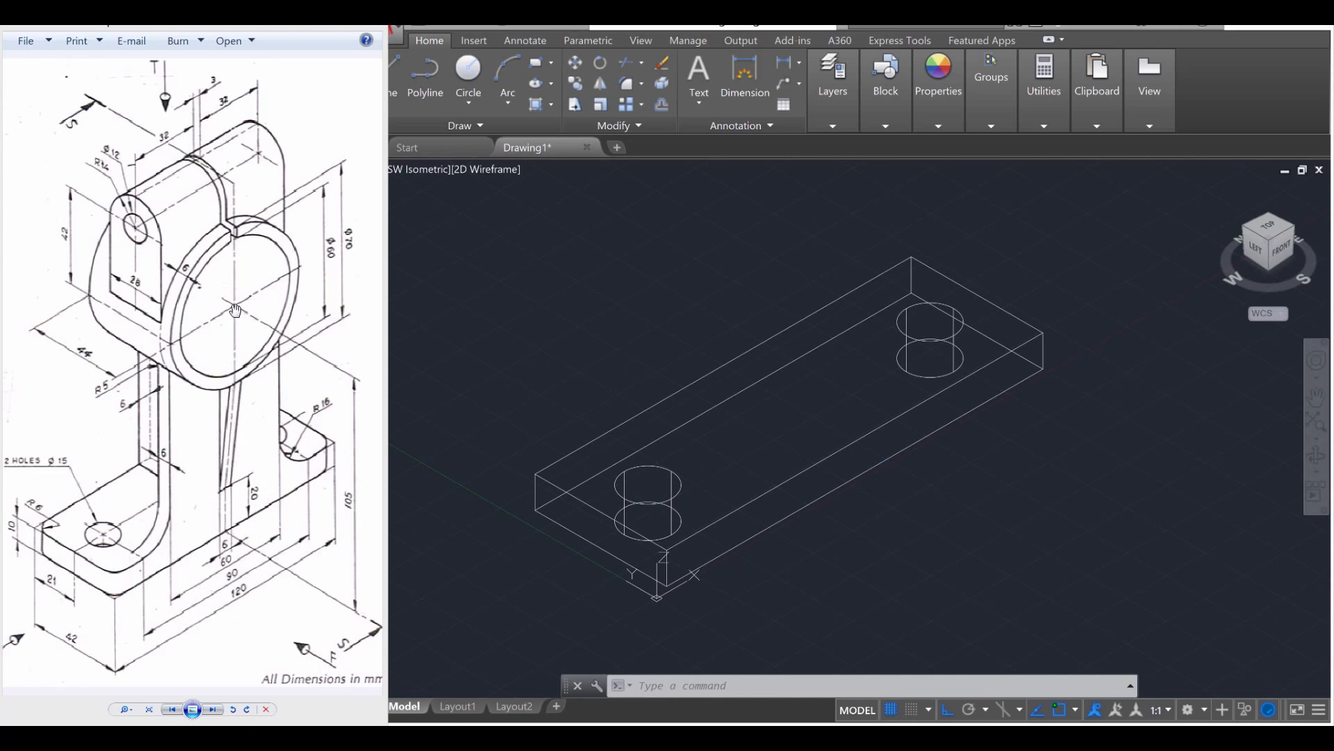
mouse_move(356, 530)
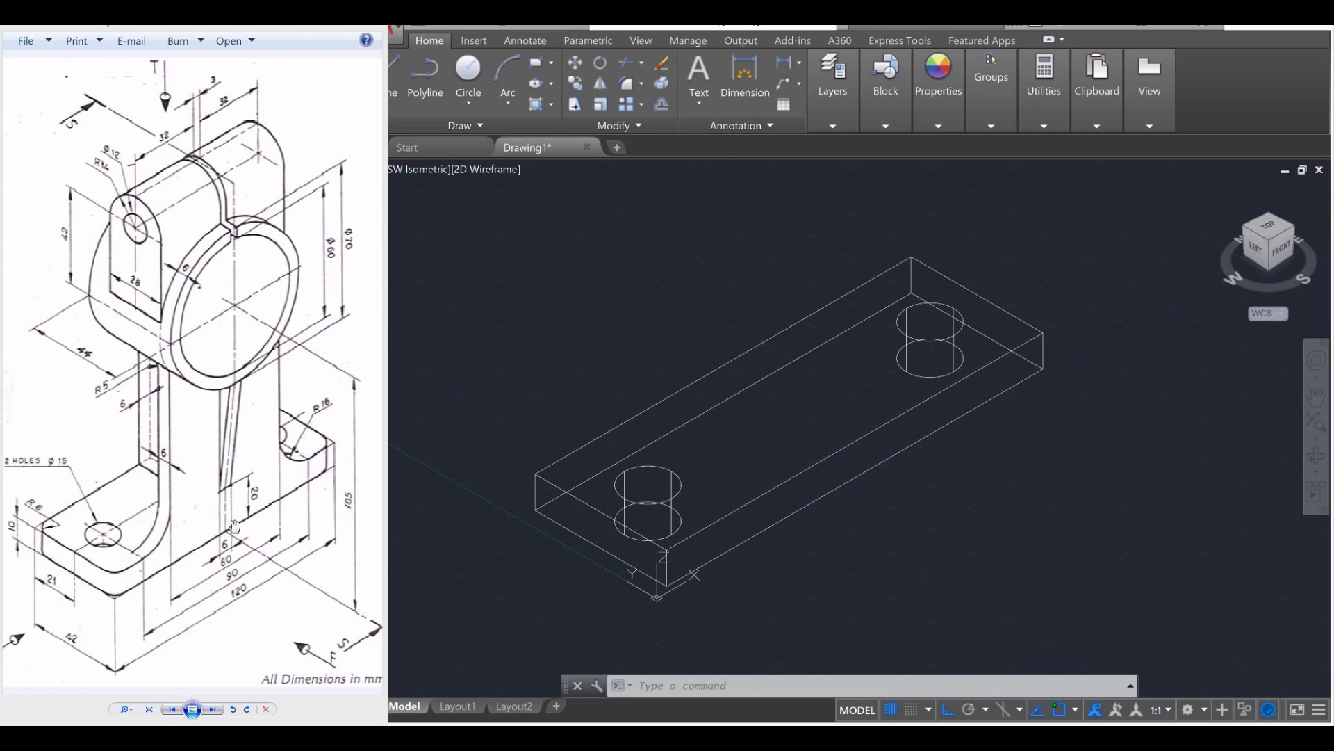
mouse_move(789, 463)
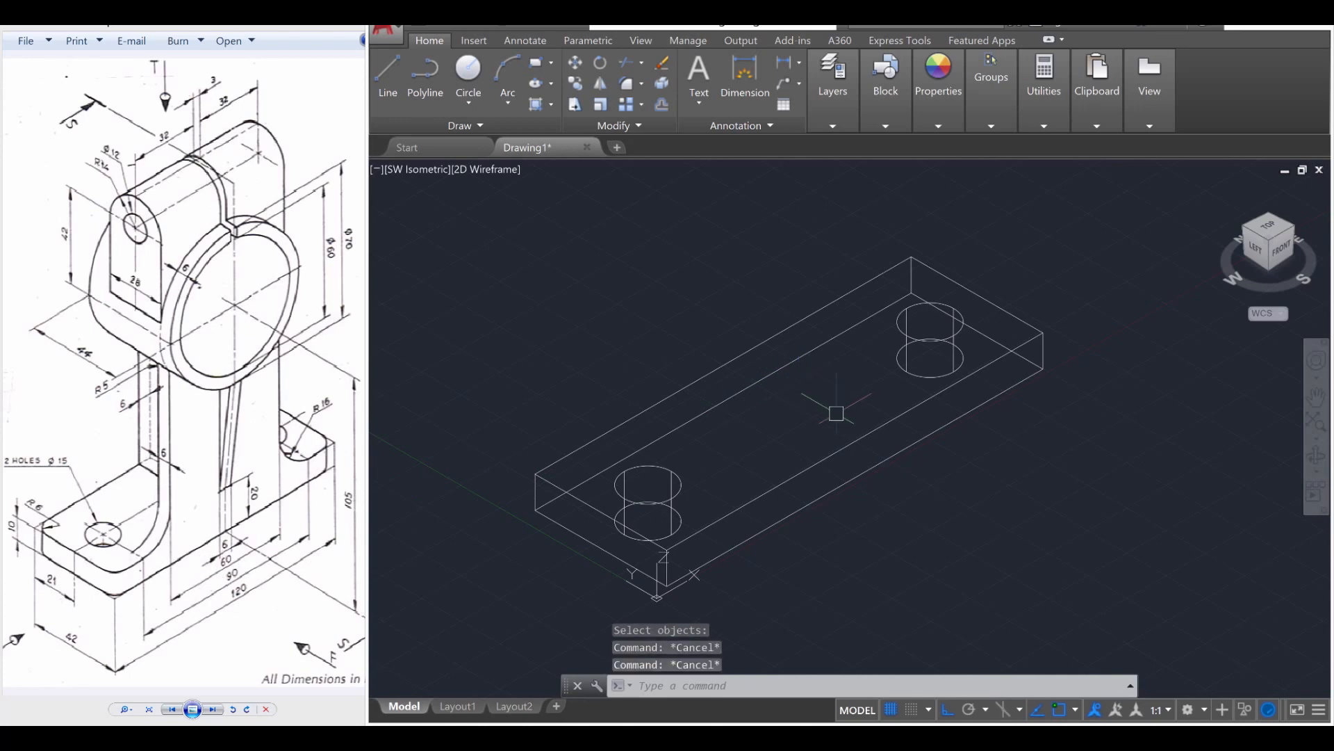
Draw the trunk footprint lines 3, 30, 6 and 60 on the plate top.
type("L")
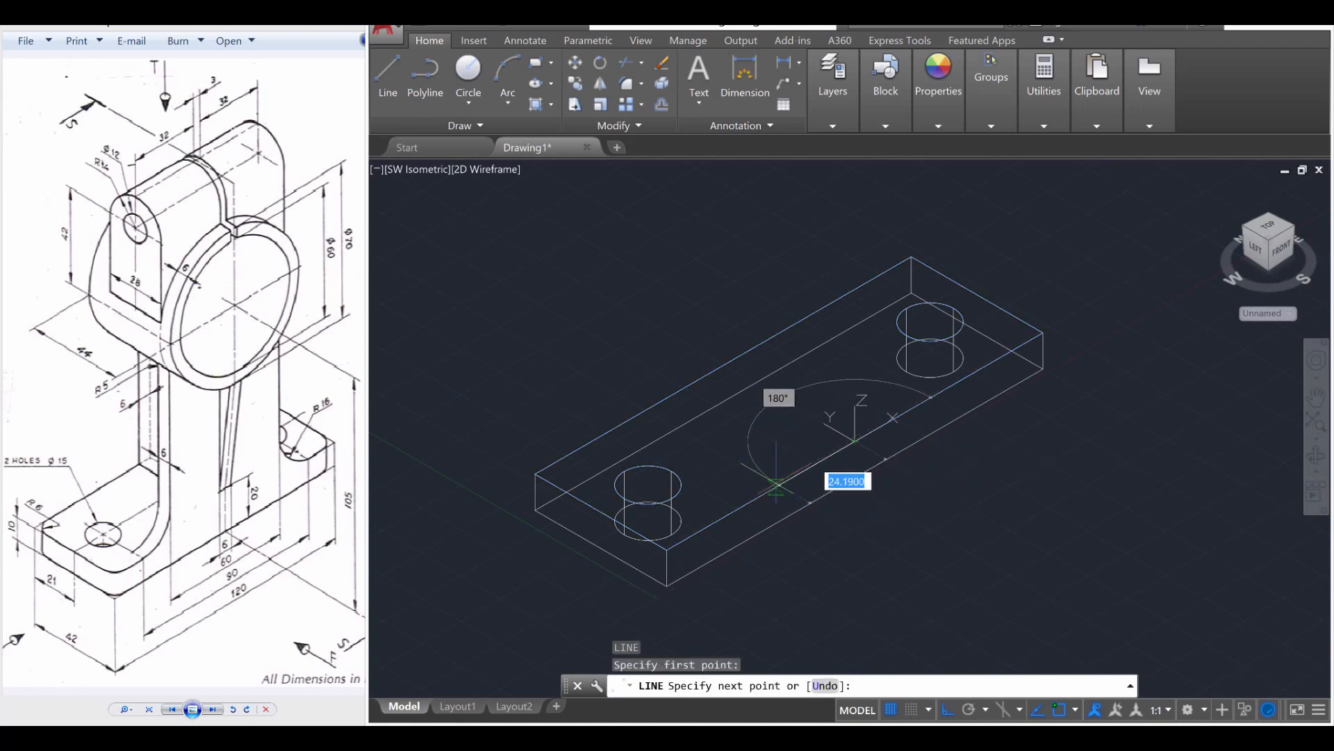
type("3")
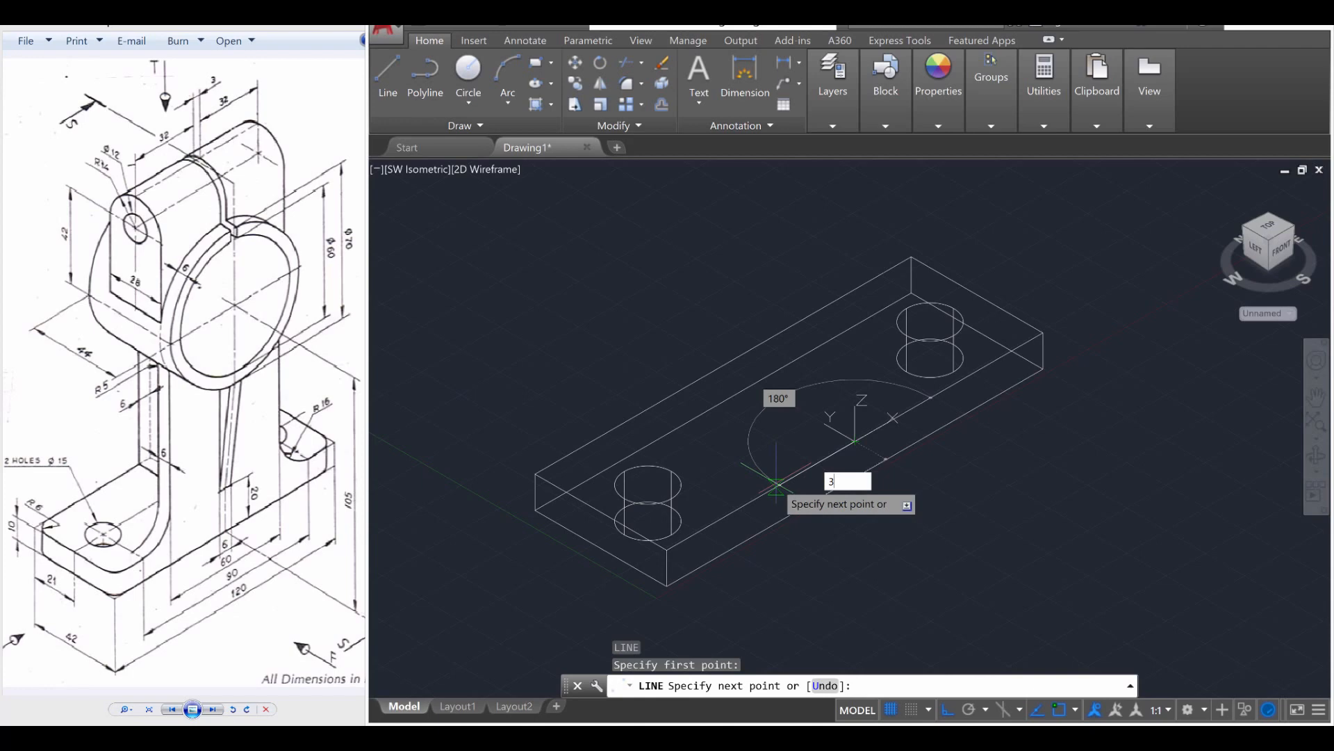
type("30")
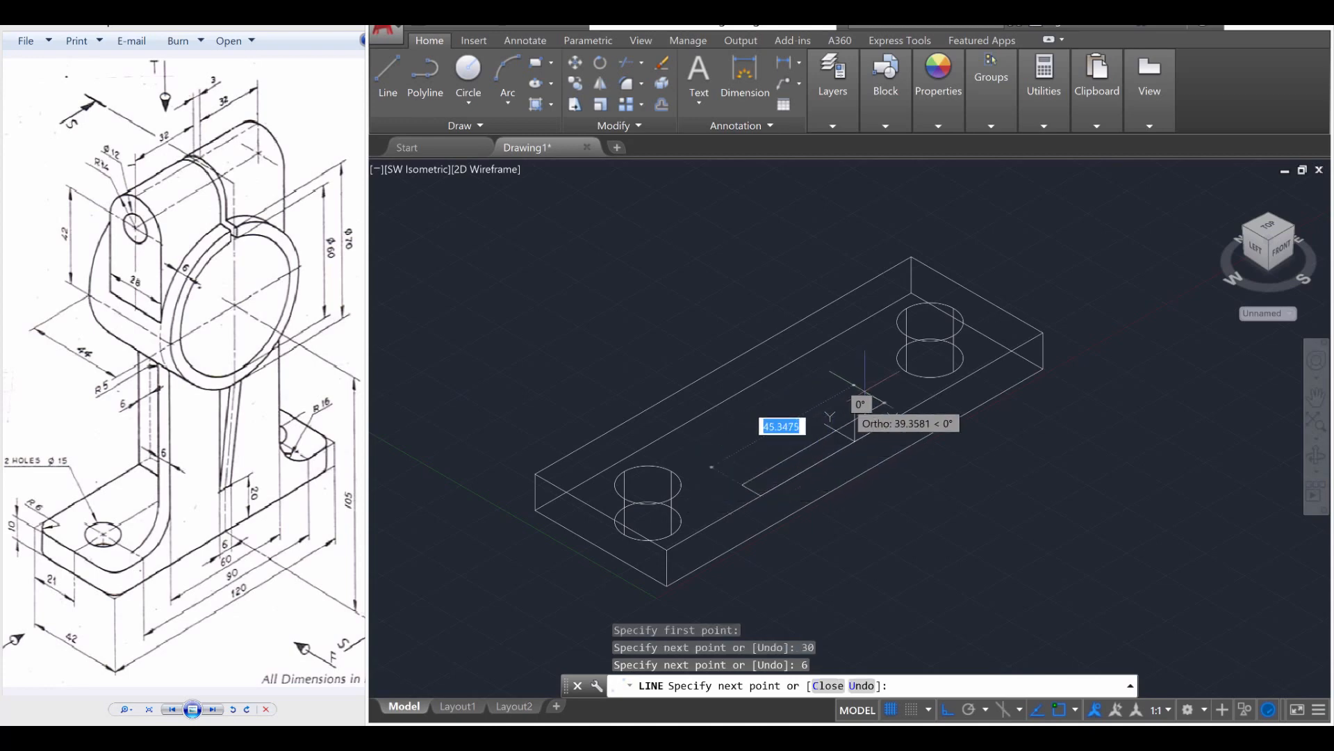
type("6")
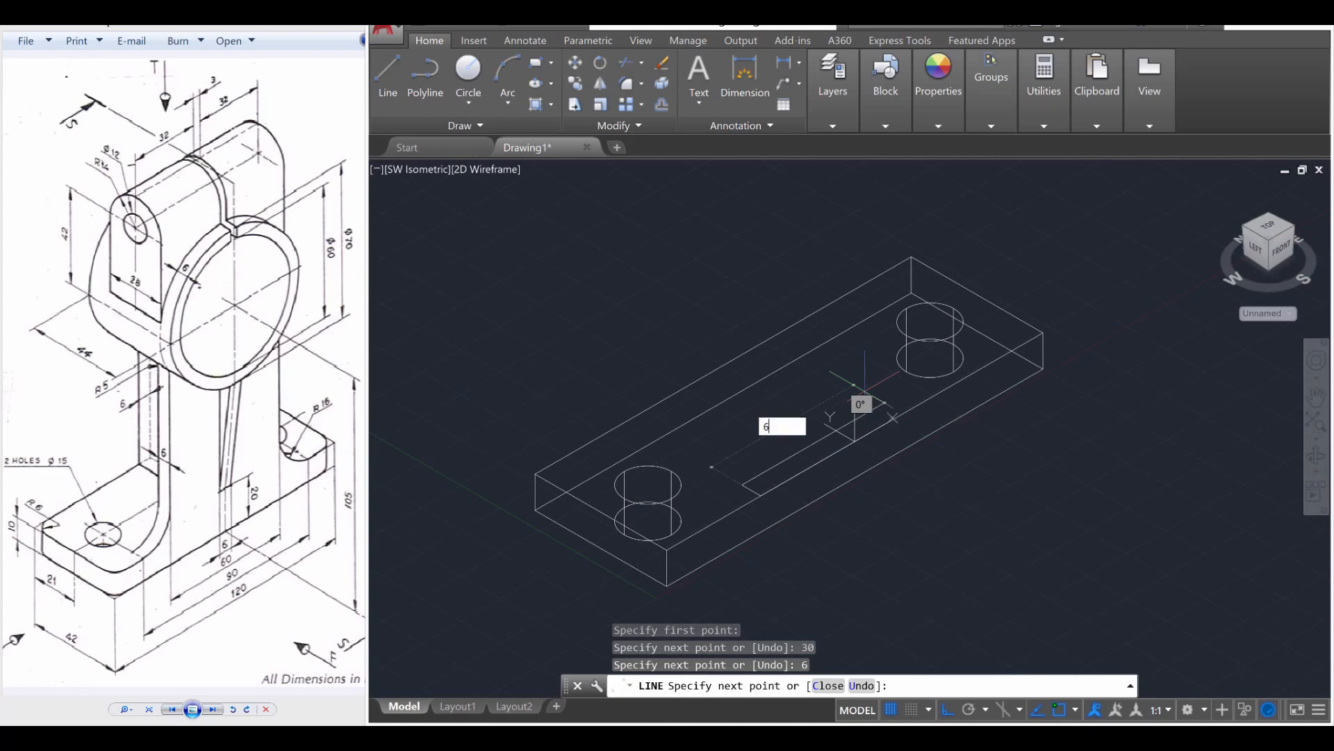
type("60")
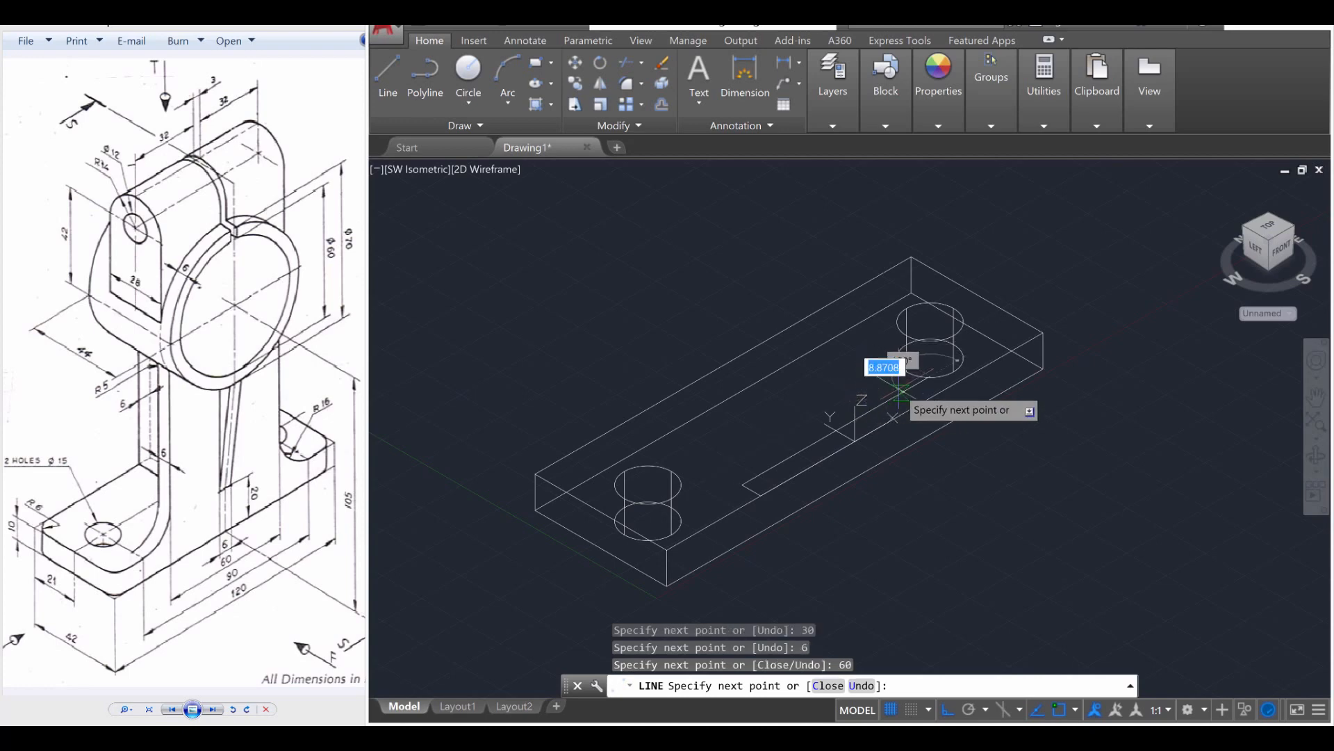
mouse_move(932, 405)
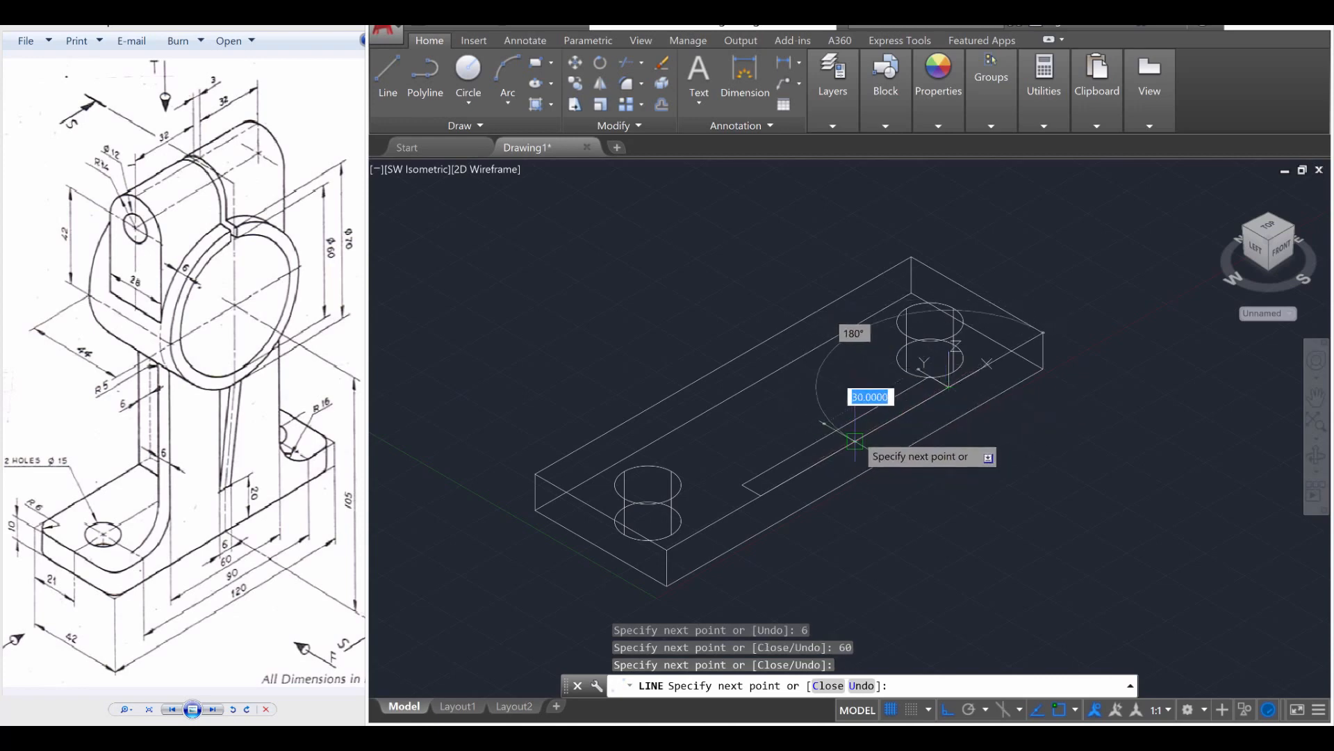
key("Escape")
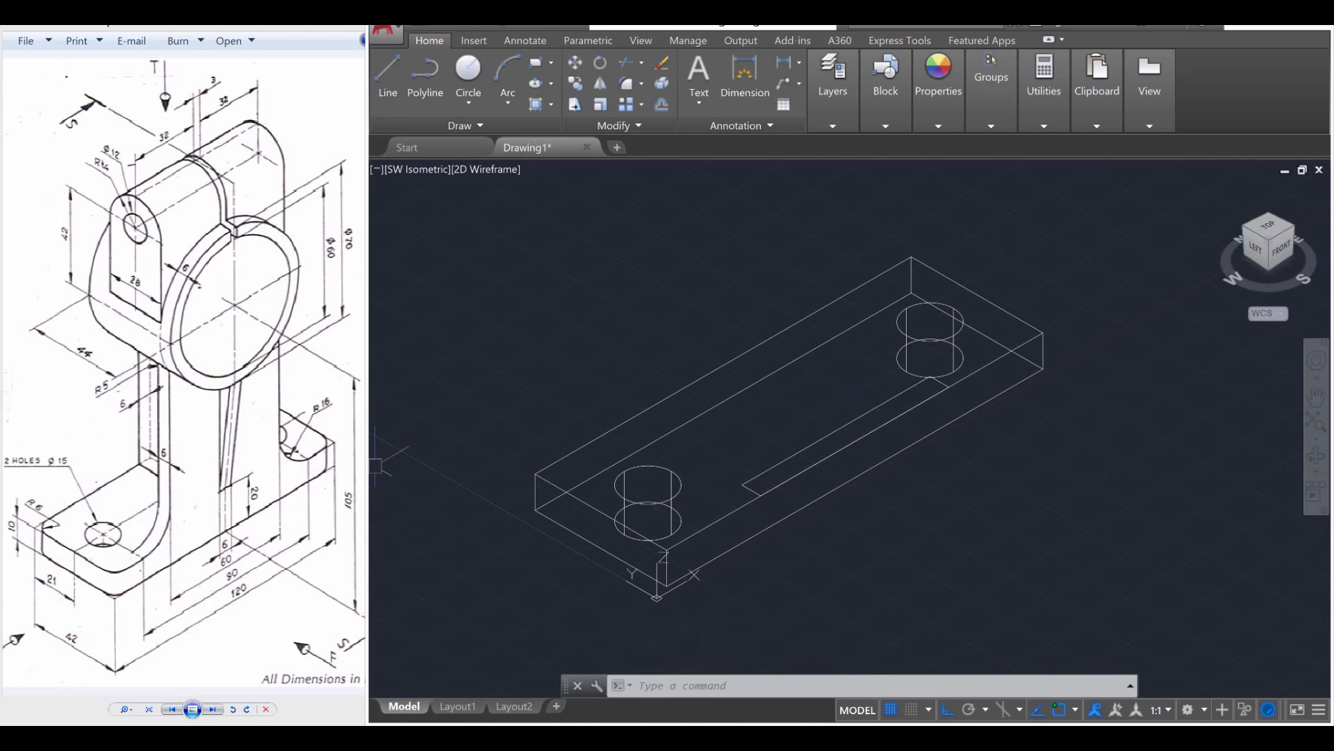
mouse_move(139, 417)
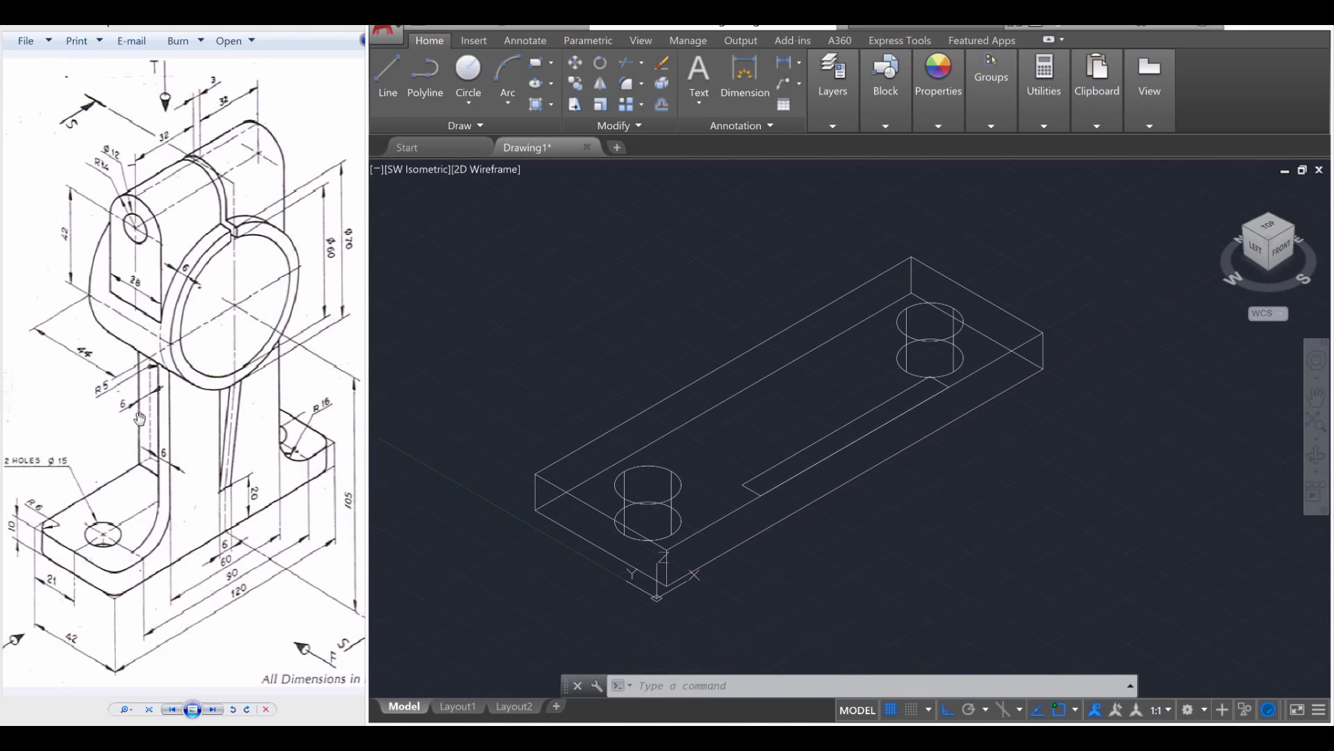
mouse_move(225, 425)
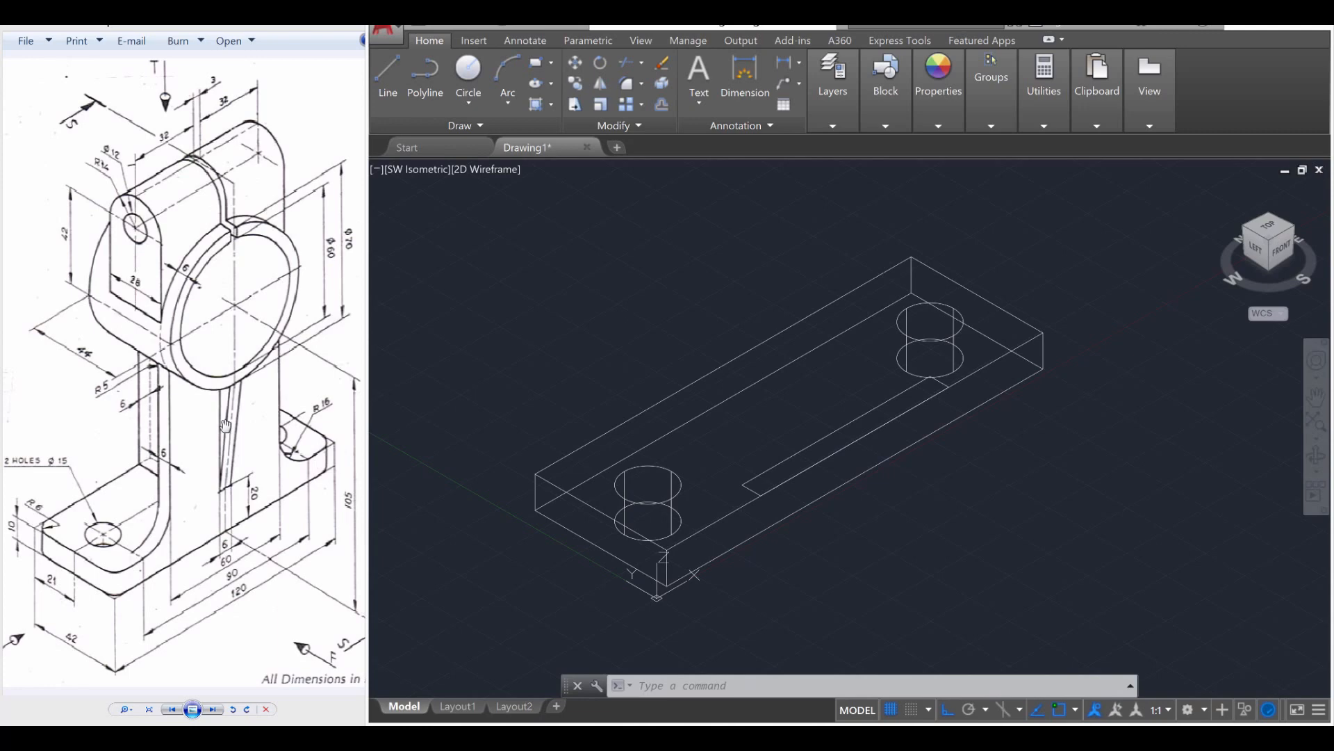
mouse_move(253, 502)
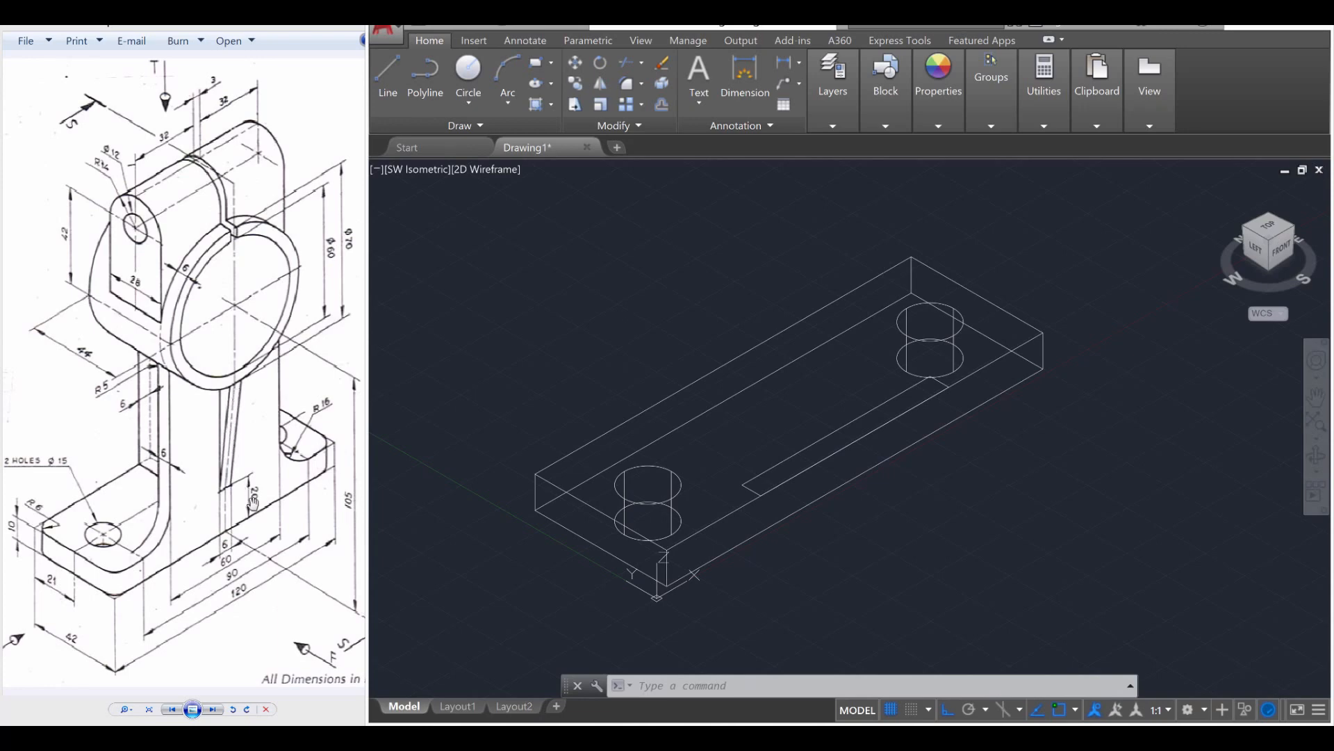
mouse_move(847, 432)
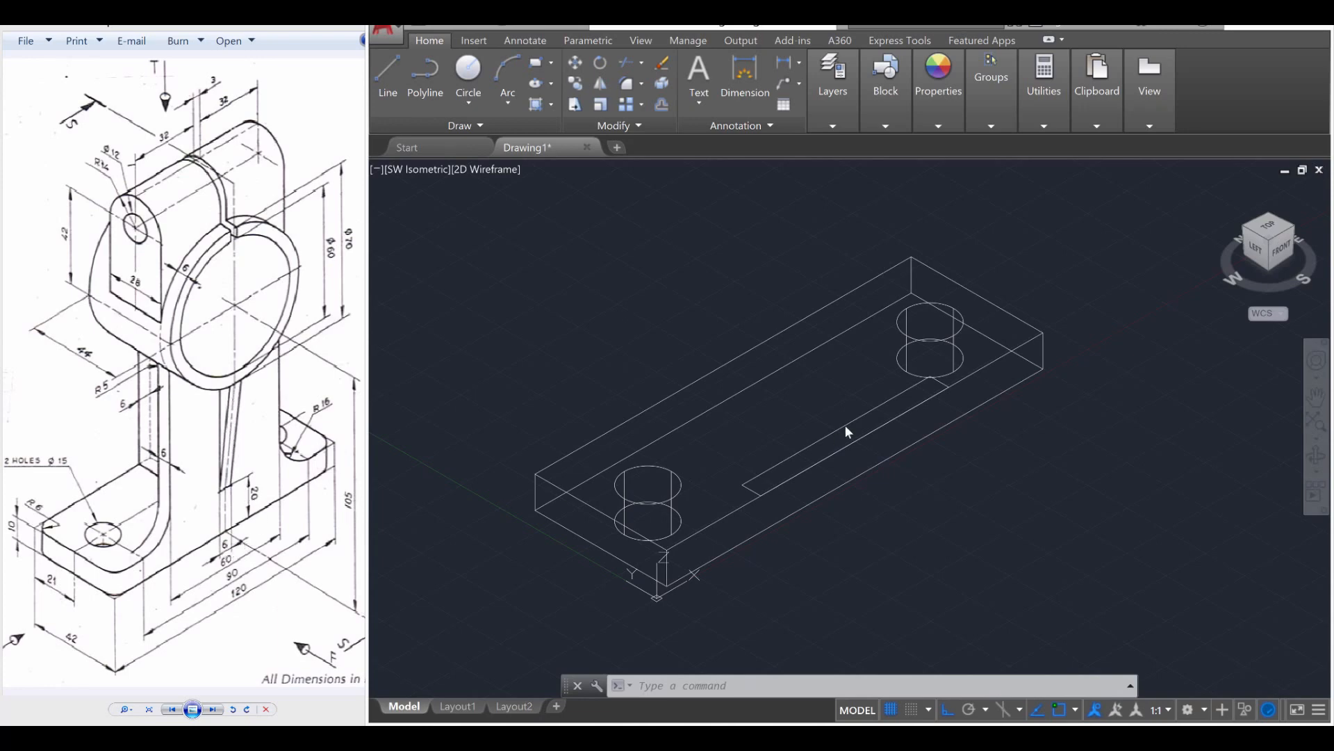
Draw the crossing rib footprint lines 3, 36 and 6 units long.
key("Escape")
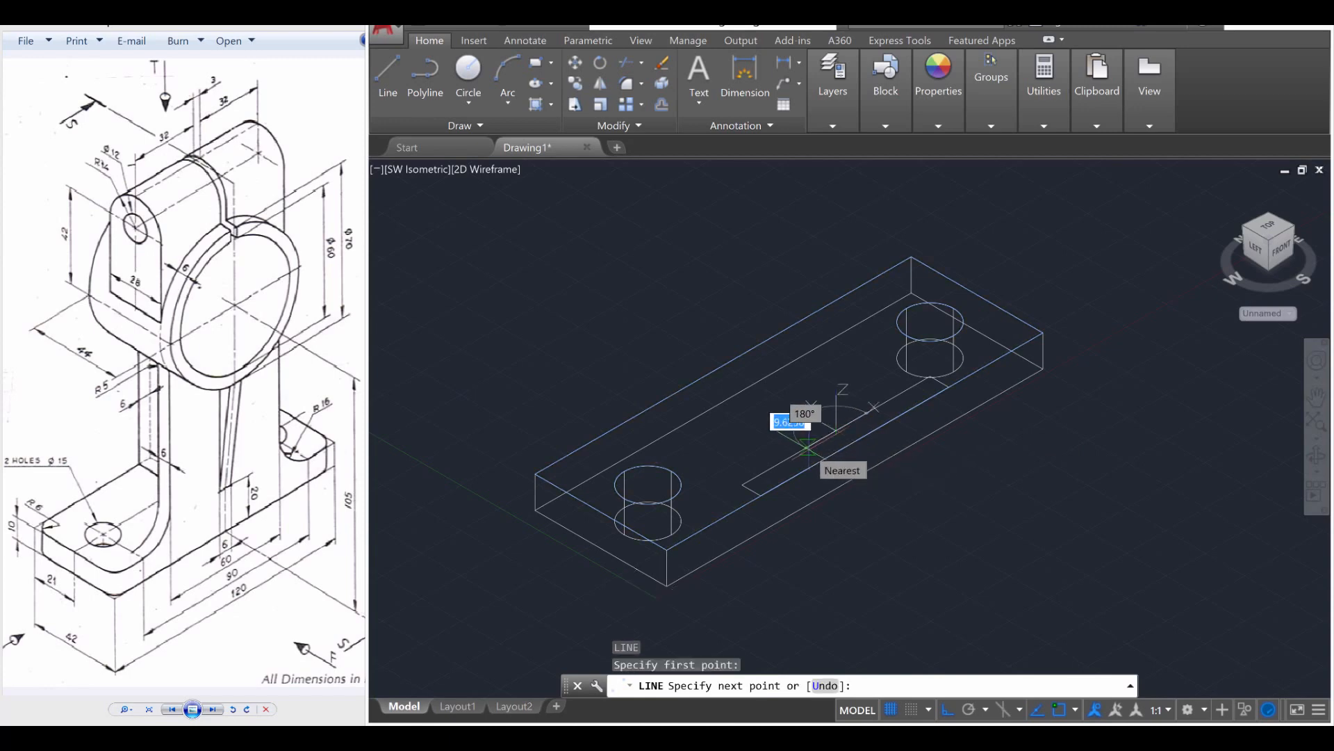
type("3")
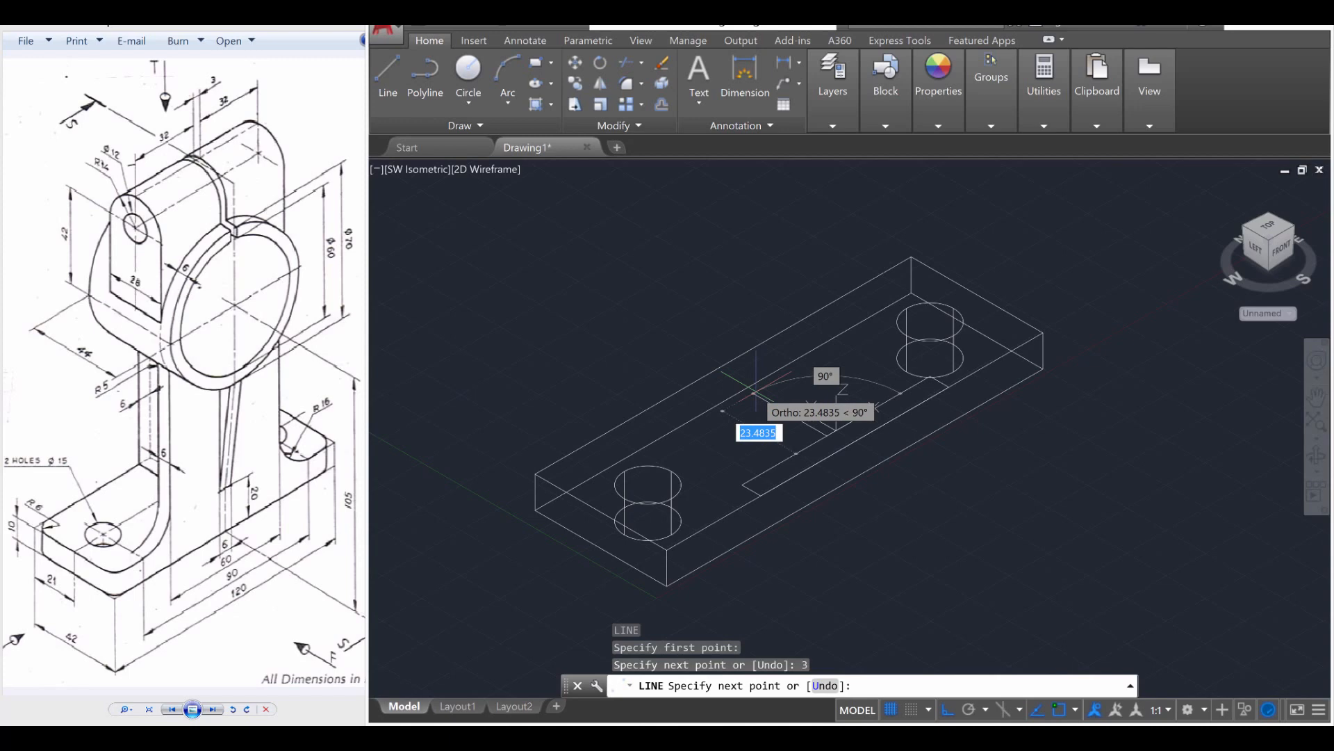
type("36")
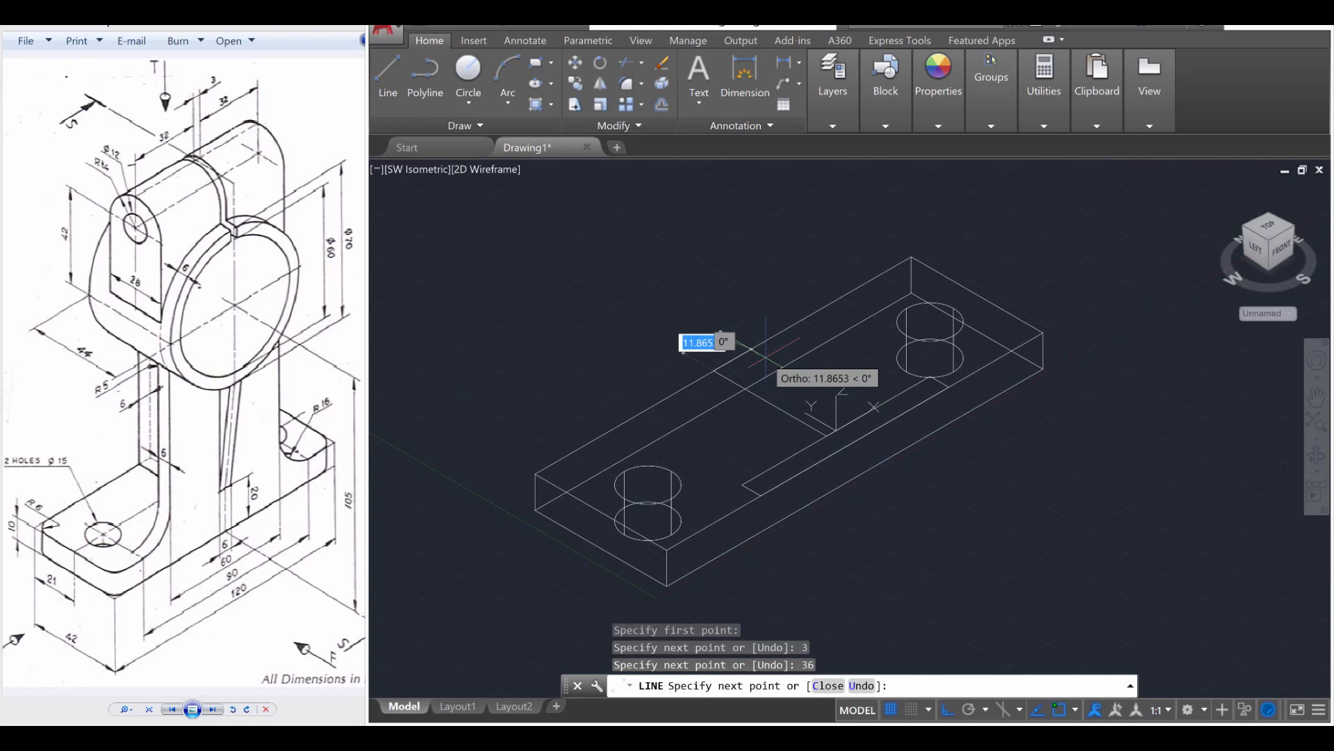
type("6")
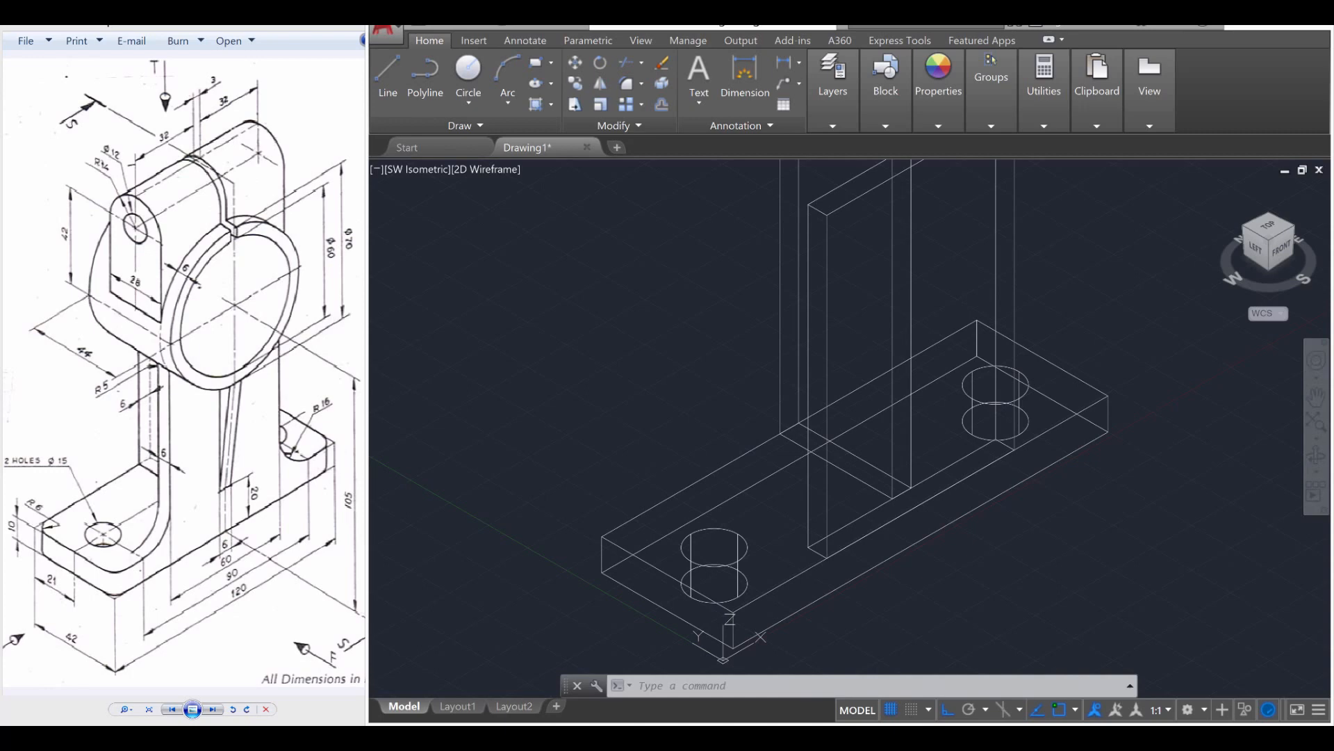
mouse_move(640, 297)
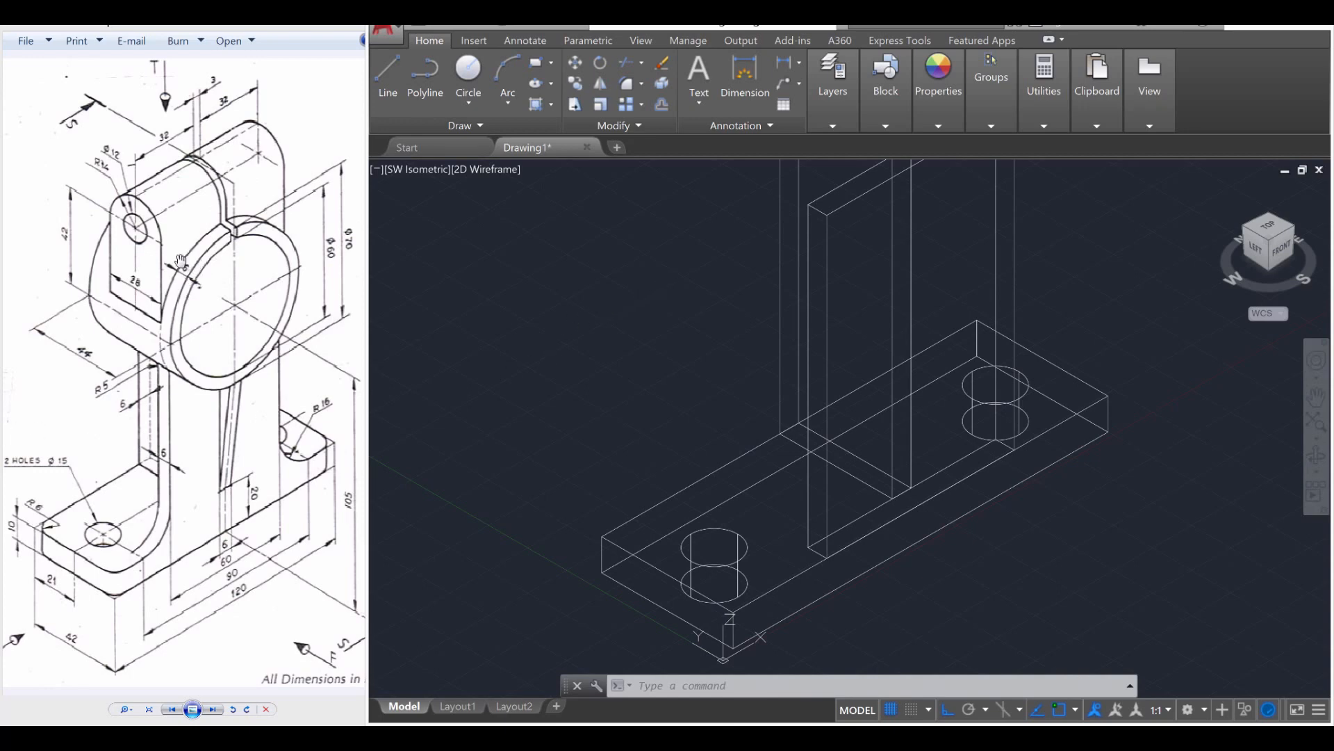
mouse_move(374, 568)
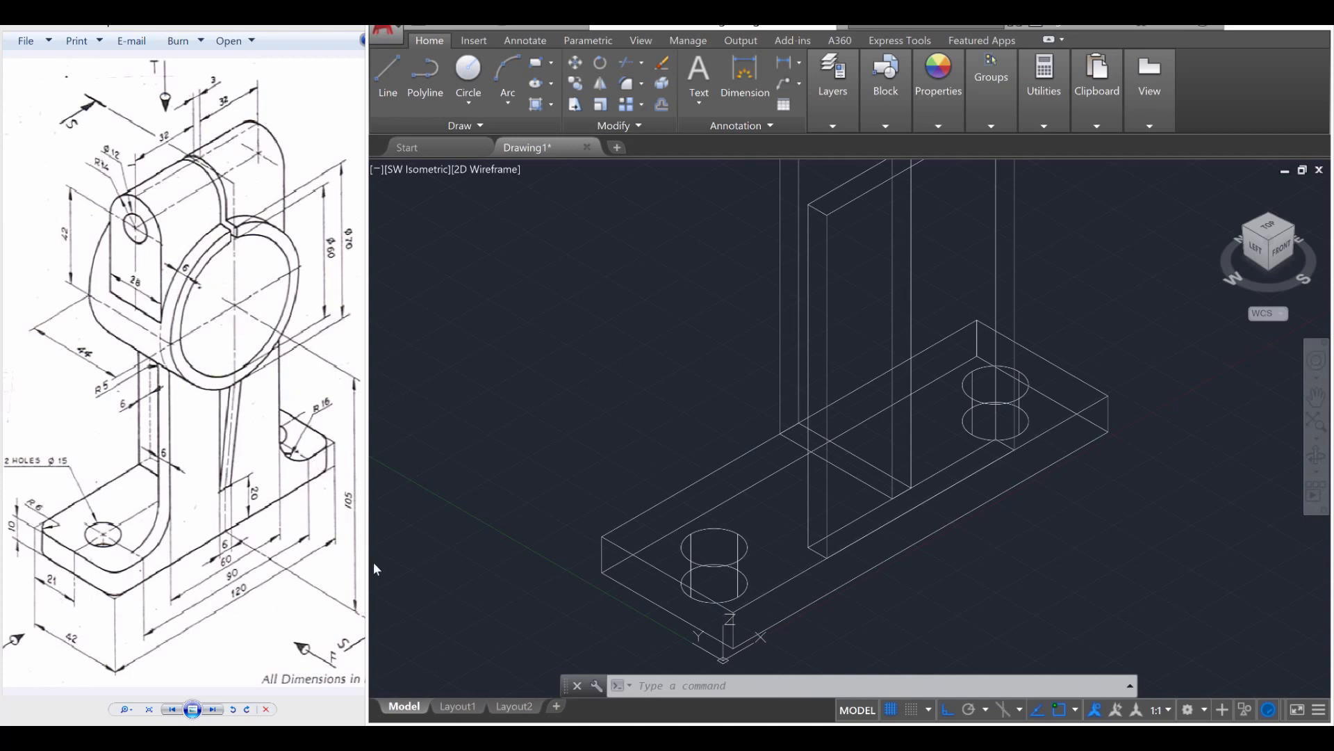
mouse_move(259, 325)
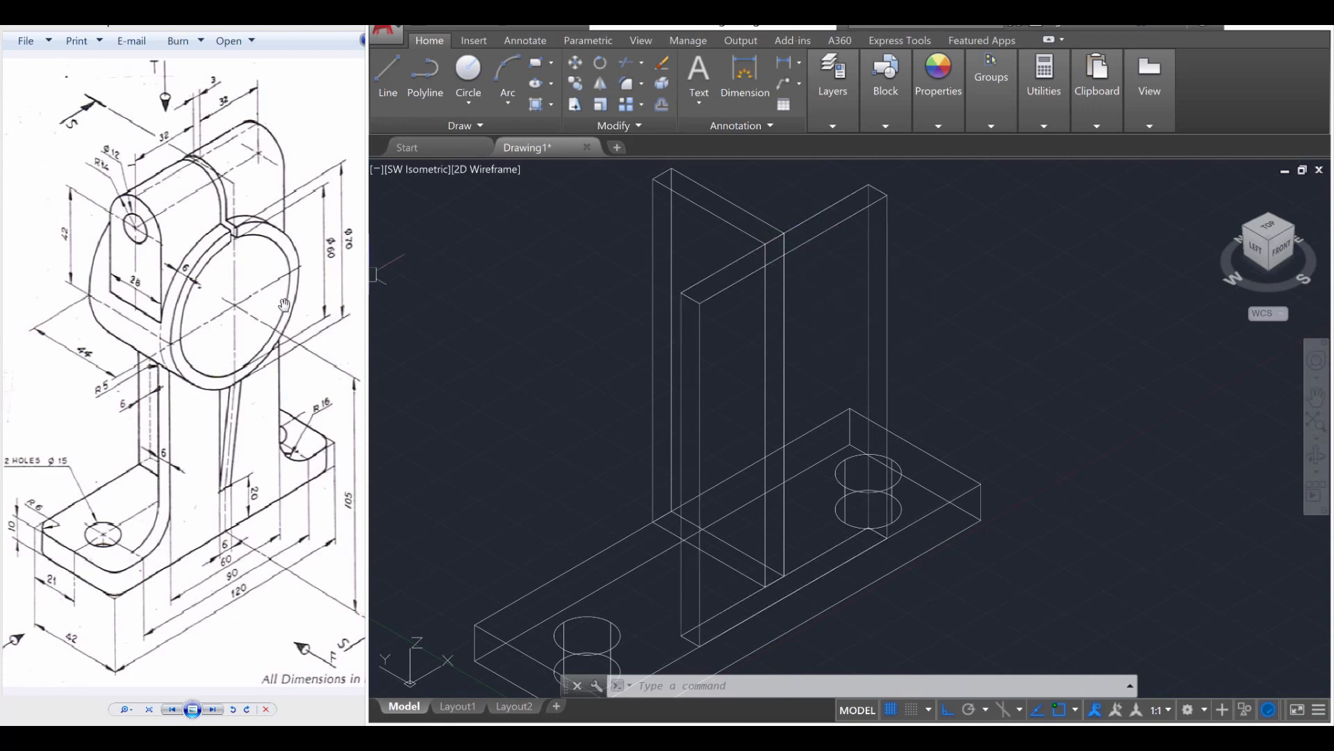
mouse_move(232, 305)
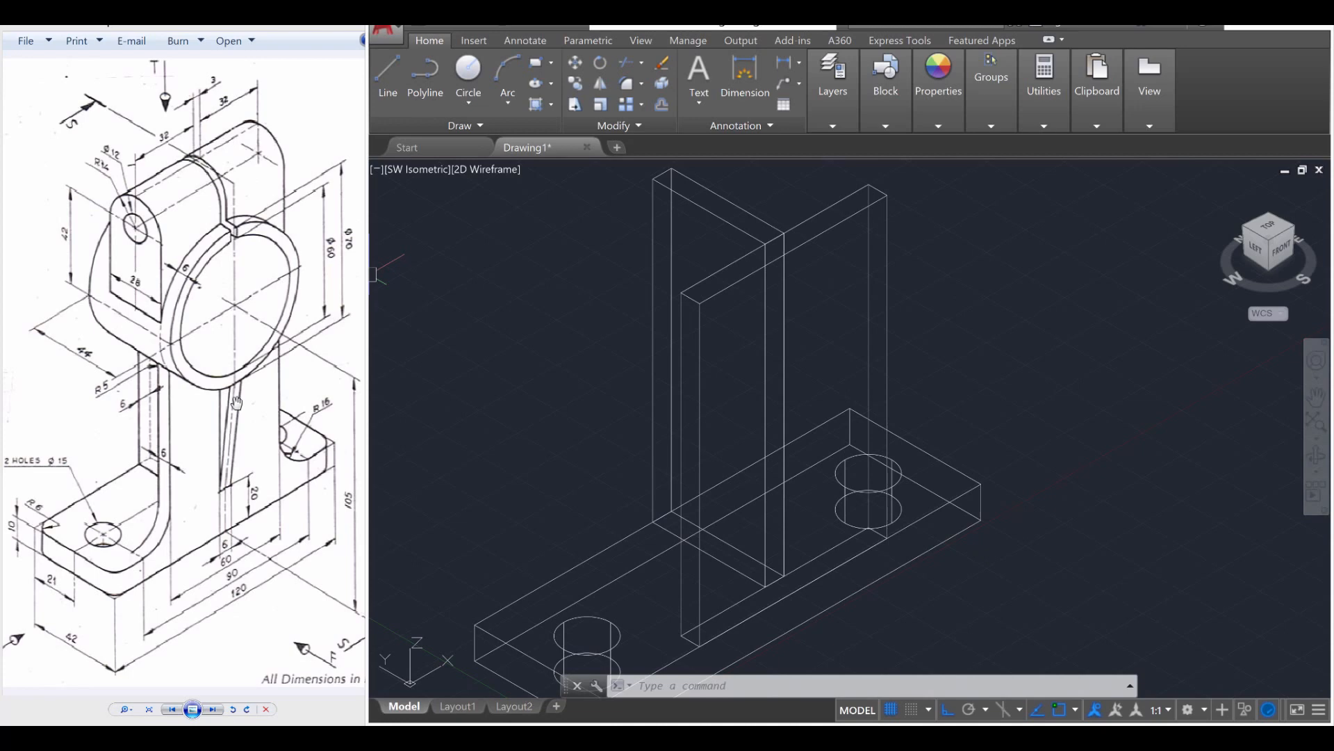
mouse_move(156, 241)
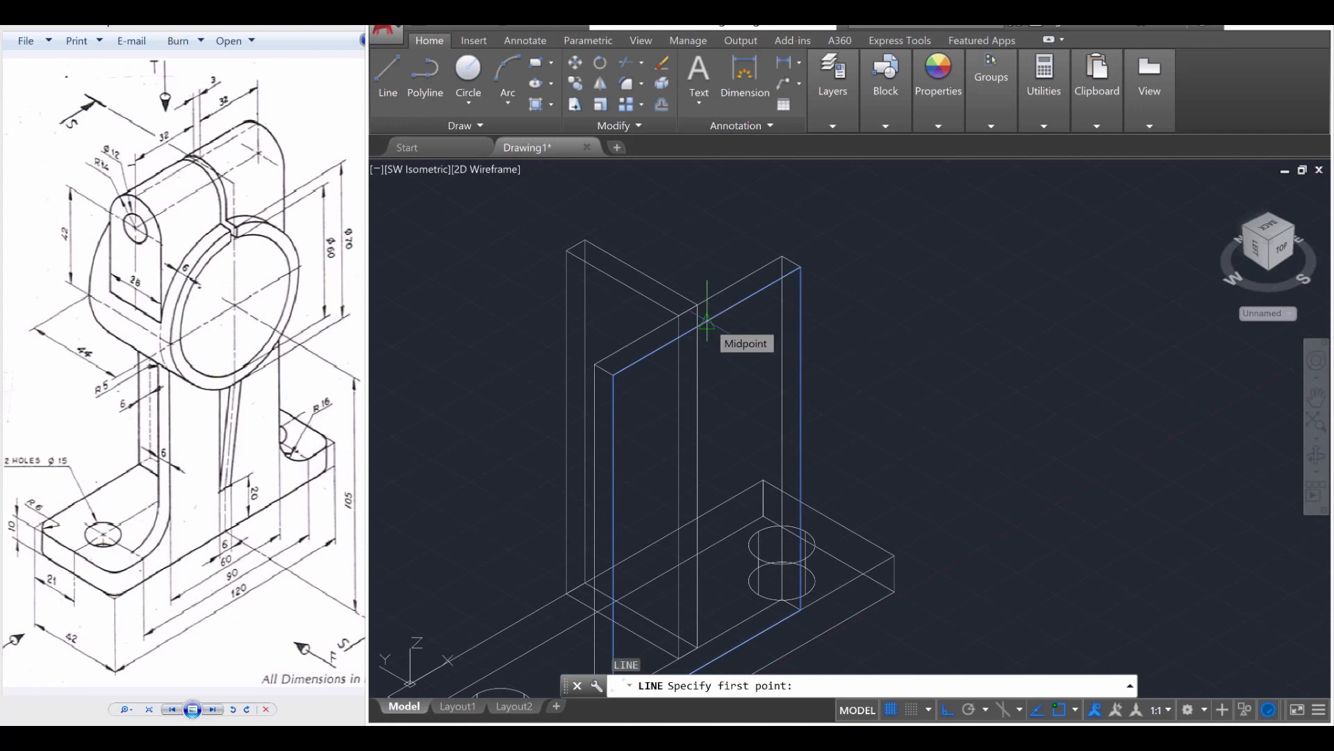
From the upright's top-edge midpoint, draw rib lines 6, 3, 35 and 50 long.
left_click(706, 319)
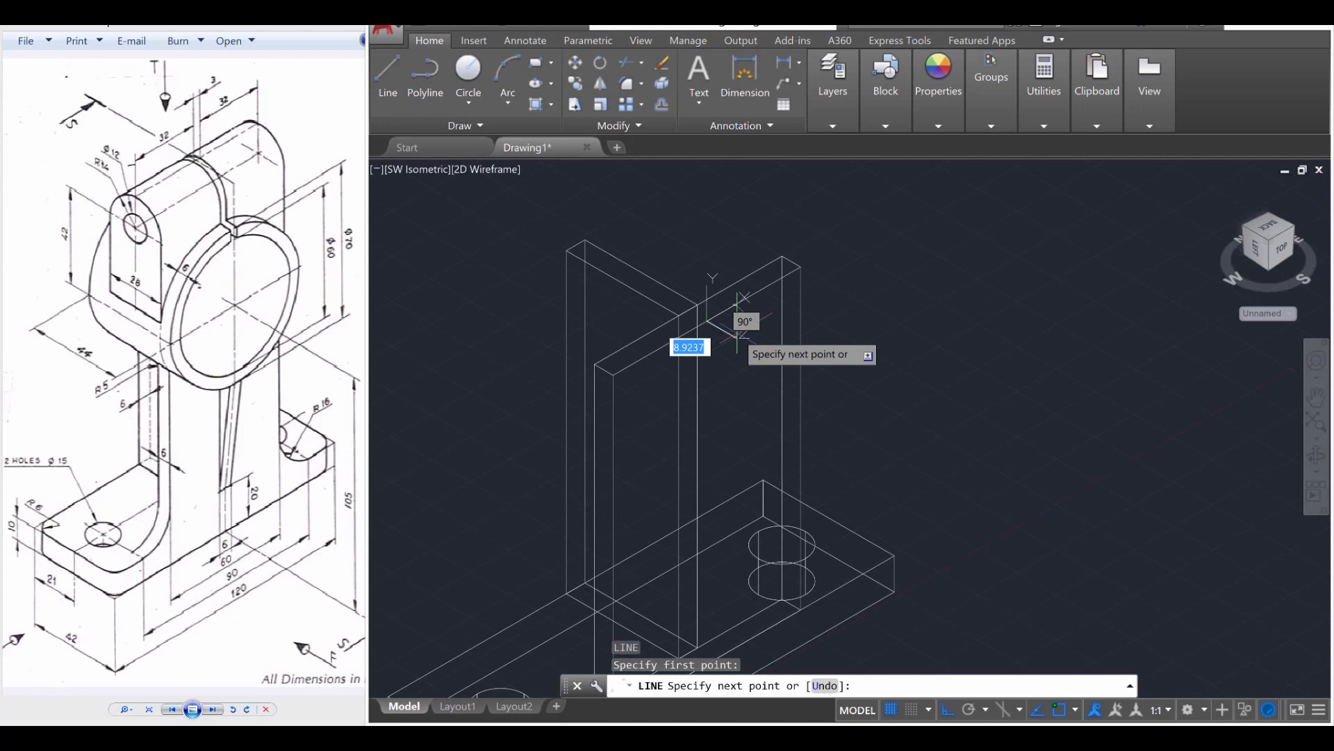
type("6")
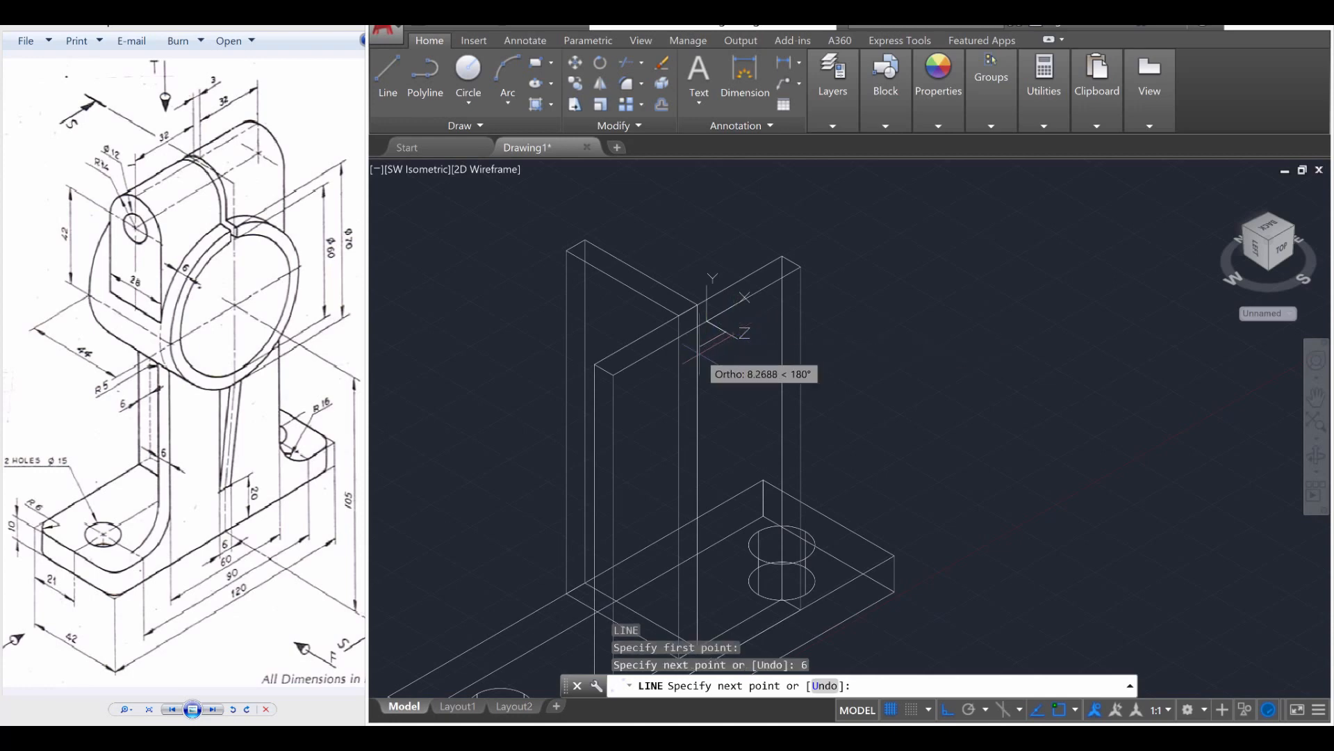
mouse_move(710, 349)
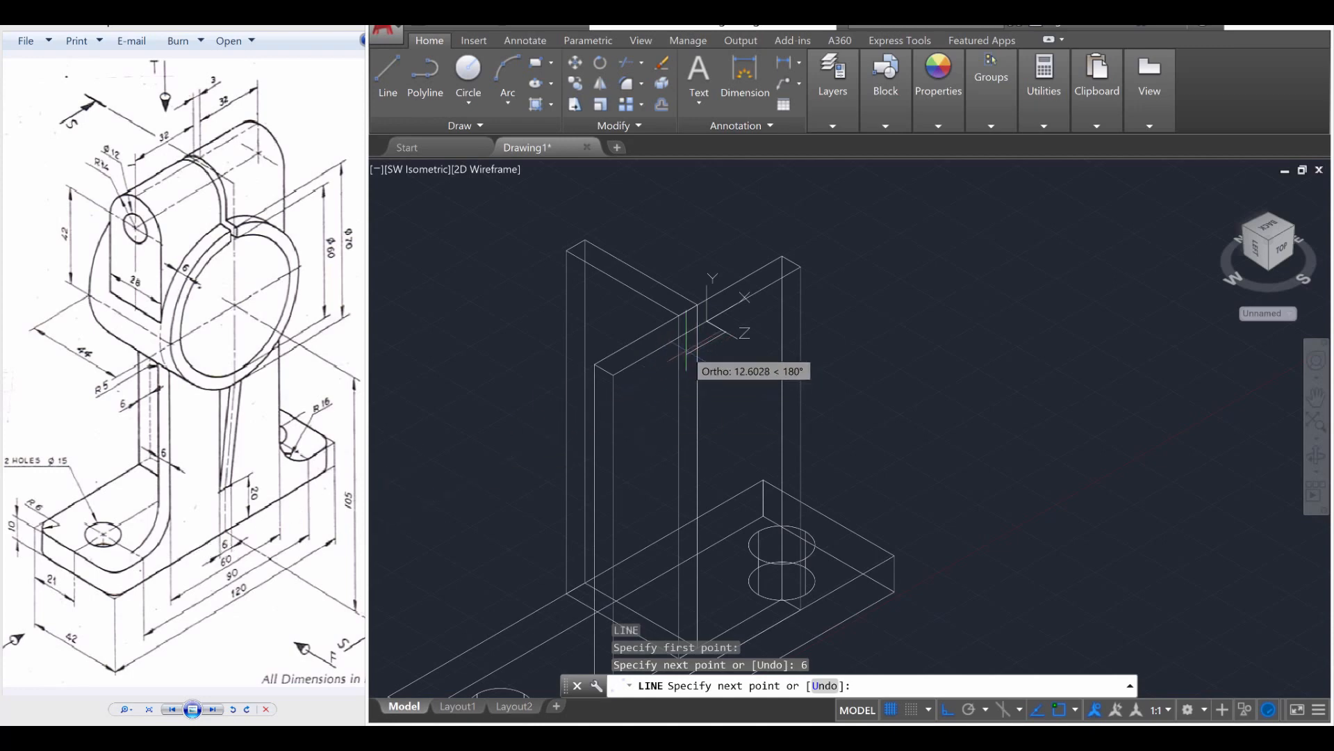
type("3")
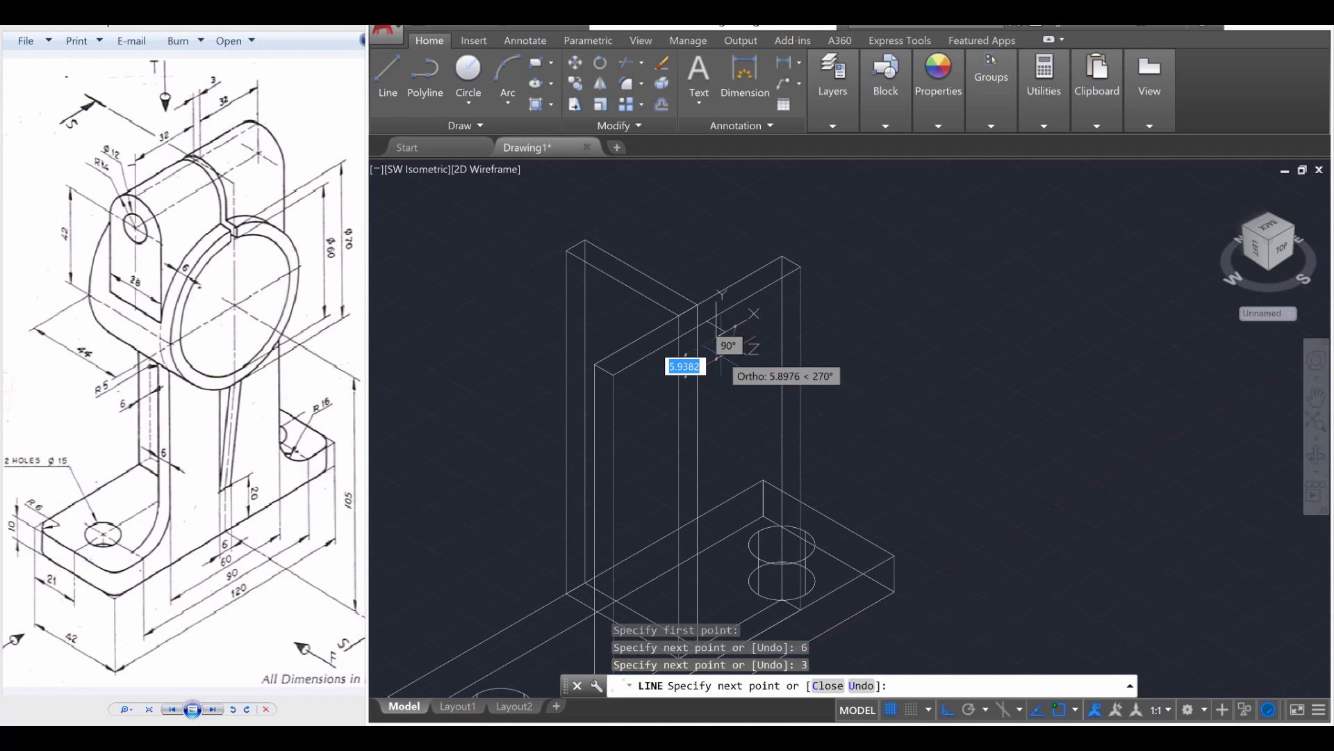
mouse_move(345, 260)
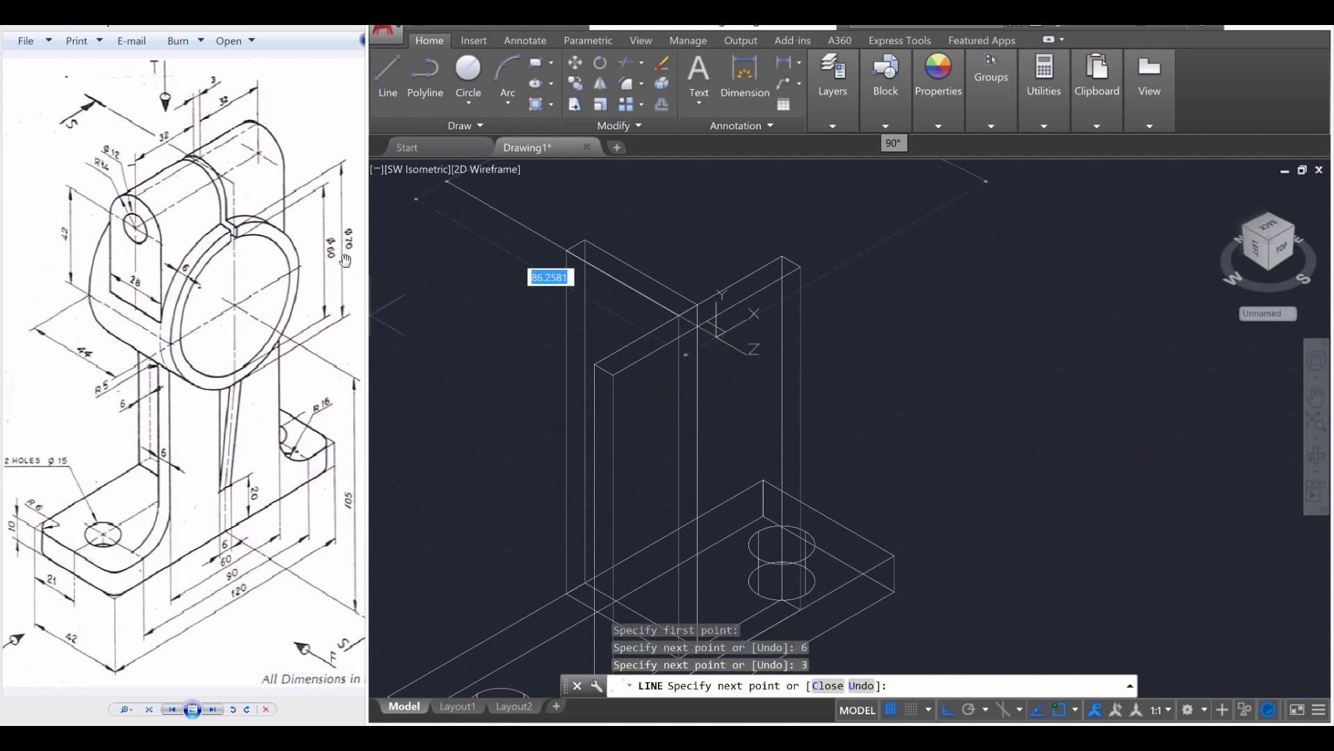
mouse_move(230, 306)
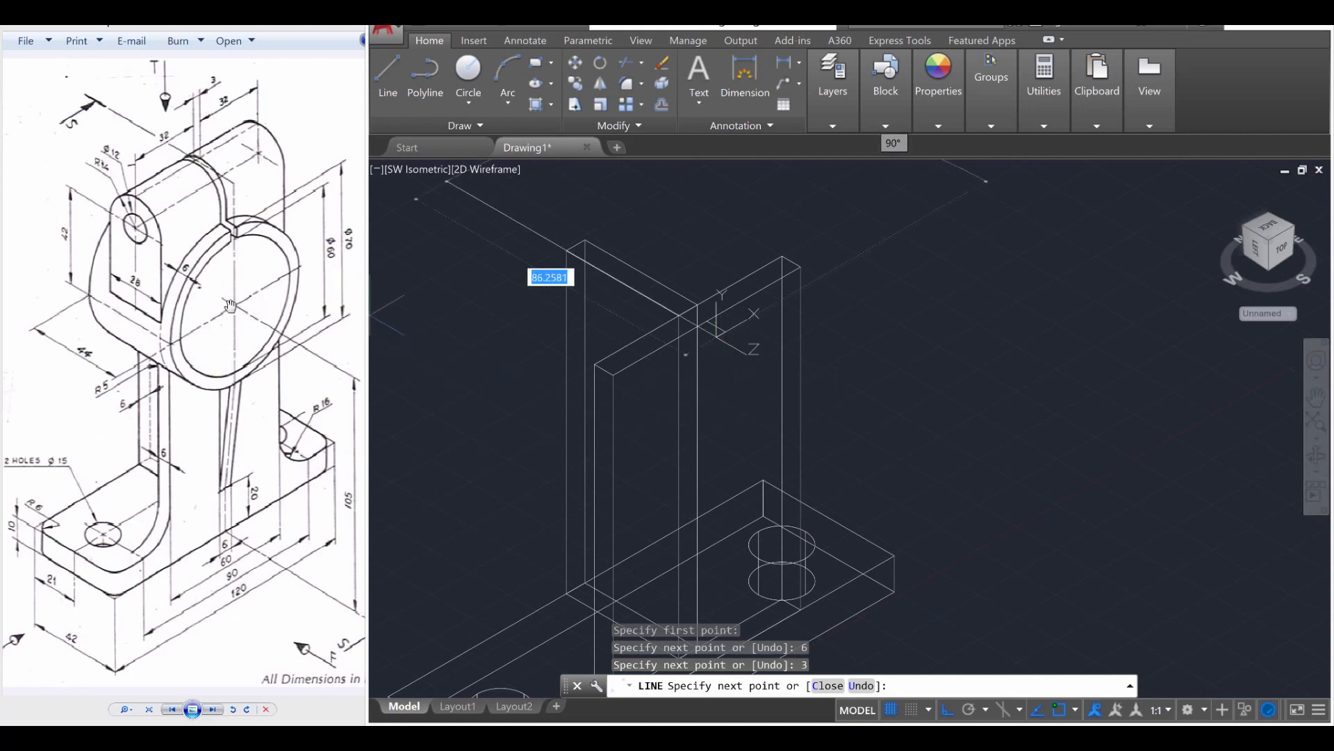
mouse_move(315, 296)
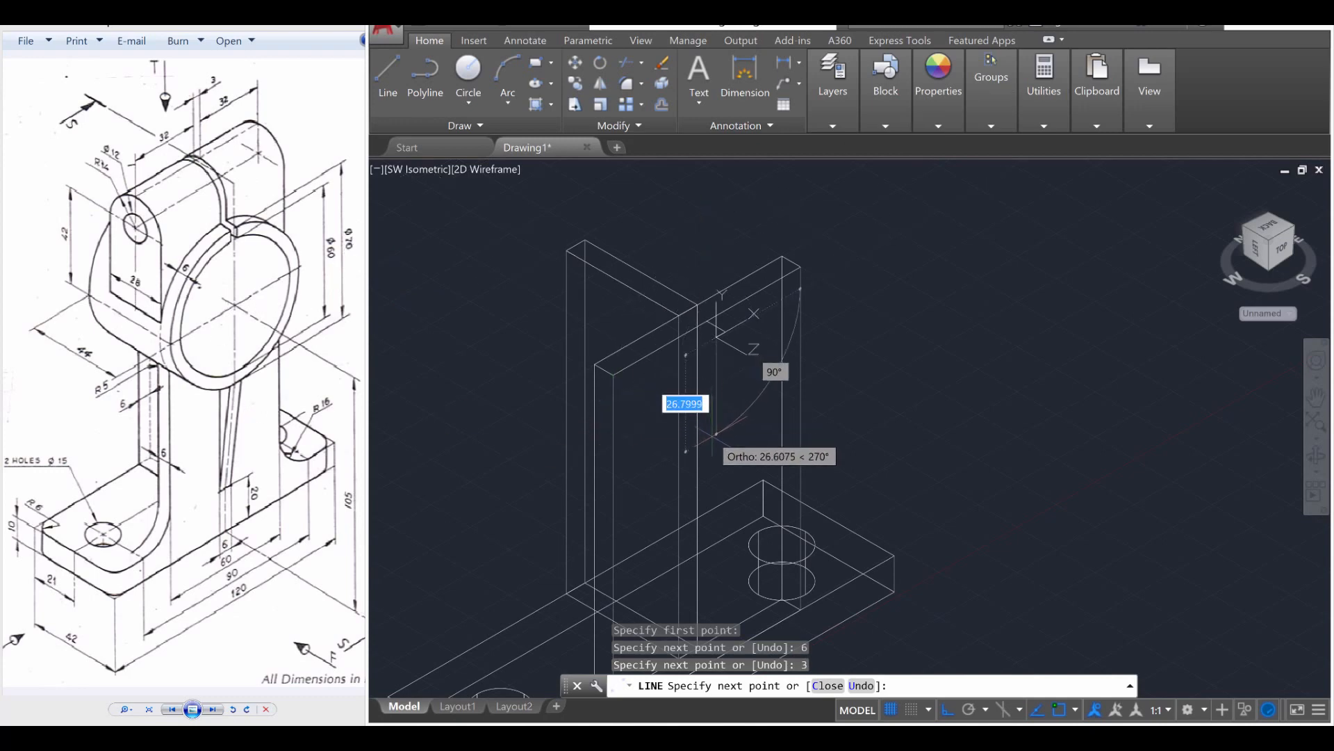
type("35")
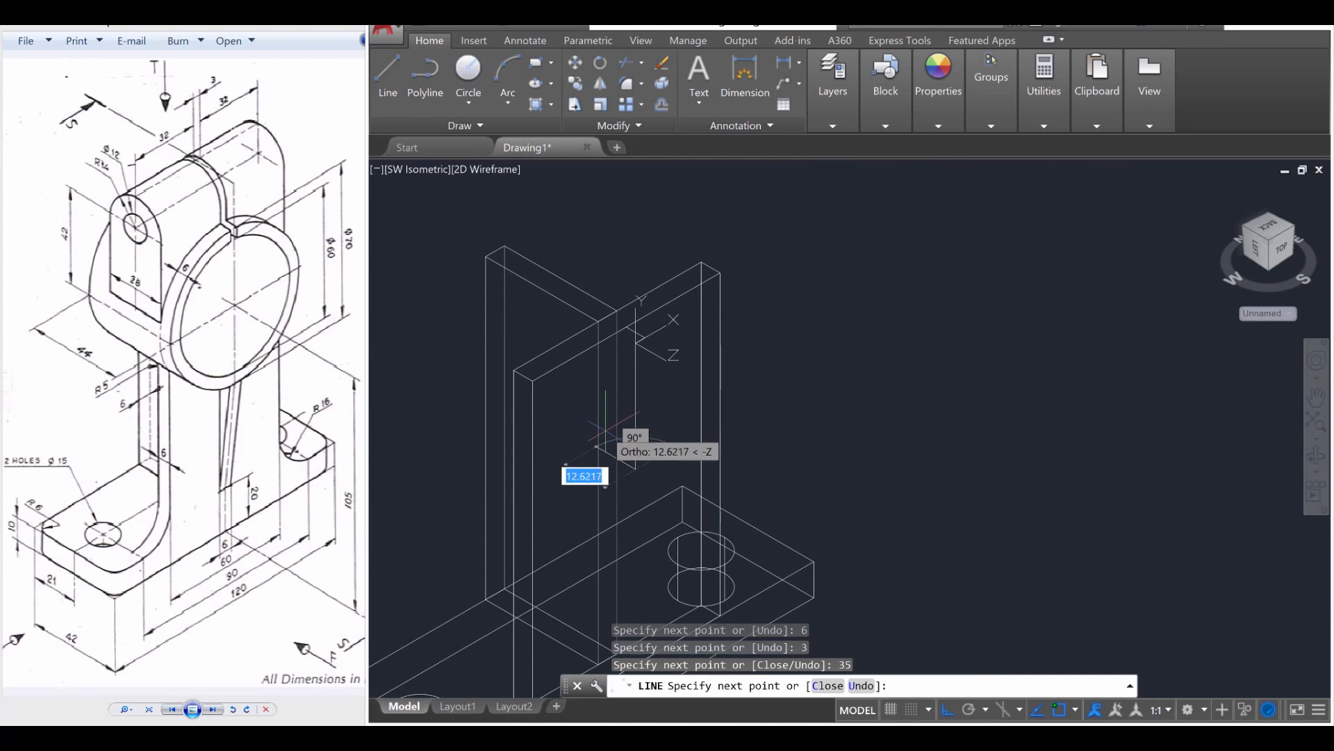
mouse_move(570, 460)
type("6")
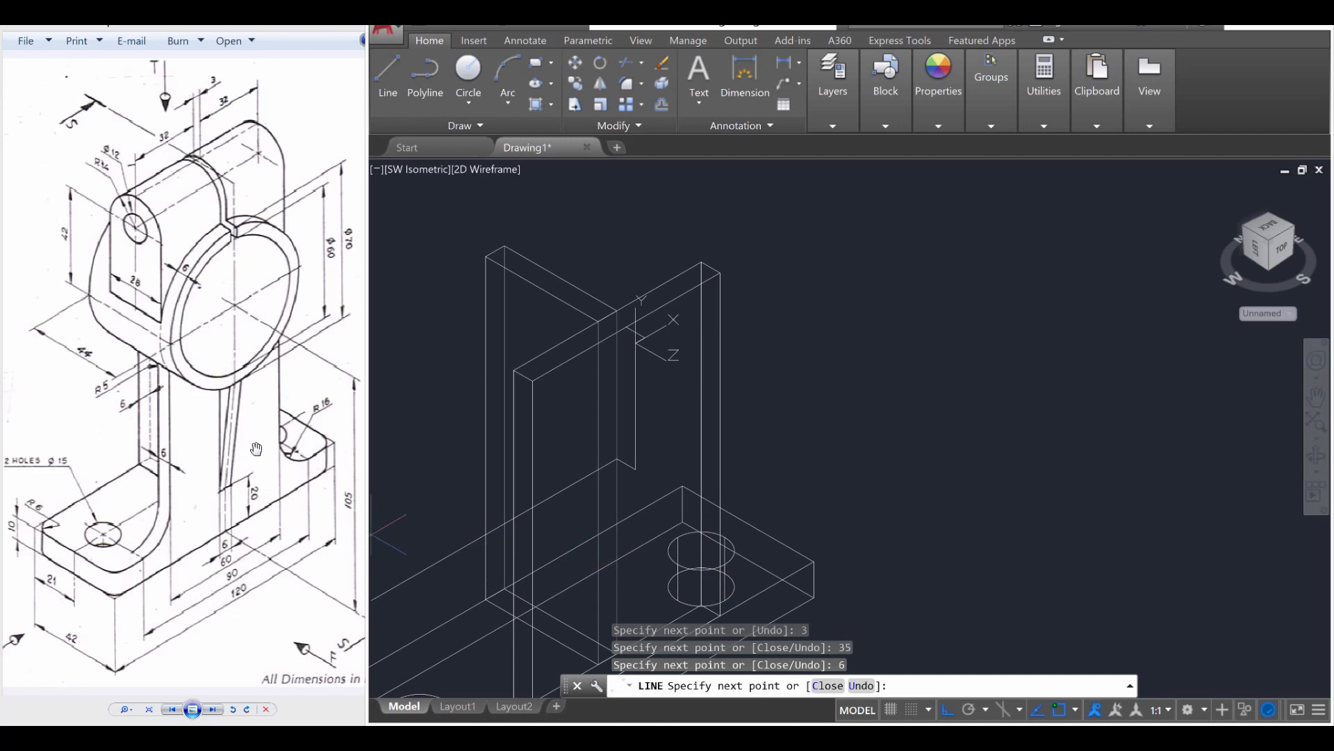
mouse_move(256, 511)
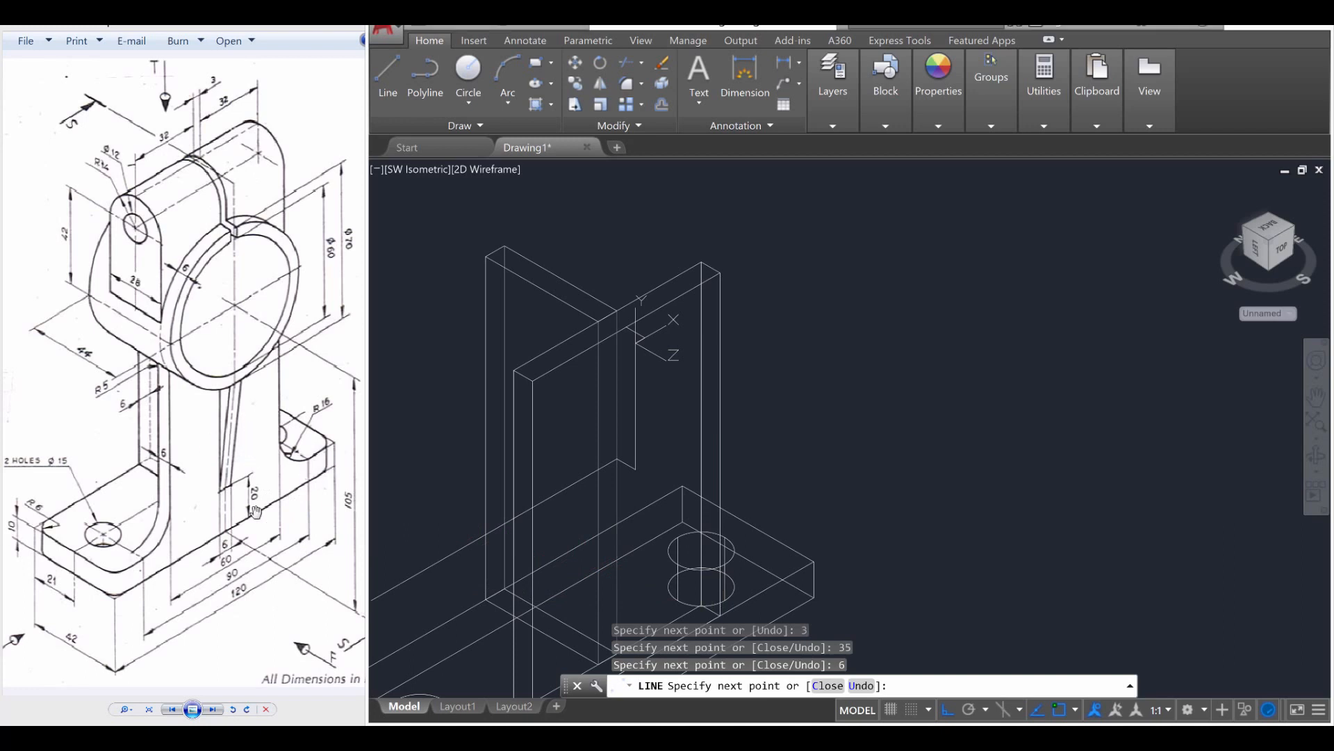
mouse_move(338, 278)
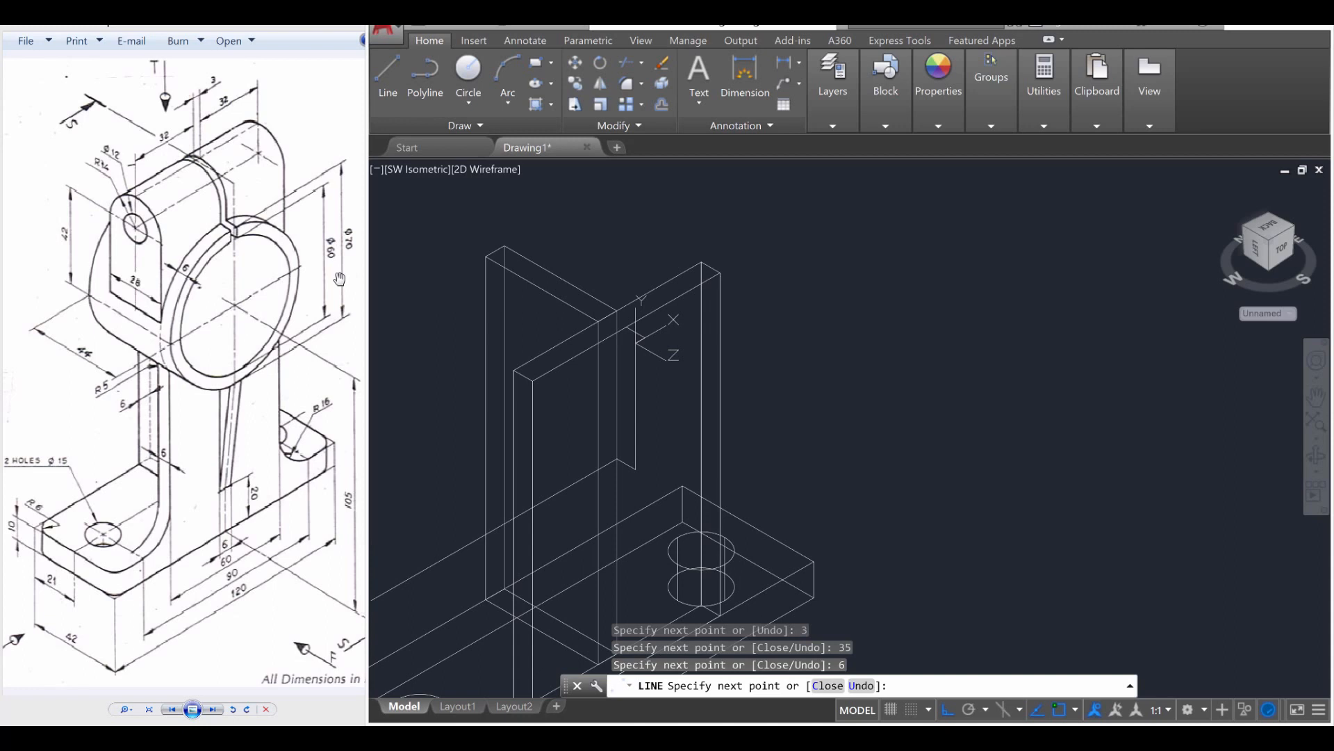
mouse_move(355, 522)
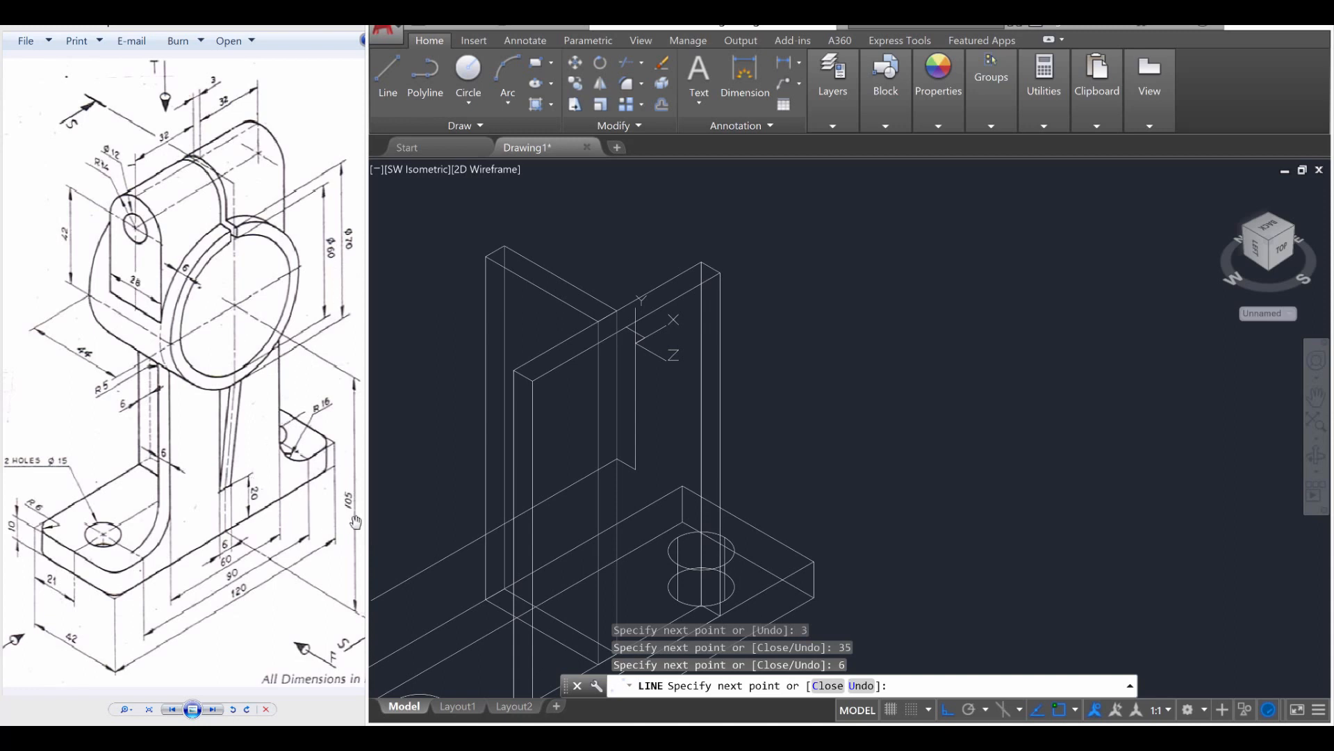
mouse_move(628, 531)
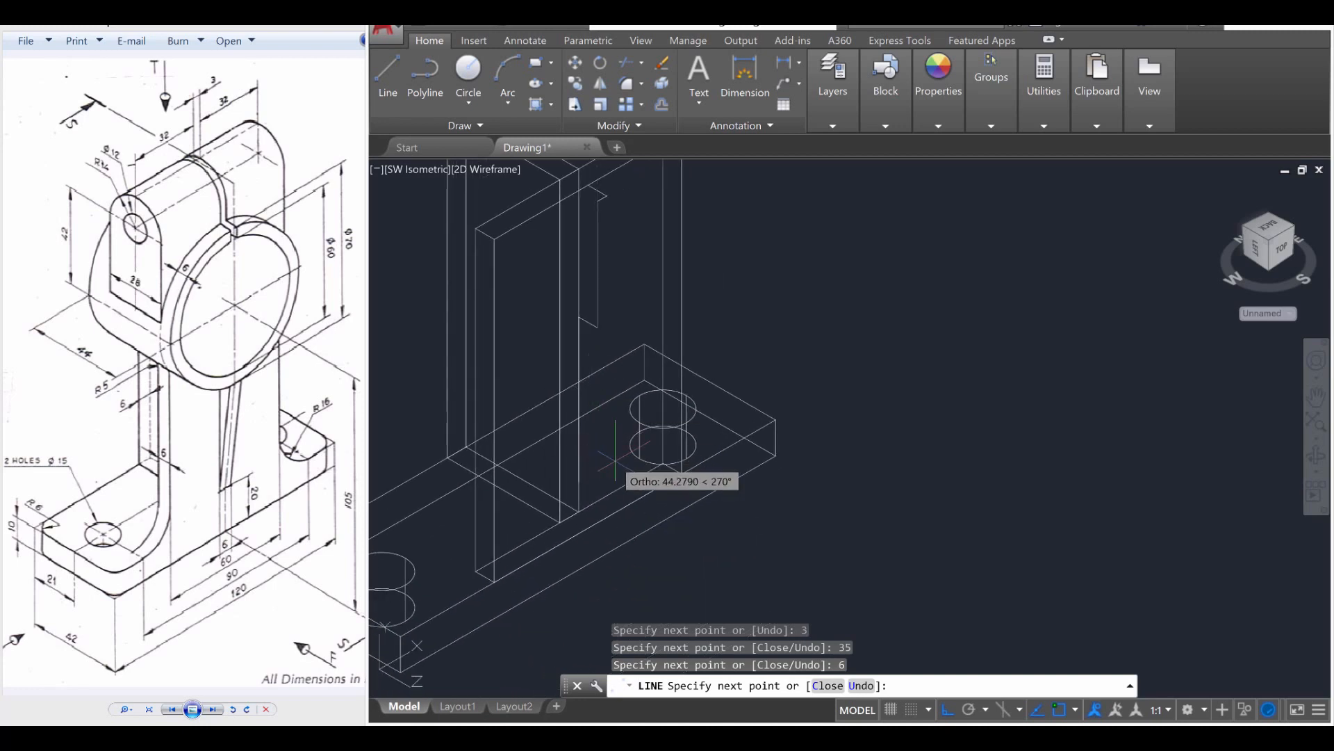
mouse_move(606, 464)
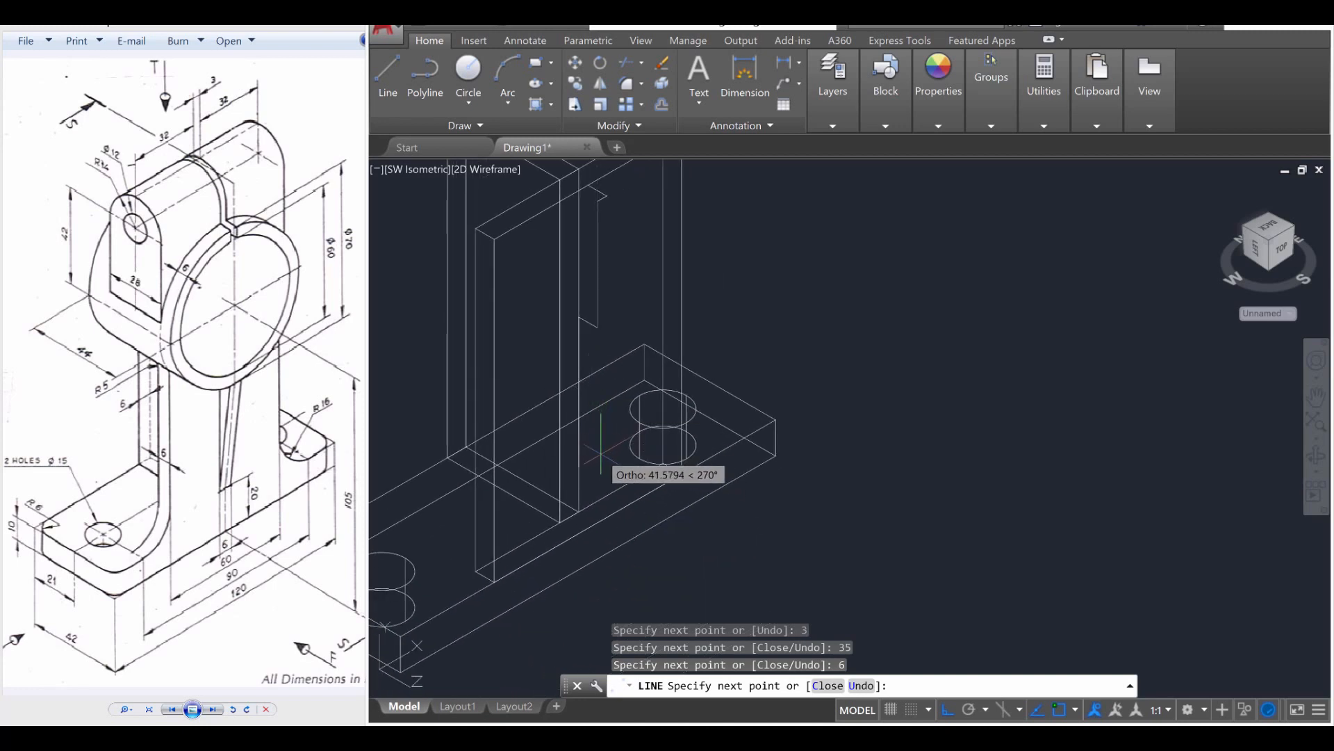
type("50")
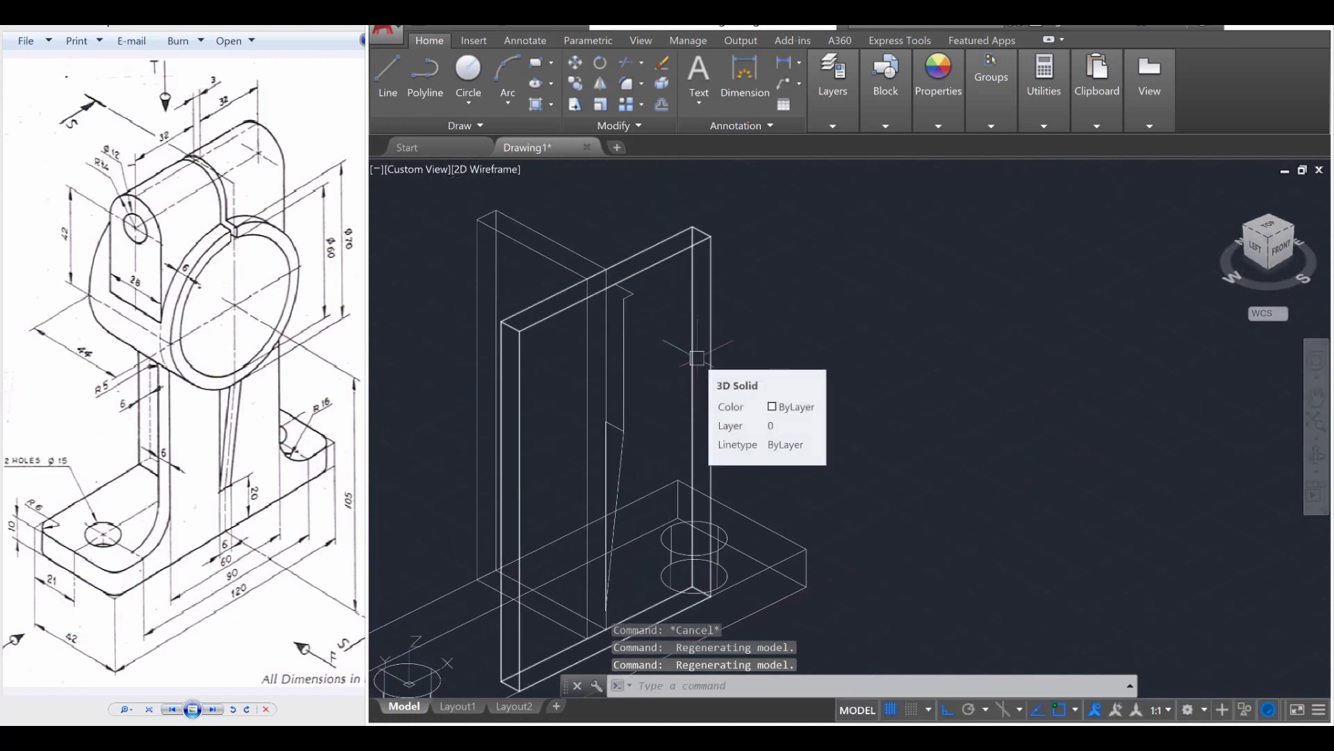
Draw housing circles of radius 30 and 35 on a shared centre.
type("C")
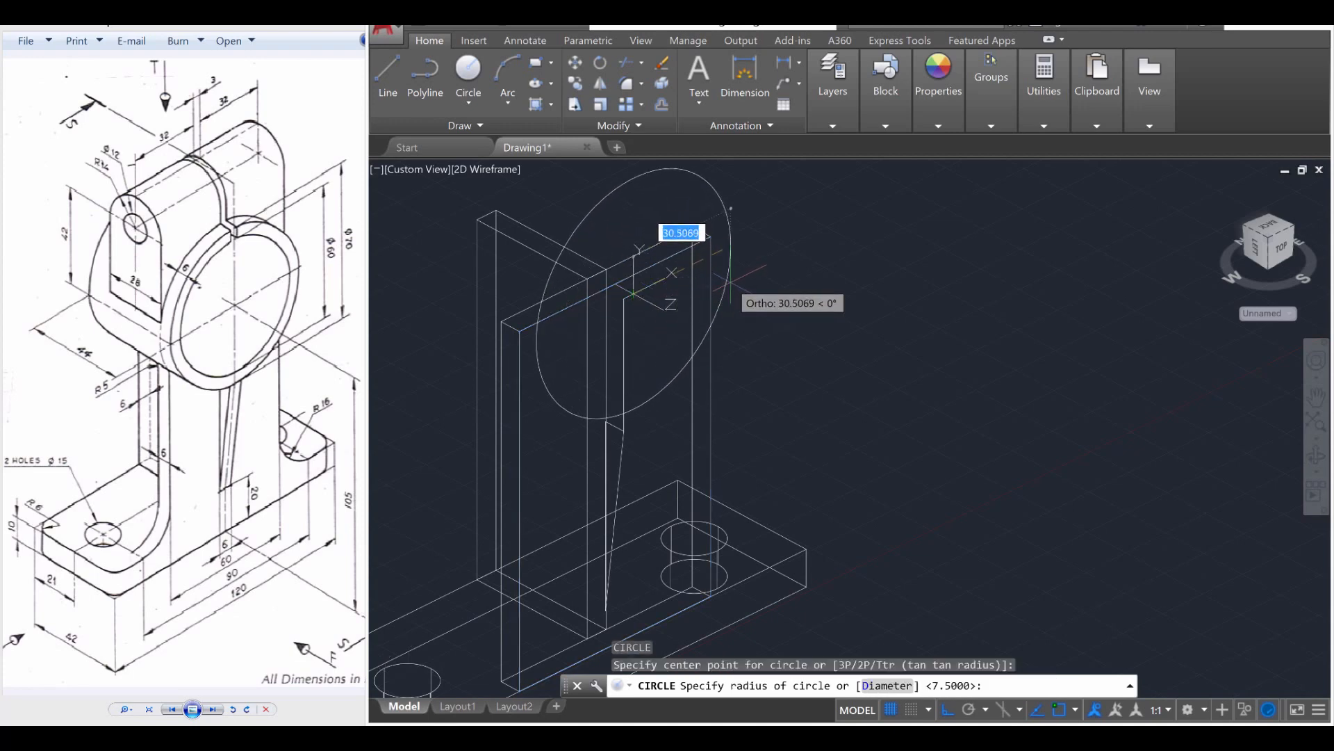
type("30")
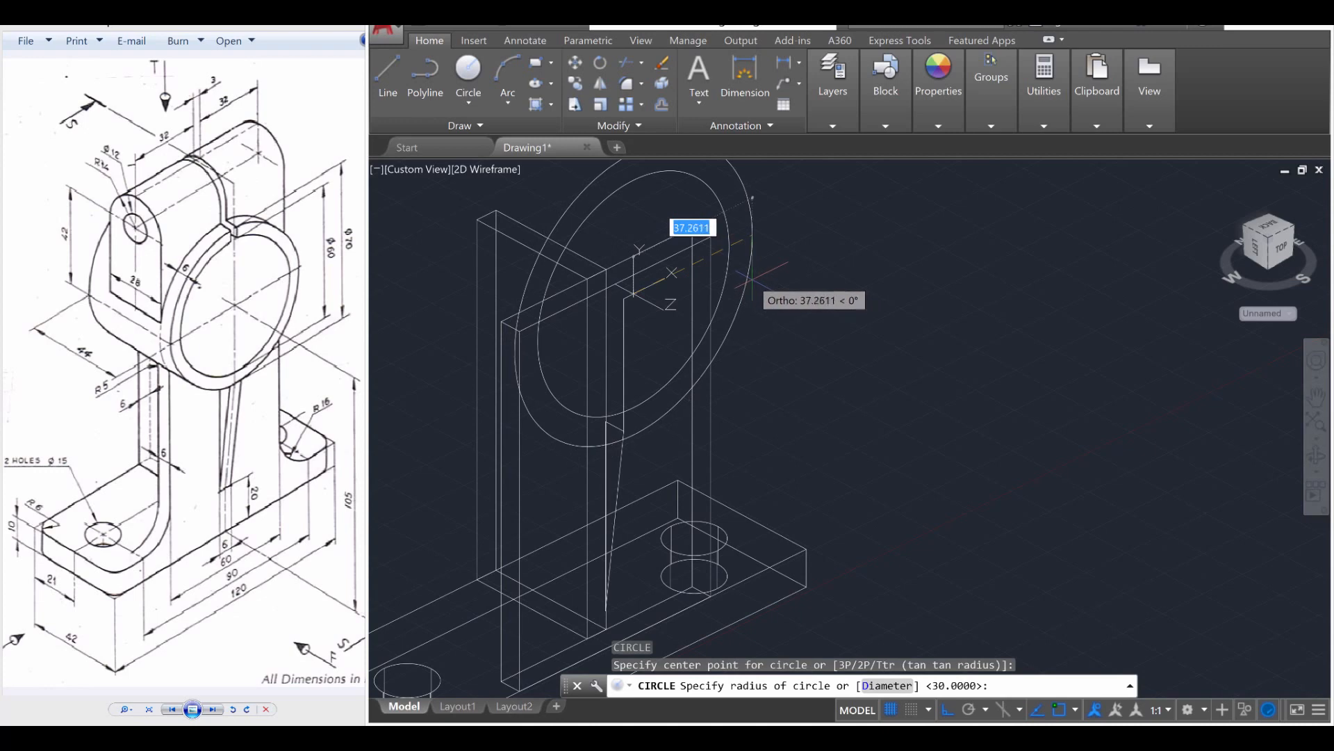
type("35")
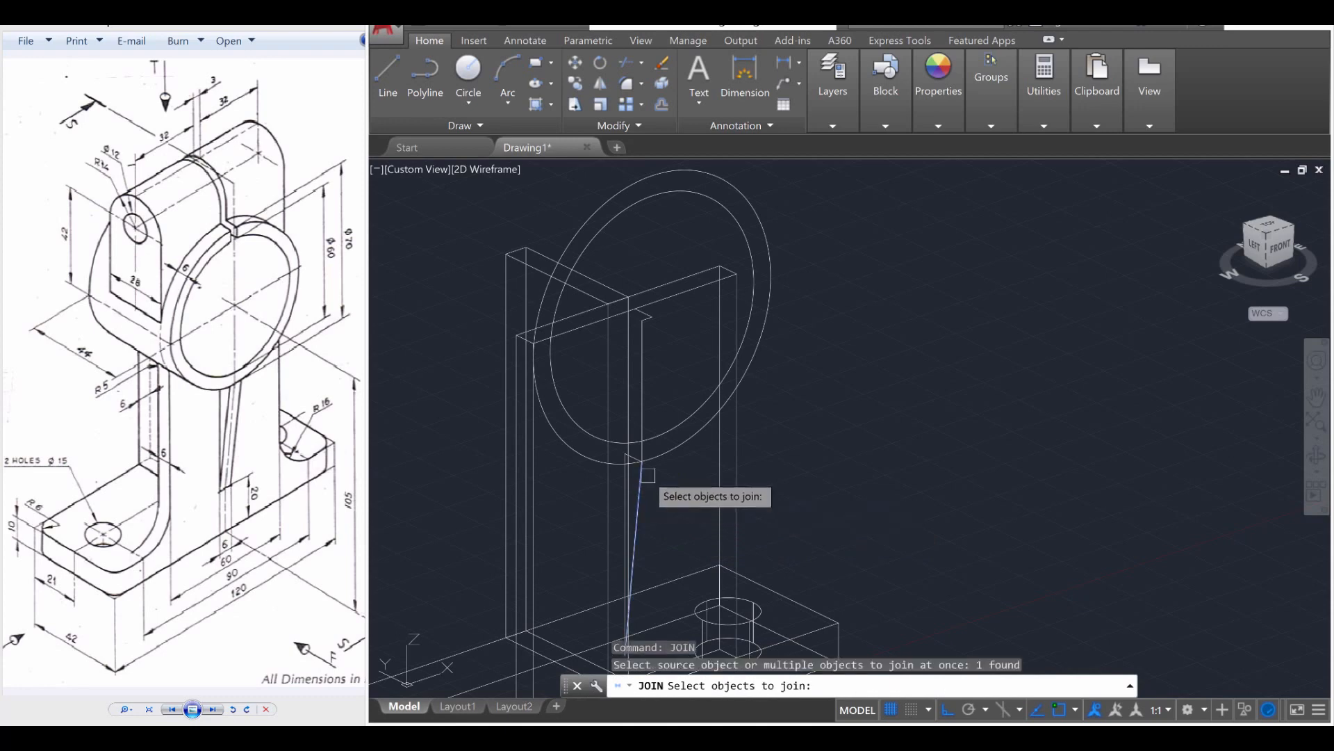
Add the remaining rib lines so all three join into one 3D polyline.
left_click(642, 455)
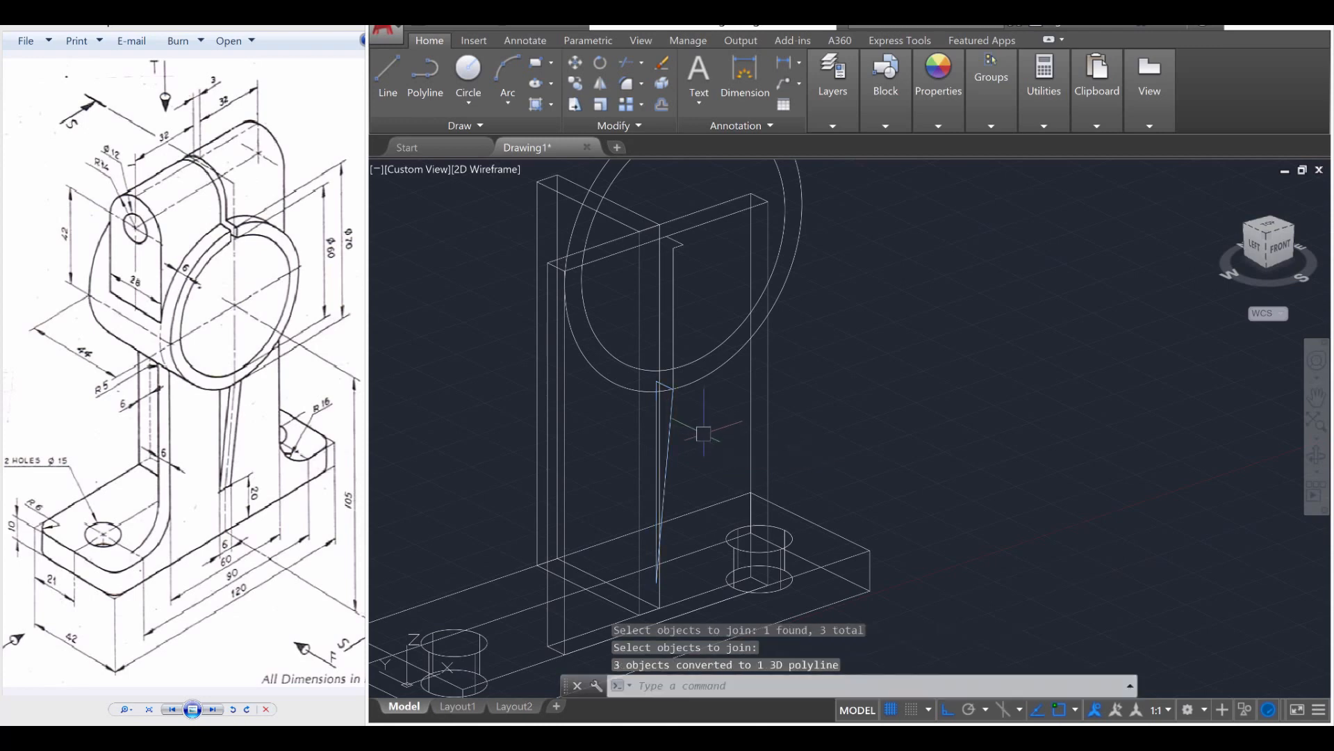
type("EXT")
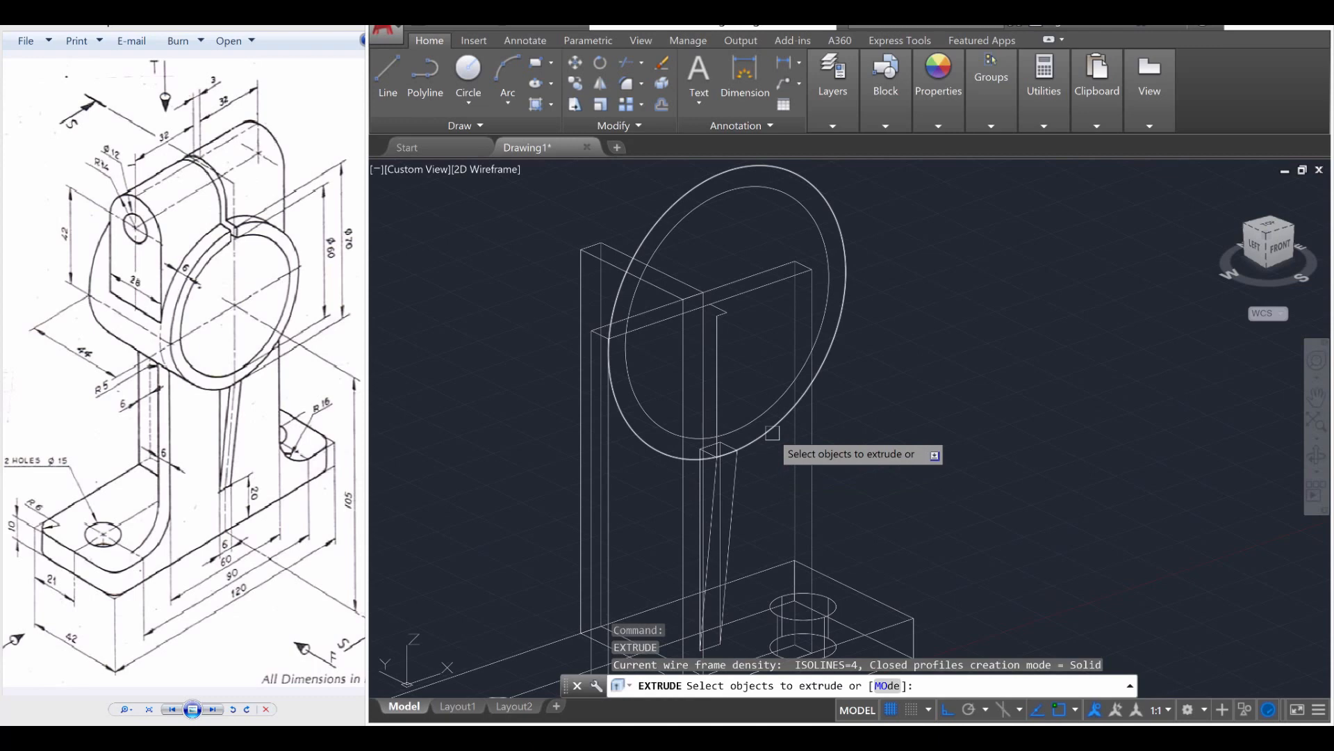
Extrude the bearing housing circle to a height of 44.
left_click(770, 433)
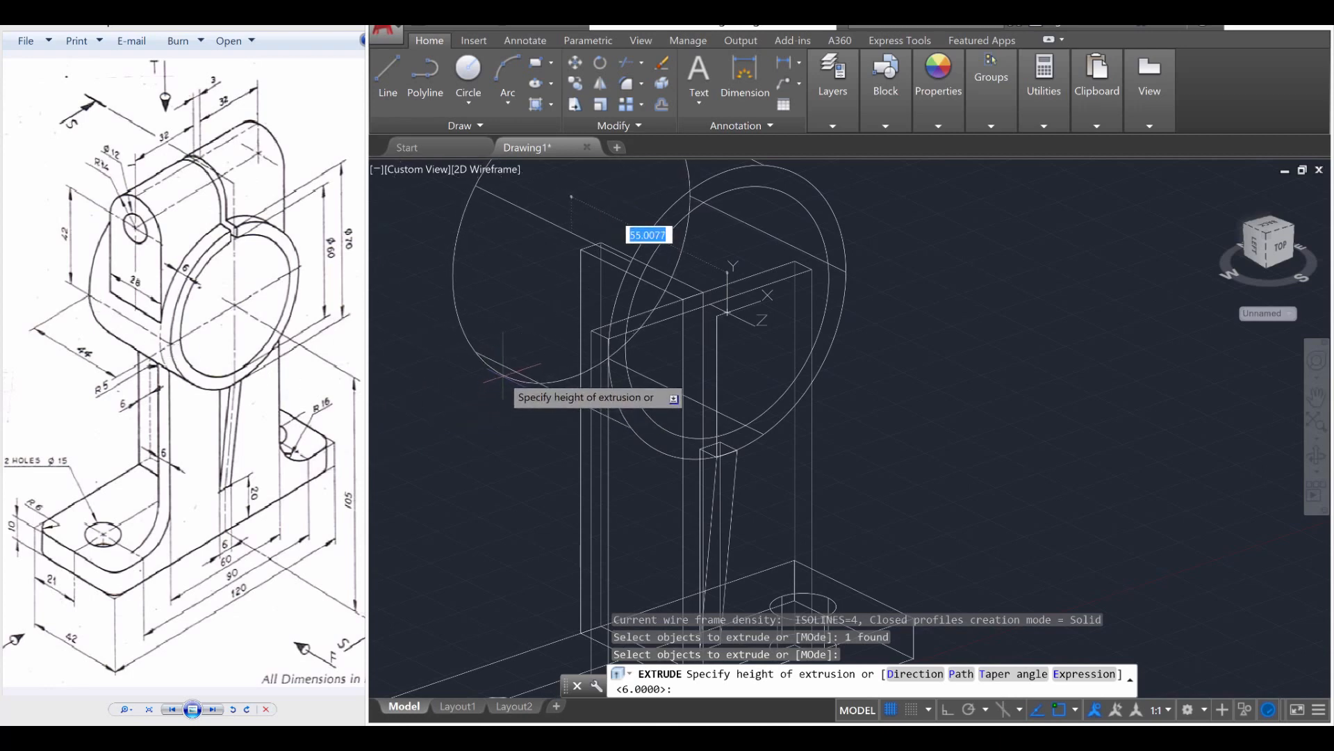
type("44")
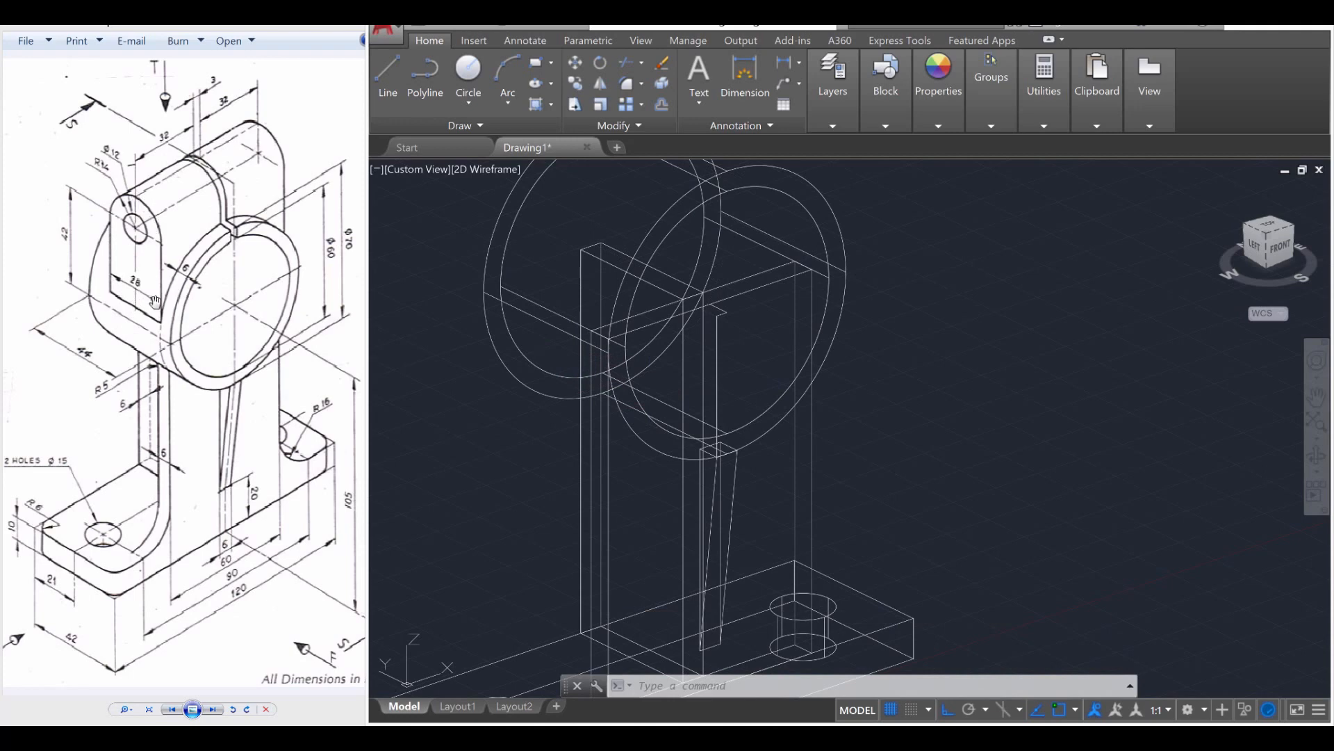
mouse_move(151, 308)
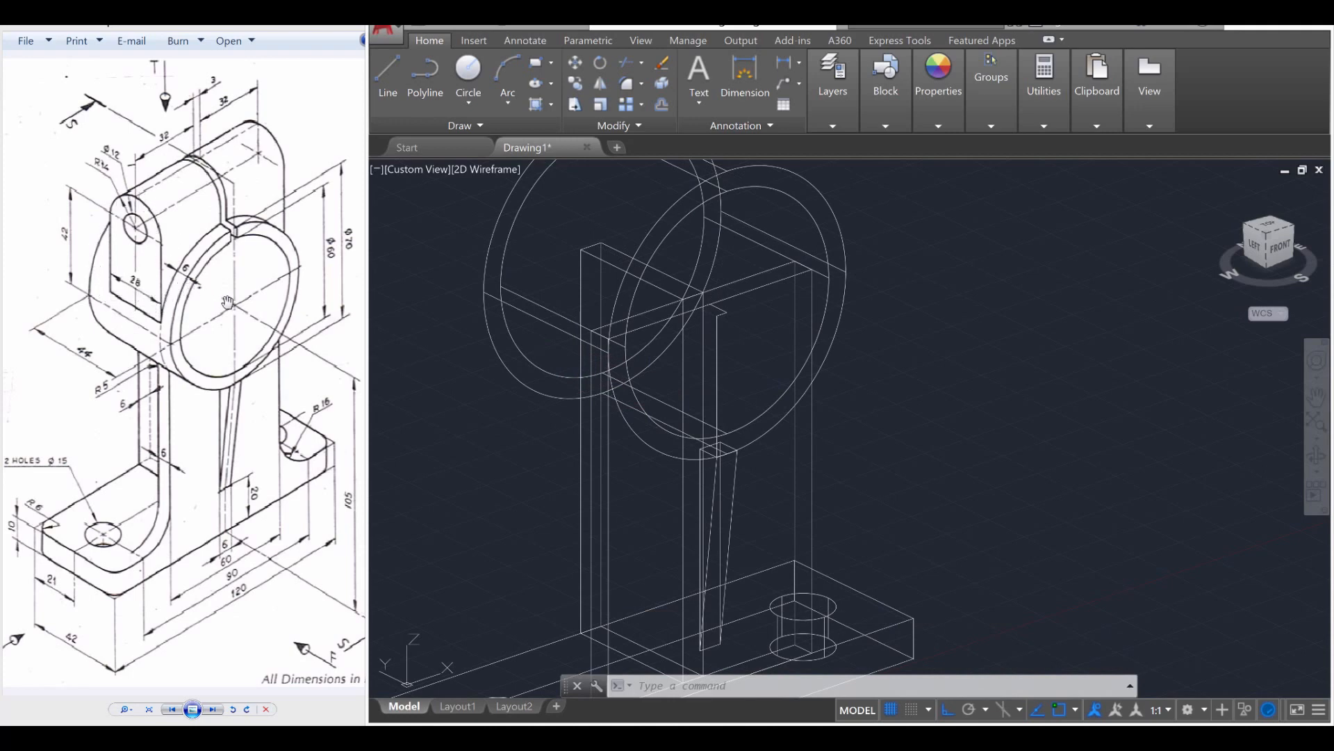
mouse_move(141, 230)
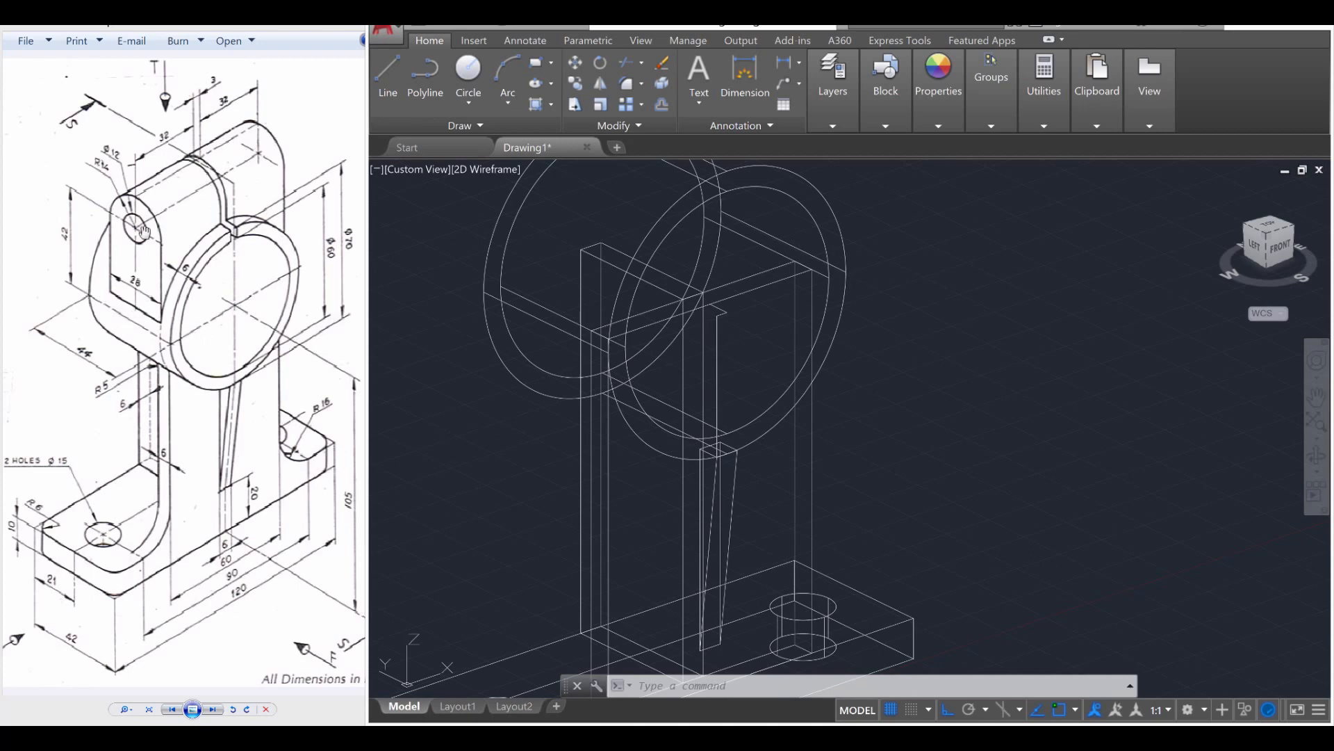
mouse_move(217, 179)
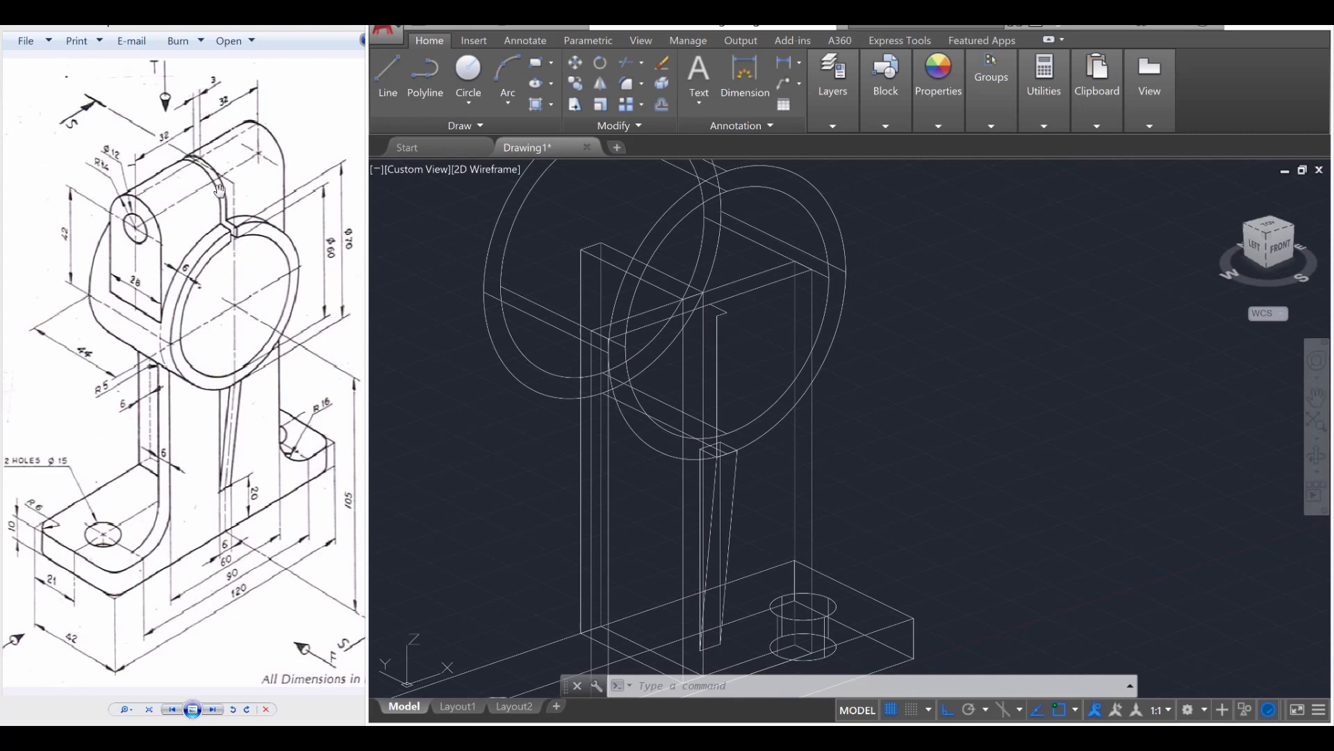
mouse_move(163, 162)
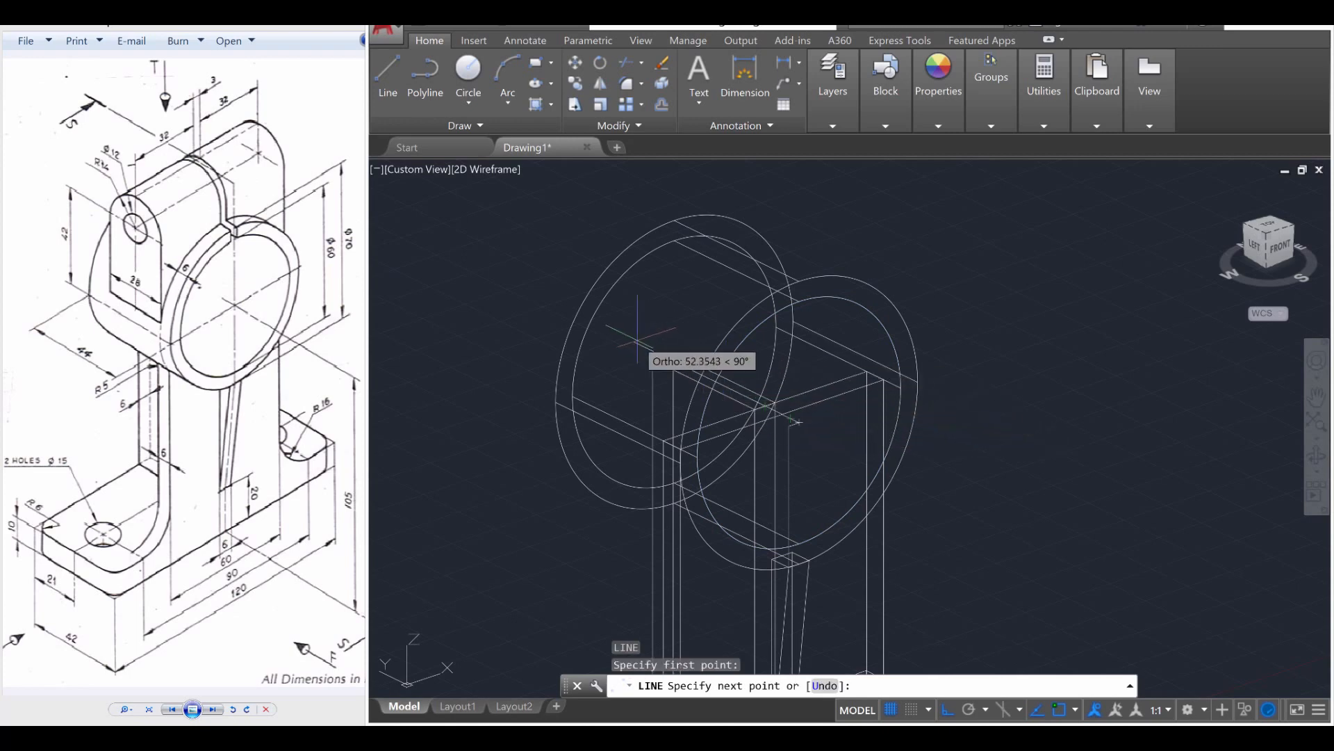
Draw connected line segments of 14, 42 and 32 units atop the housing.
type("14")
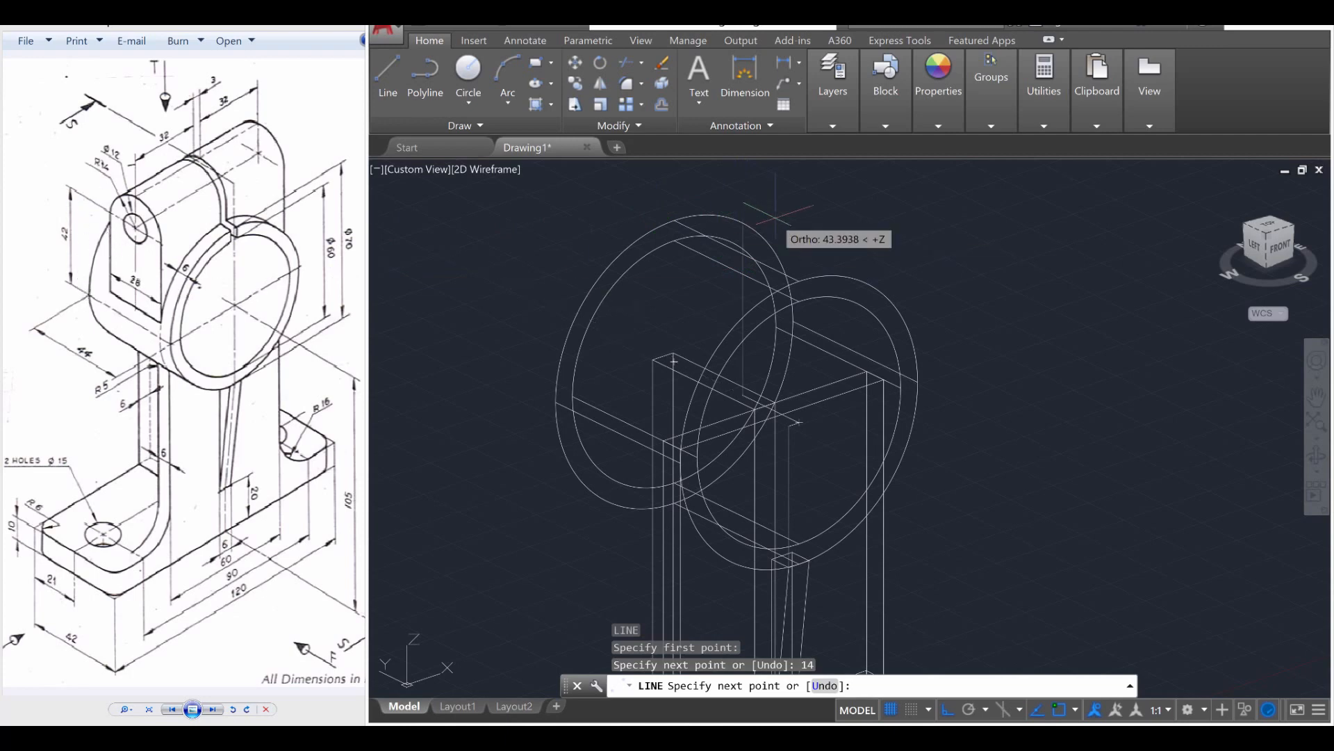
type("42")
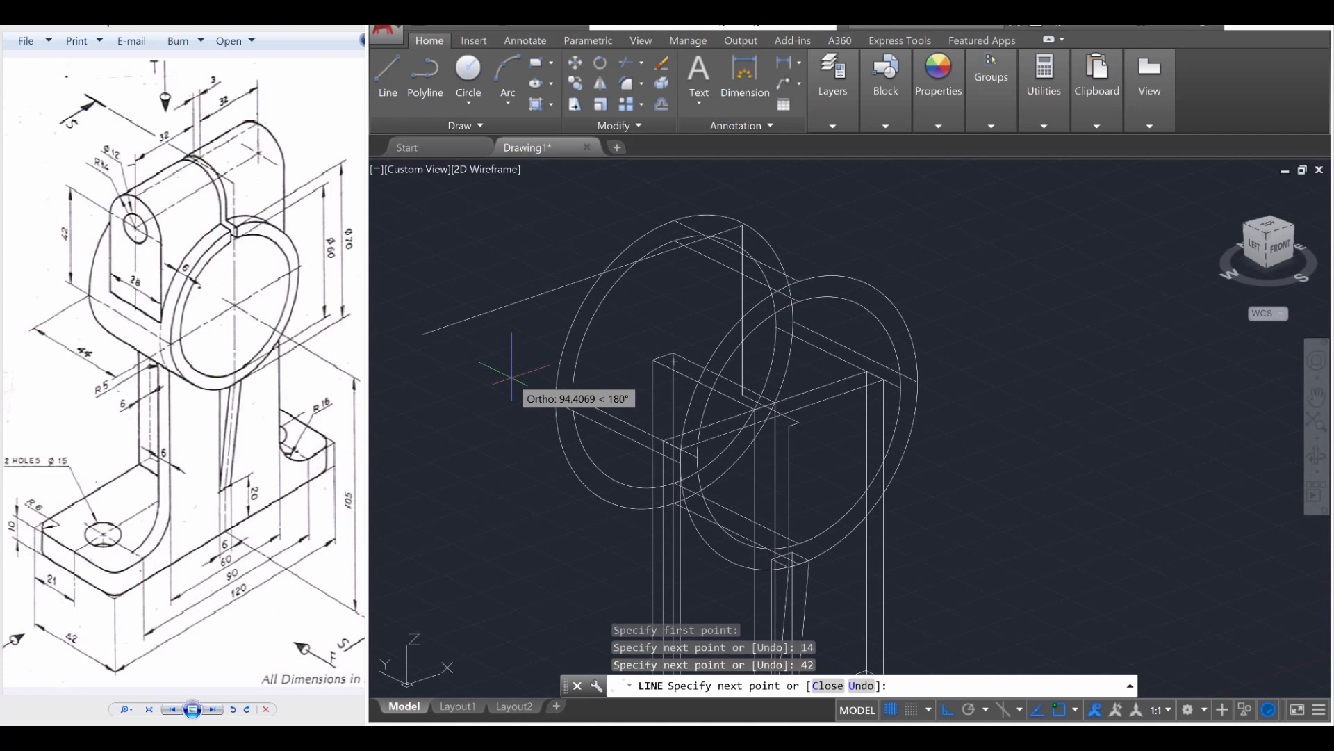
type("32")
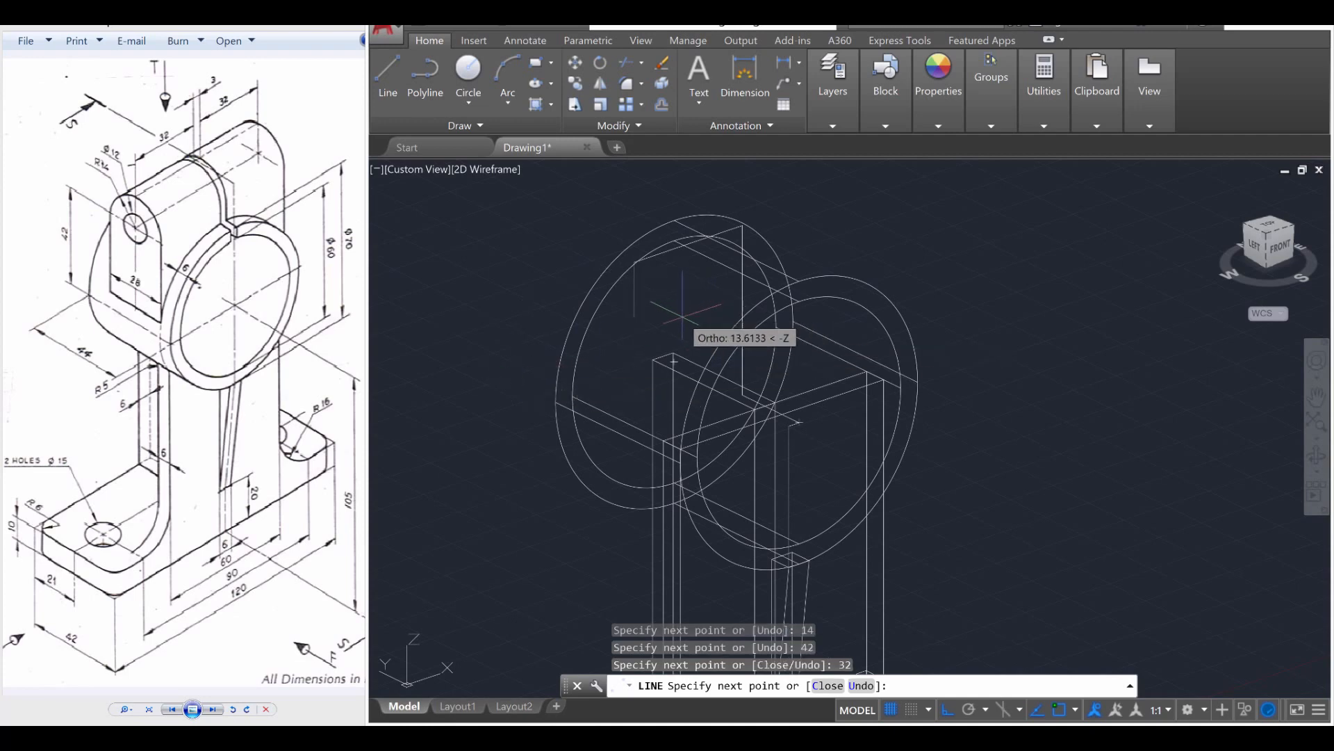
key("Escape")
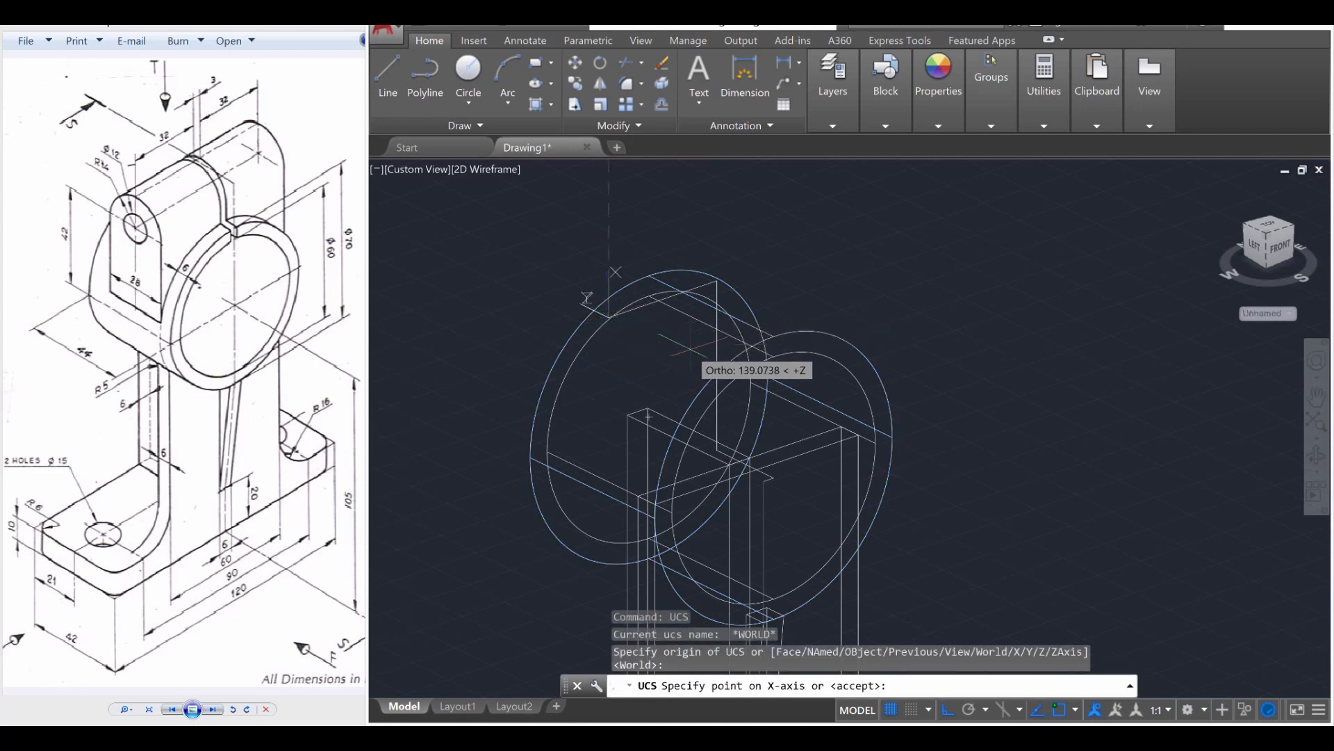
Pick the axis point that places the new UCS at the lug's top corner.
left_click(645, 302)
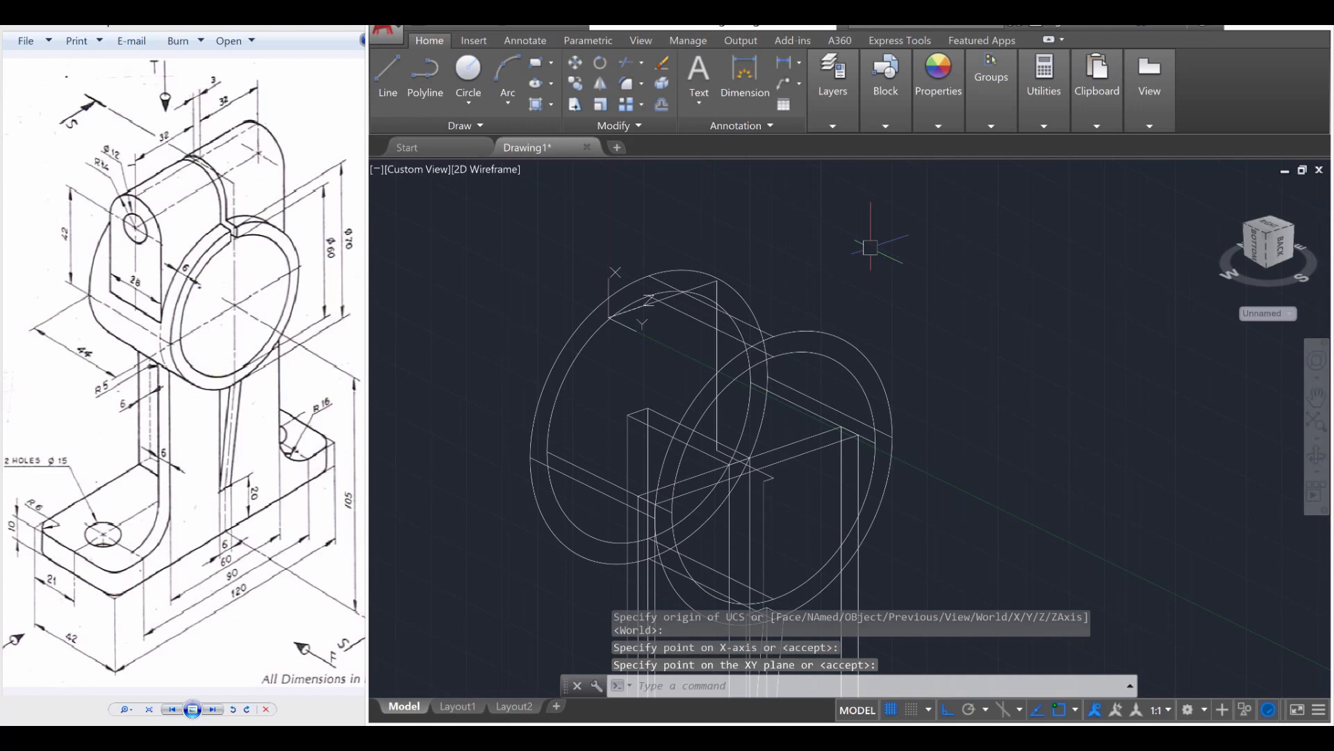
mouse_move(900, 309)
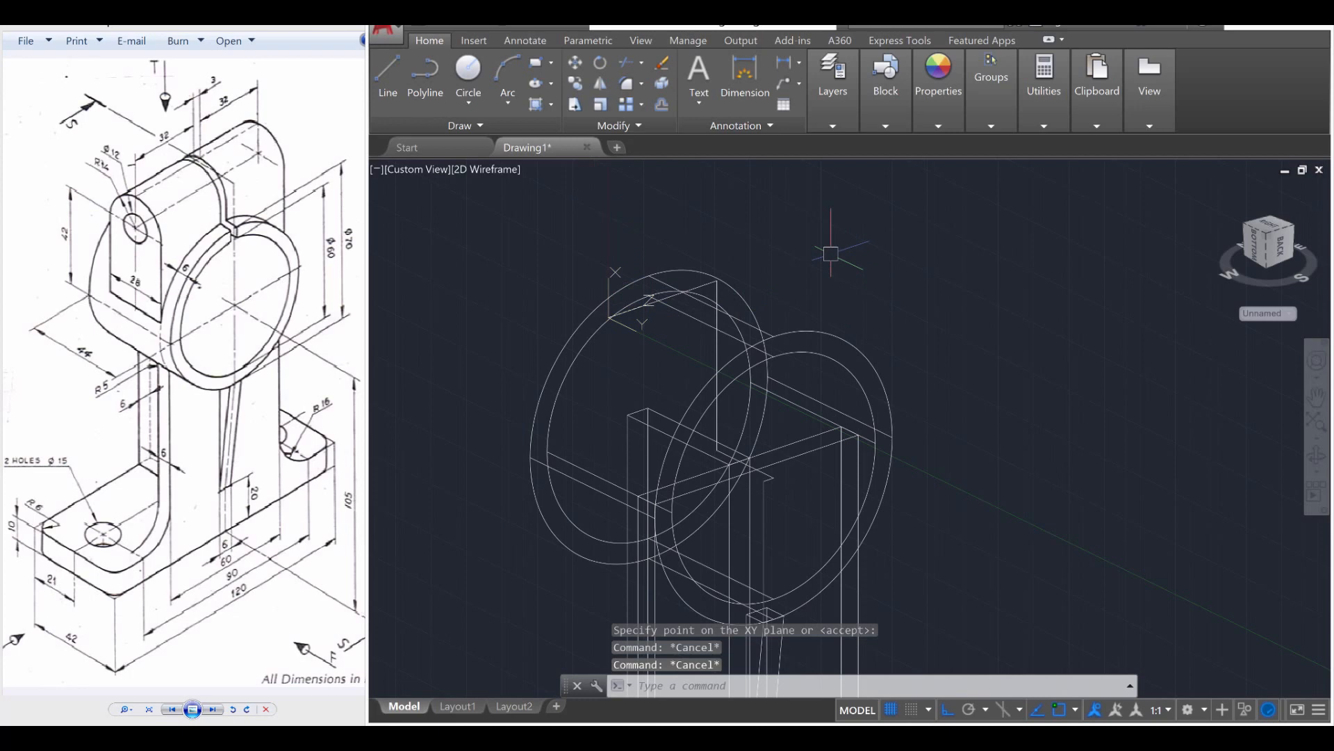
type("C")
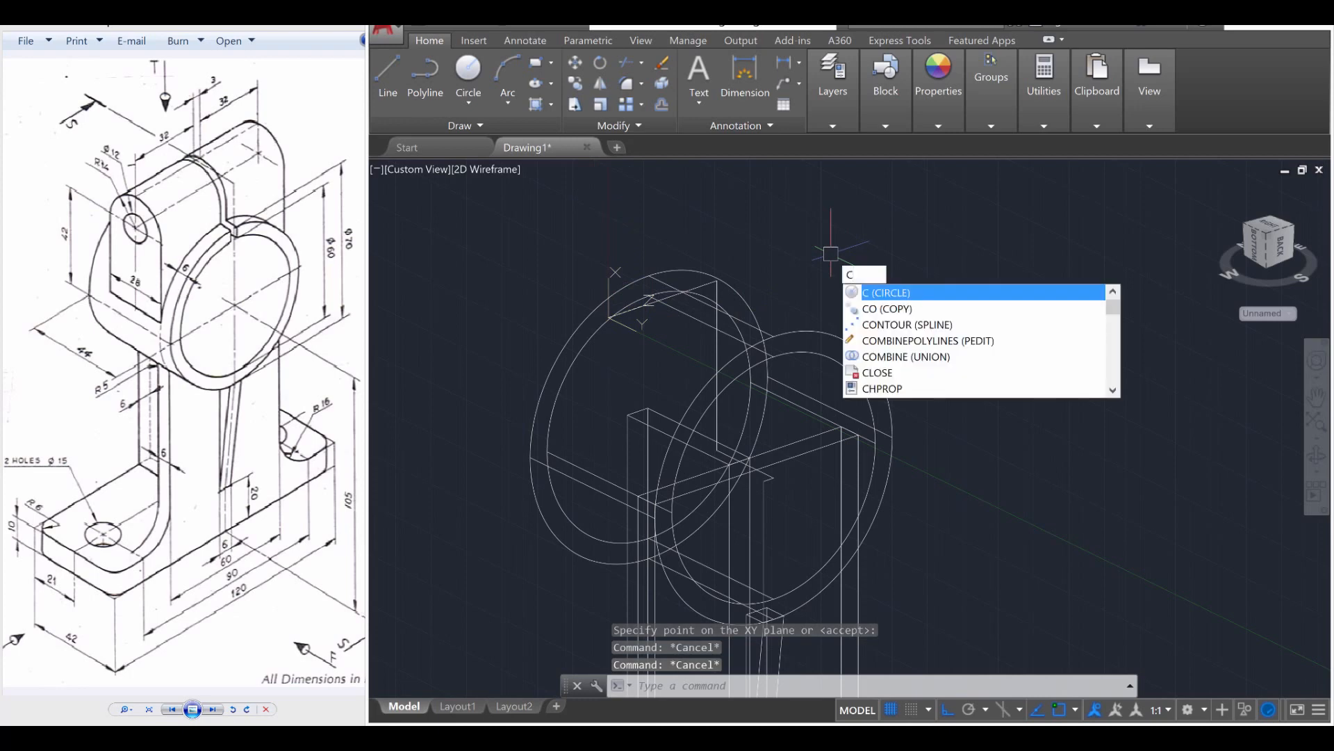
Place the lug-hole circle's centre at the new UCS origin.
left_click(613, 315)
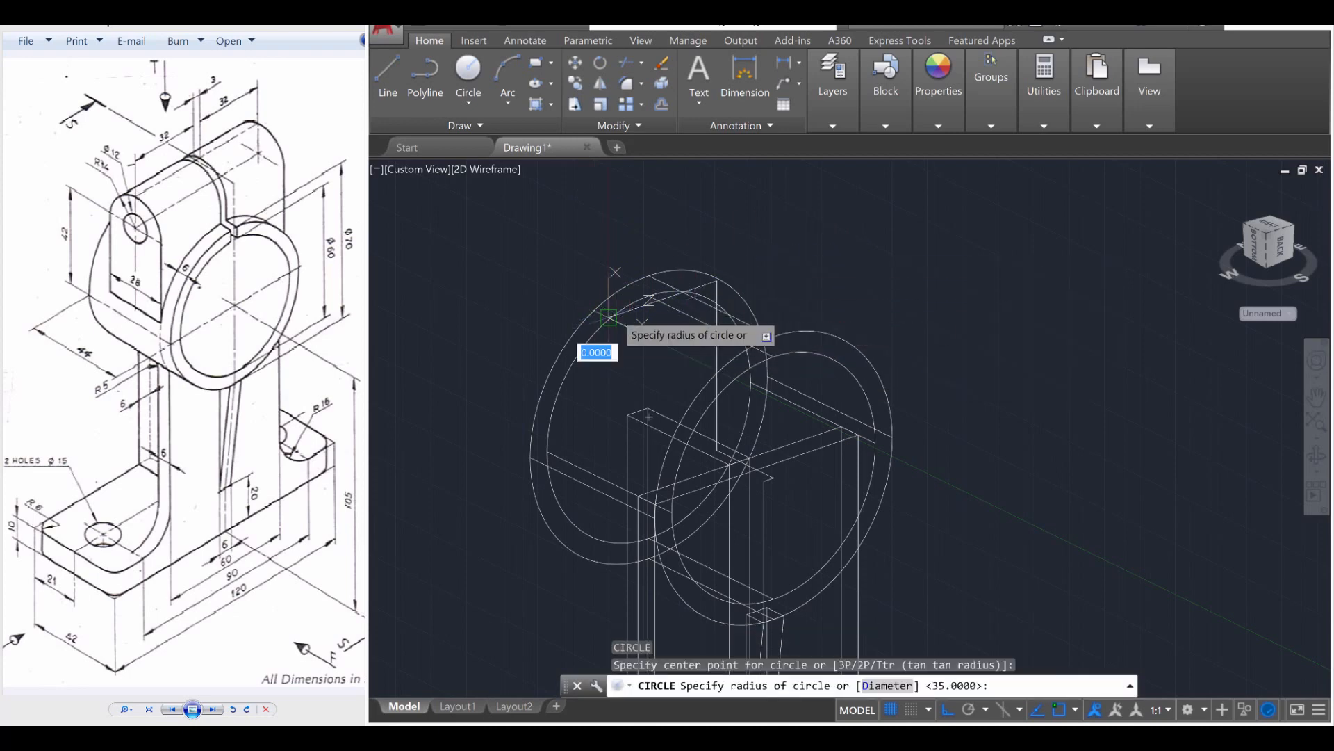
mouse_move(406, 427)
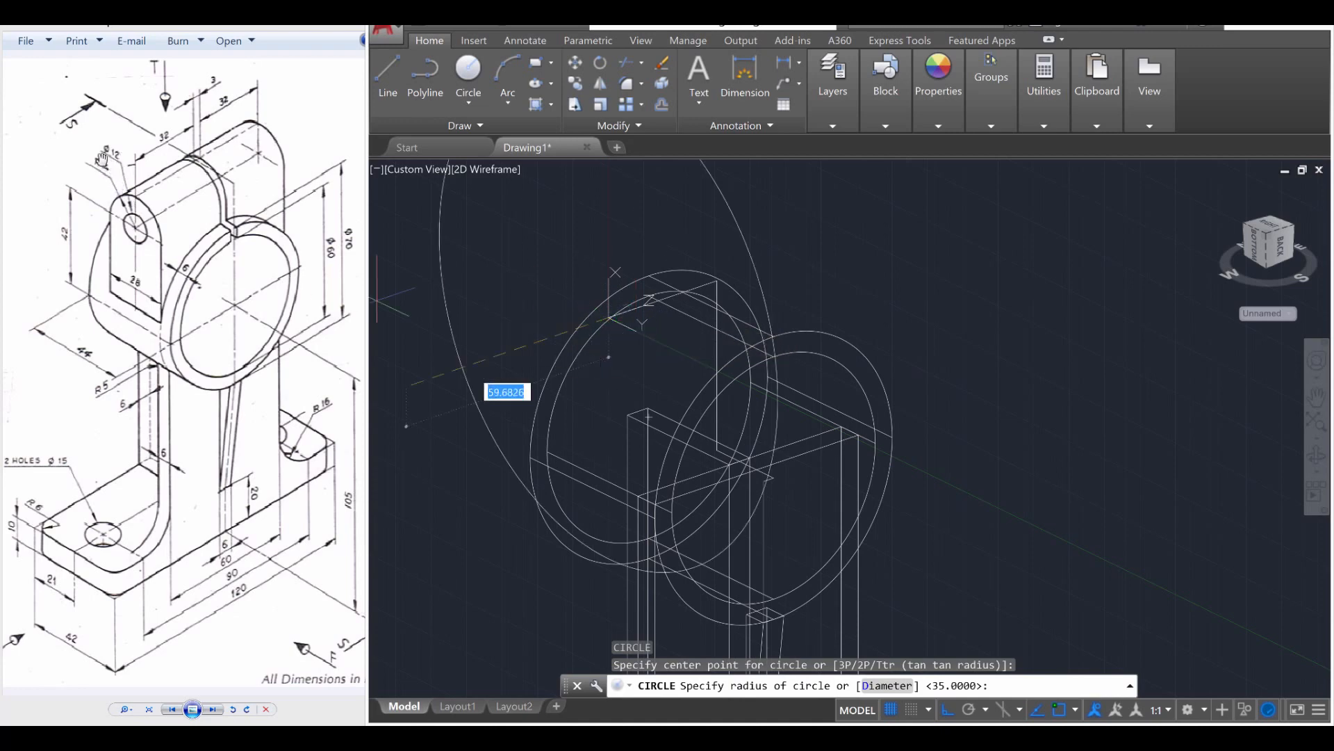
mouse_move(719, 323)
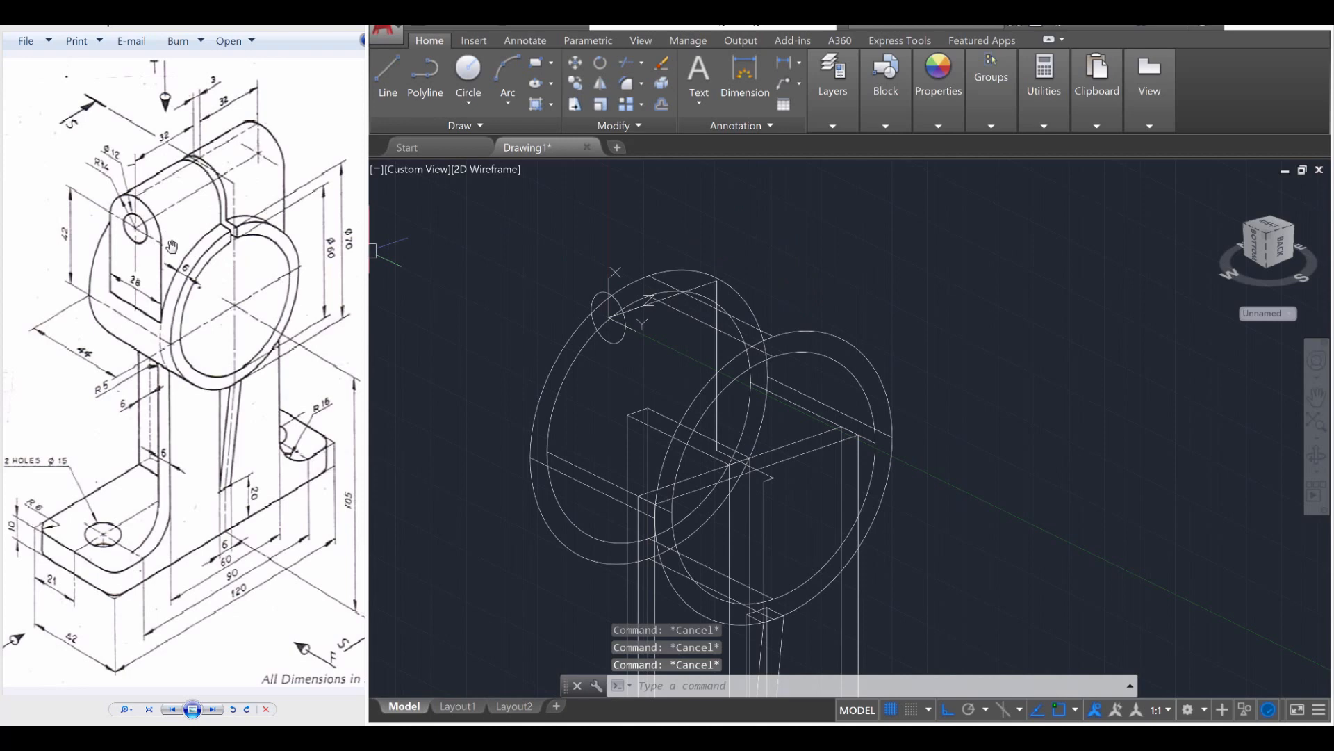
mouse_move(137, 234)
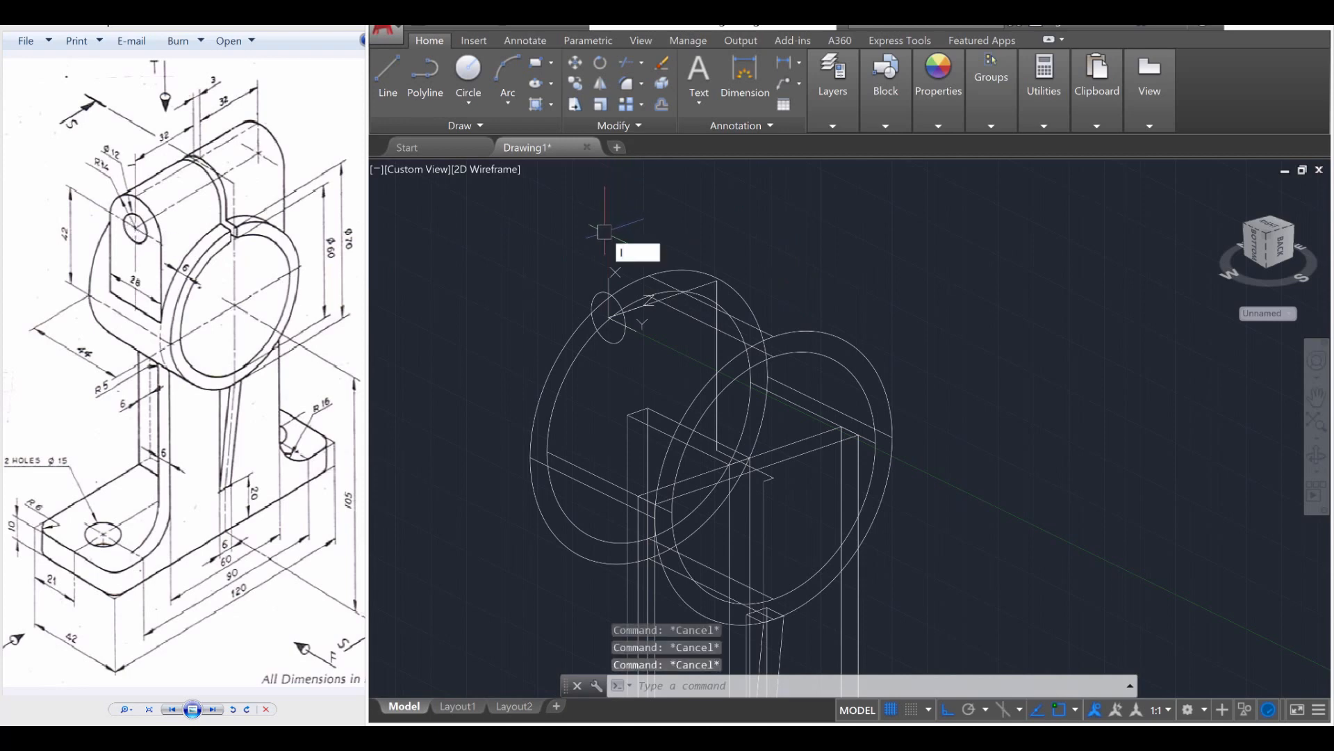
Outline the lug from the hole centre with lines of 14, 42, 28 and 42.
left_click(388, 72)
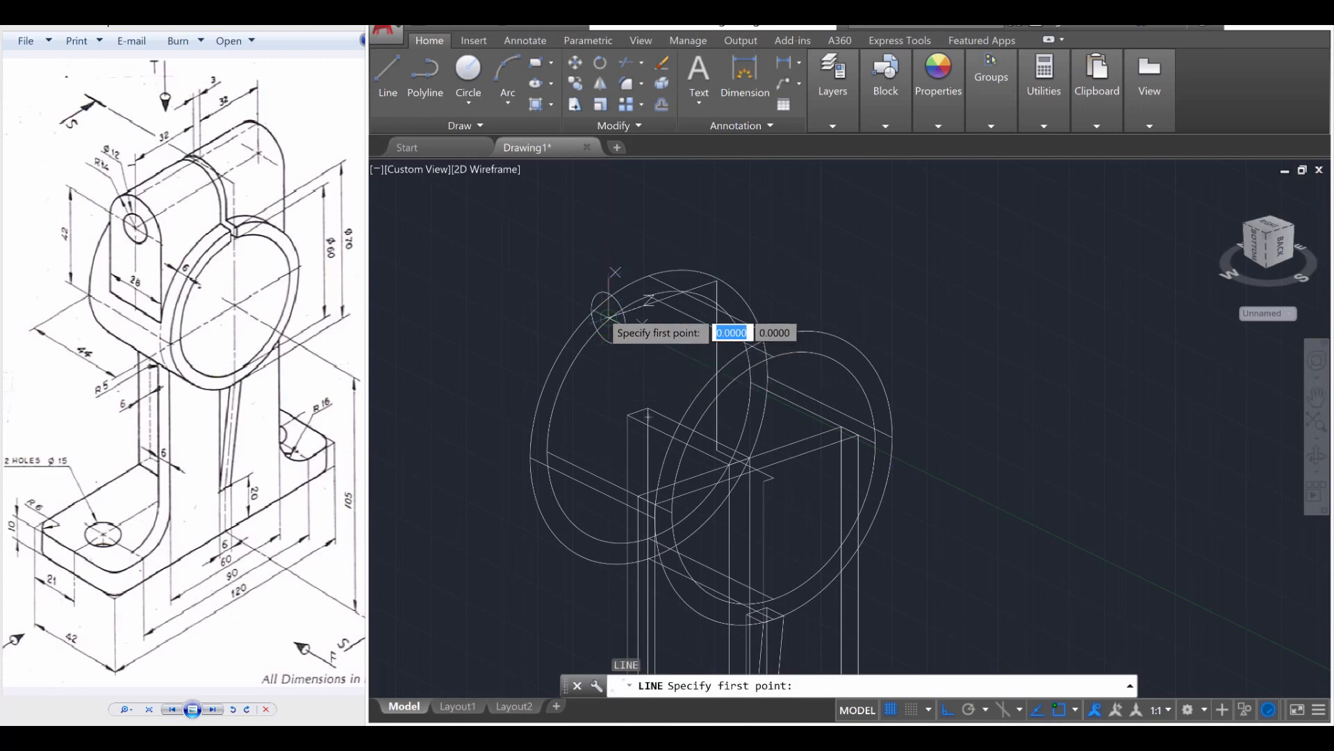
left_click(615, 272)
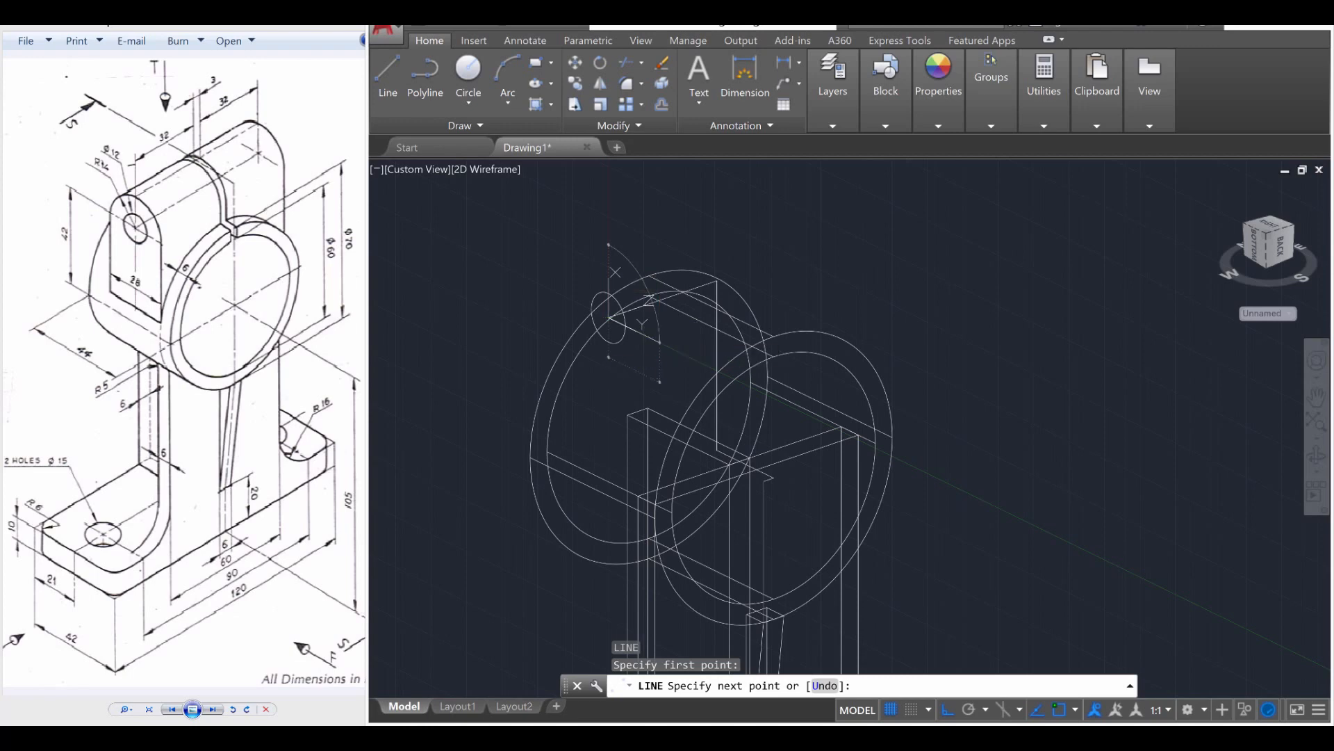
type("14")
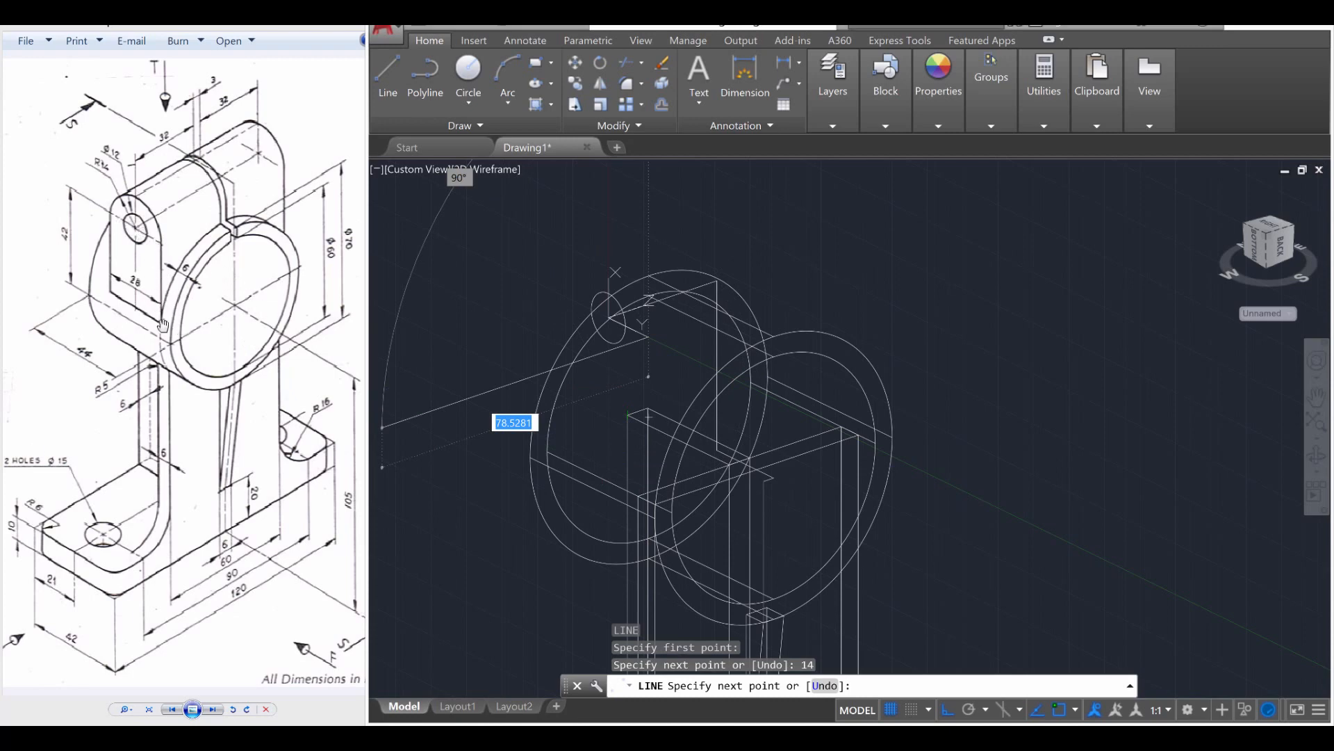
mouse_move(417, 259)
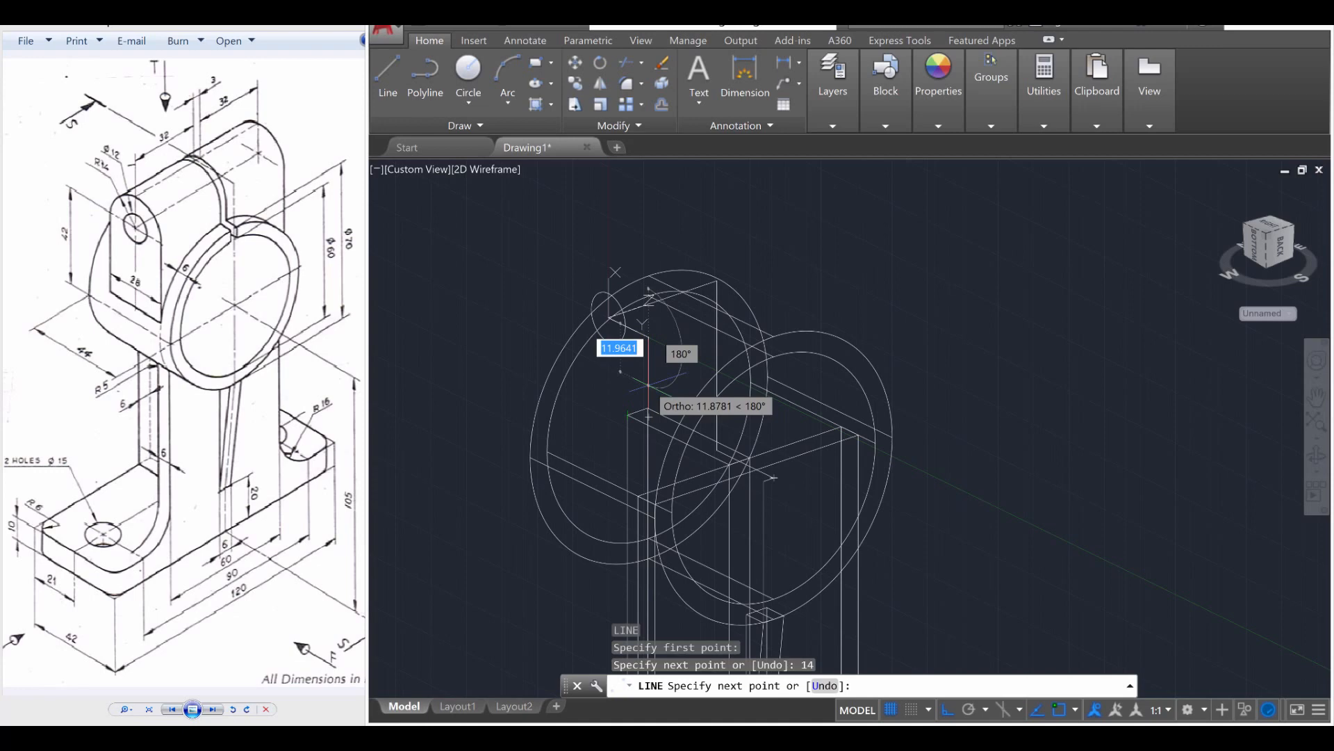
type("4")
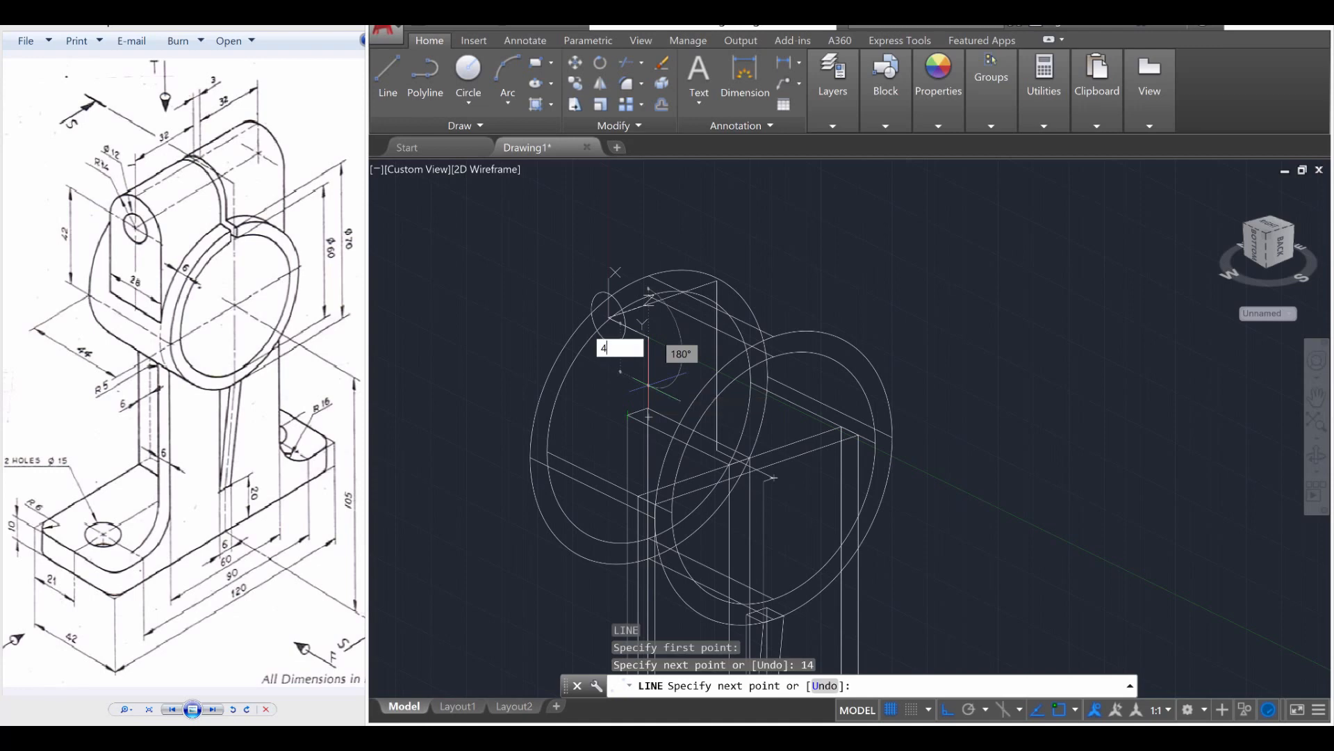
type("42")
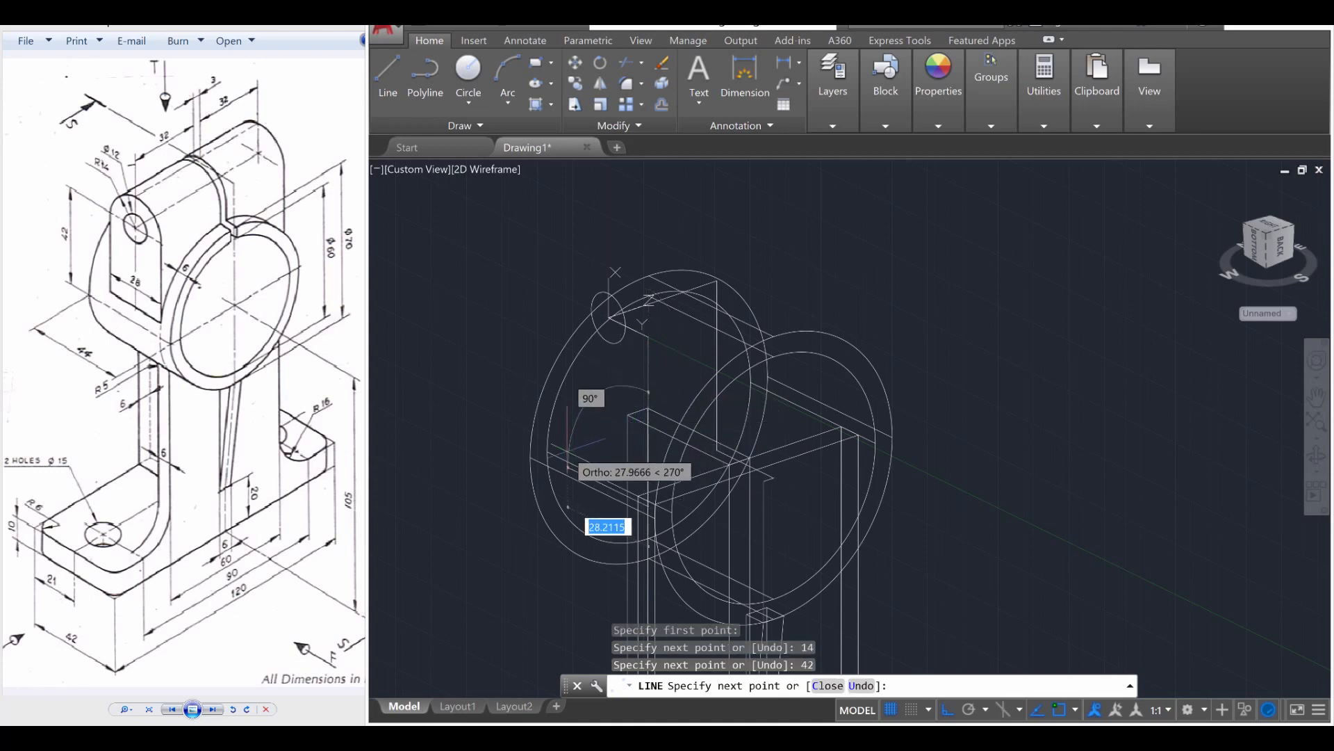
type("2")
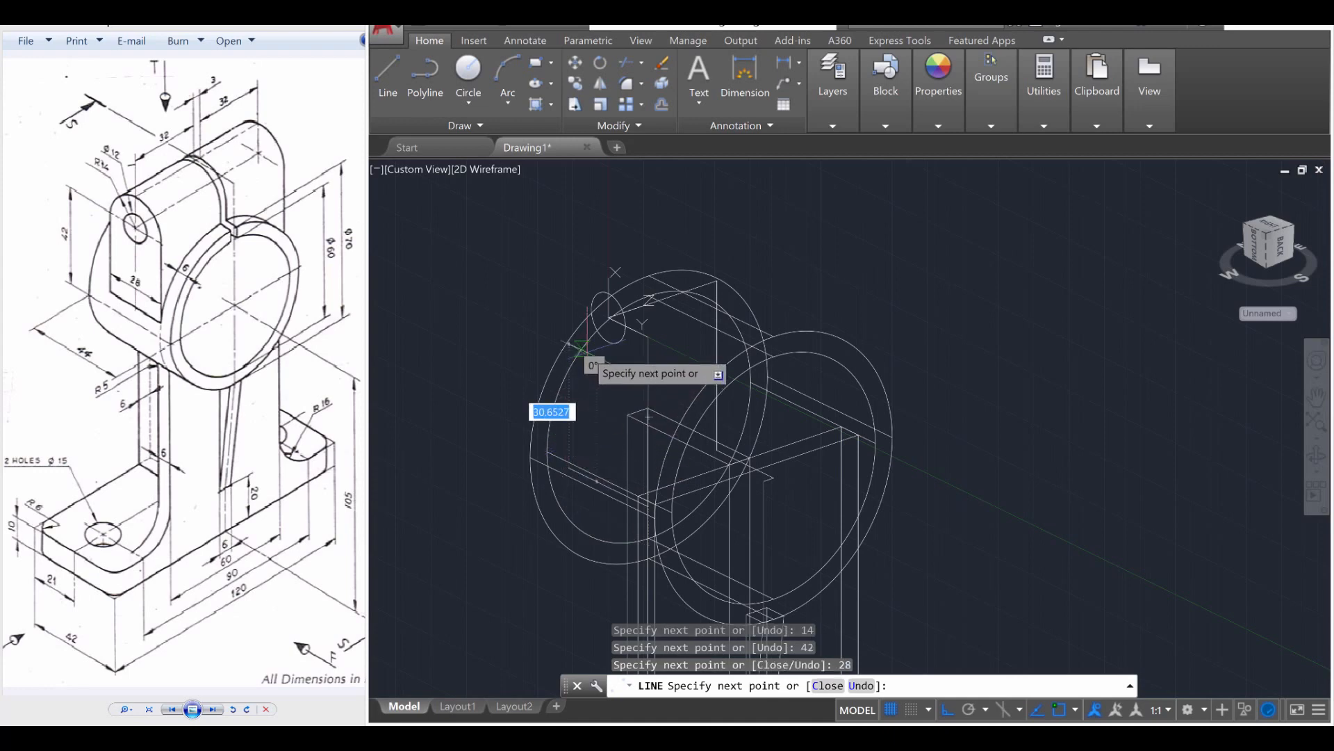
type("42")
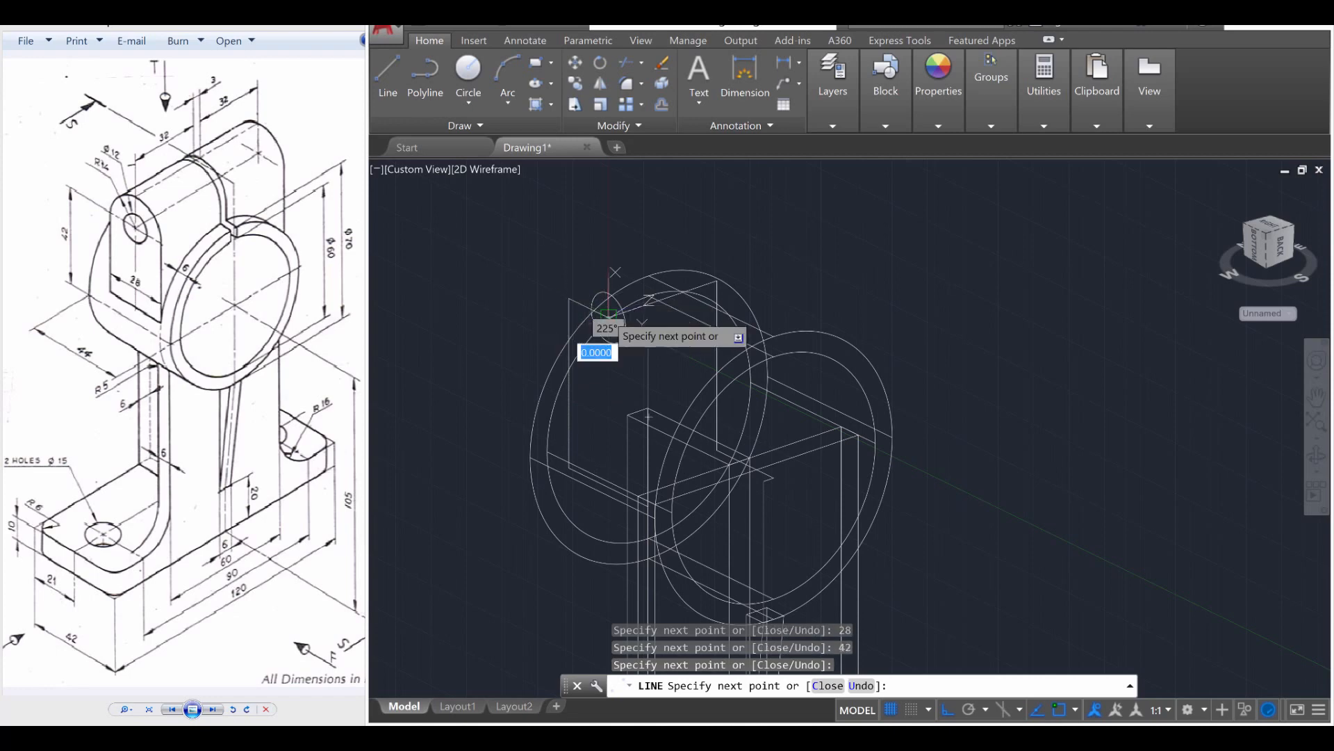
key("Escape")
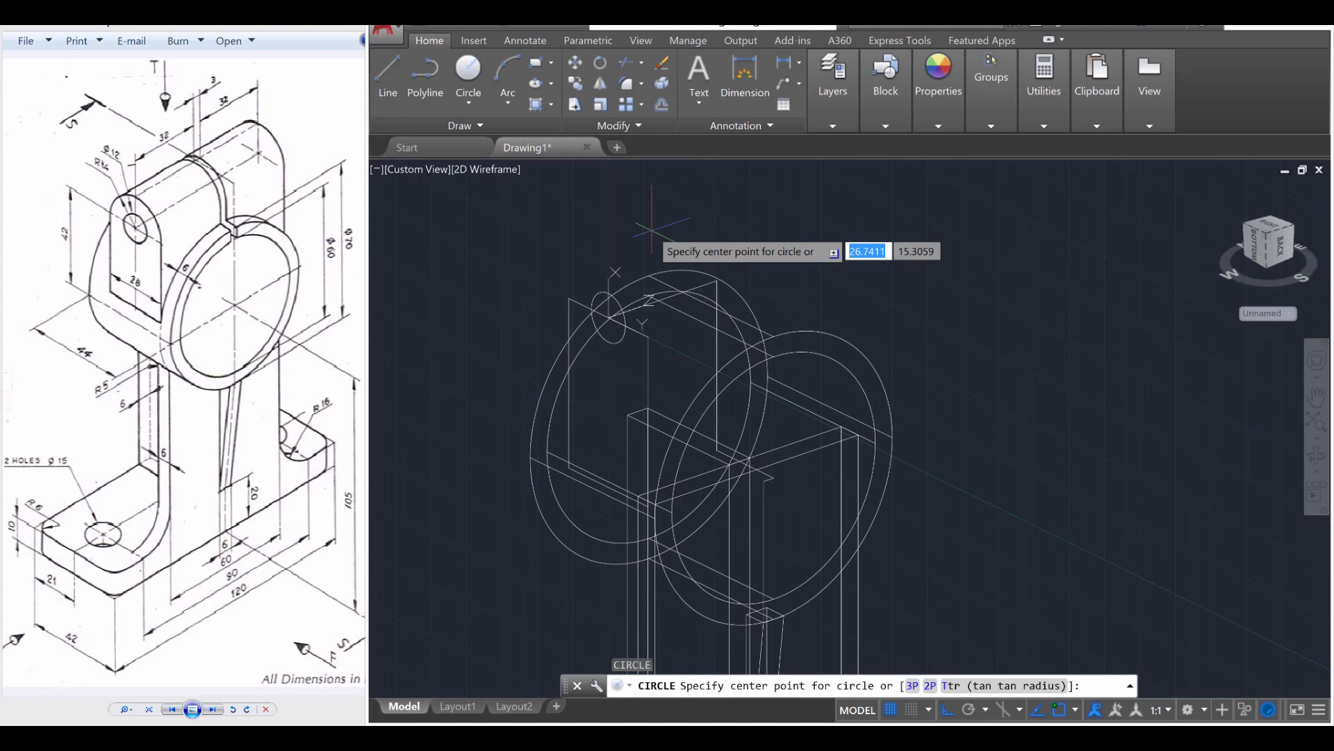
mouse_move(607, 318)
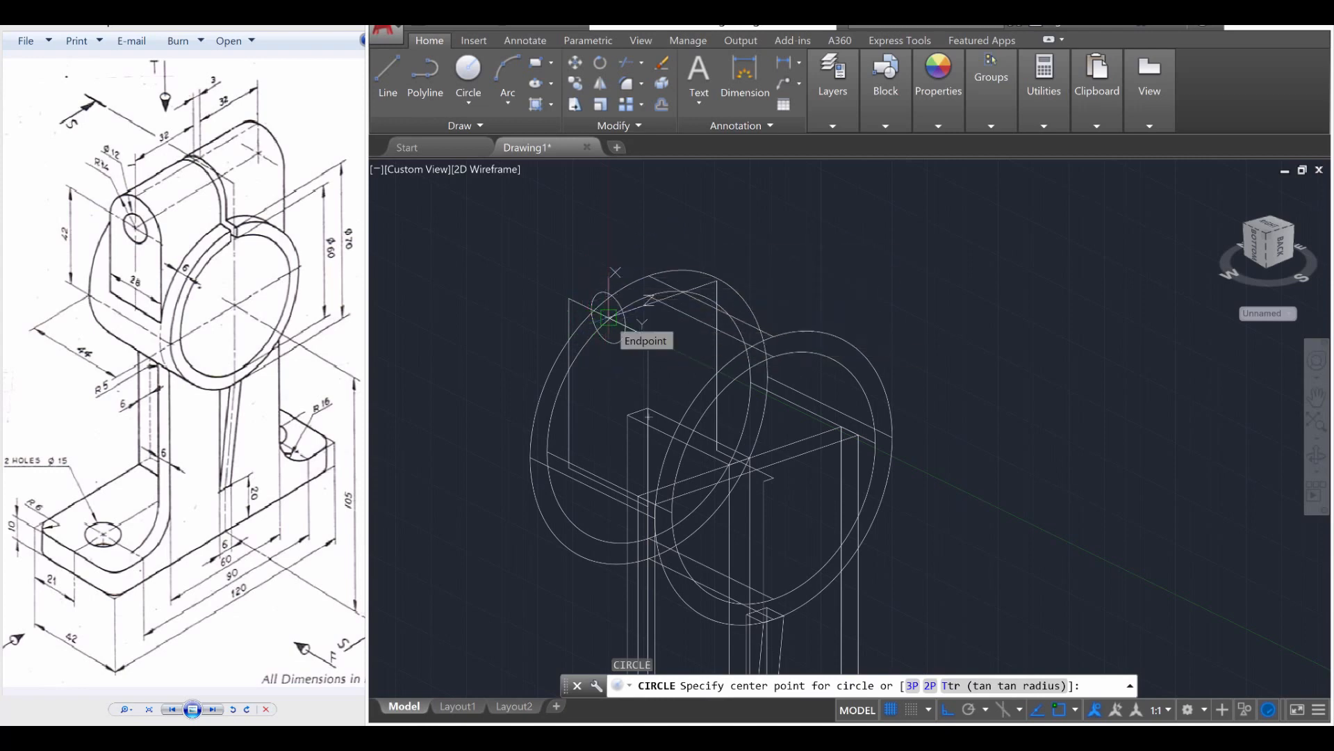
Draw a radius-14 circle centred on the lug hole.
left_click(607, 319)
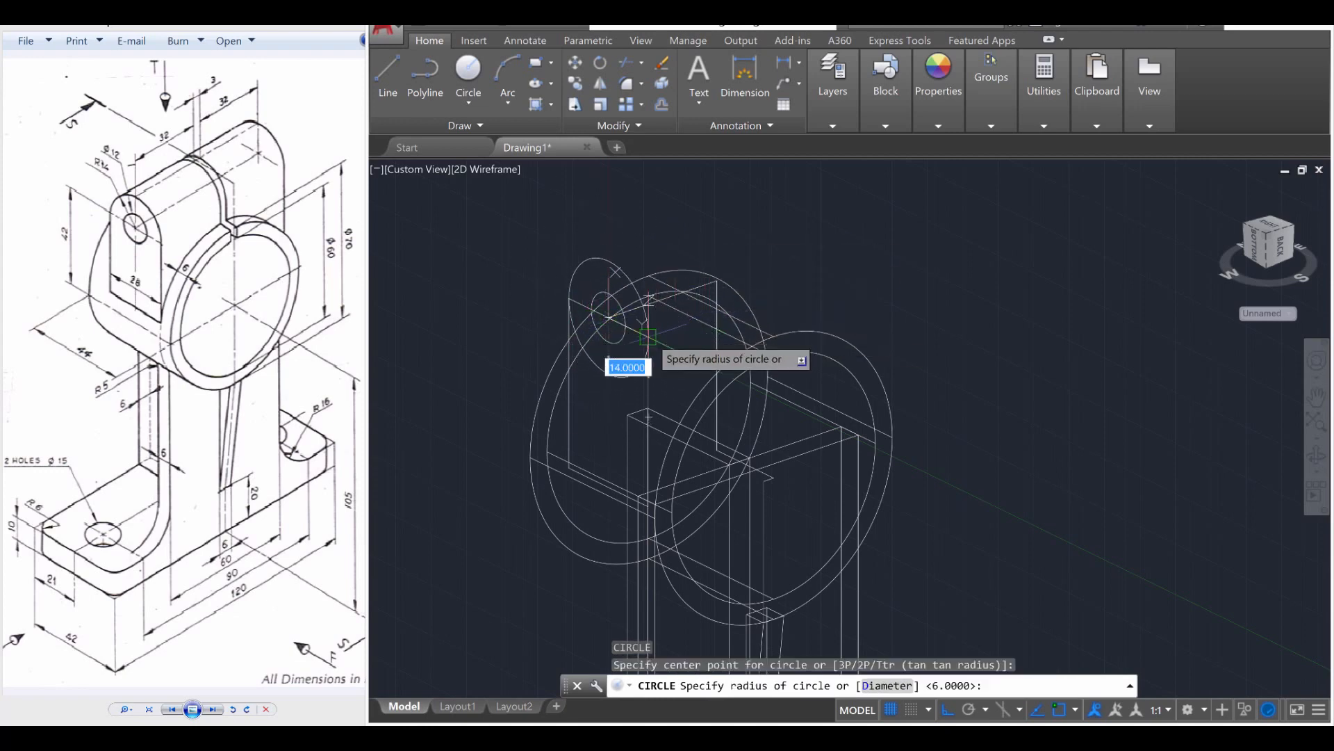
mouse_move(649, 341)
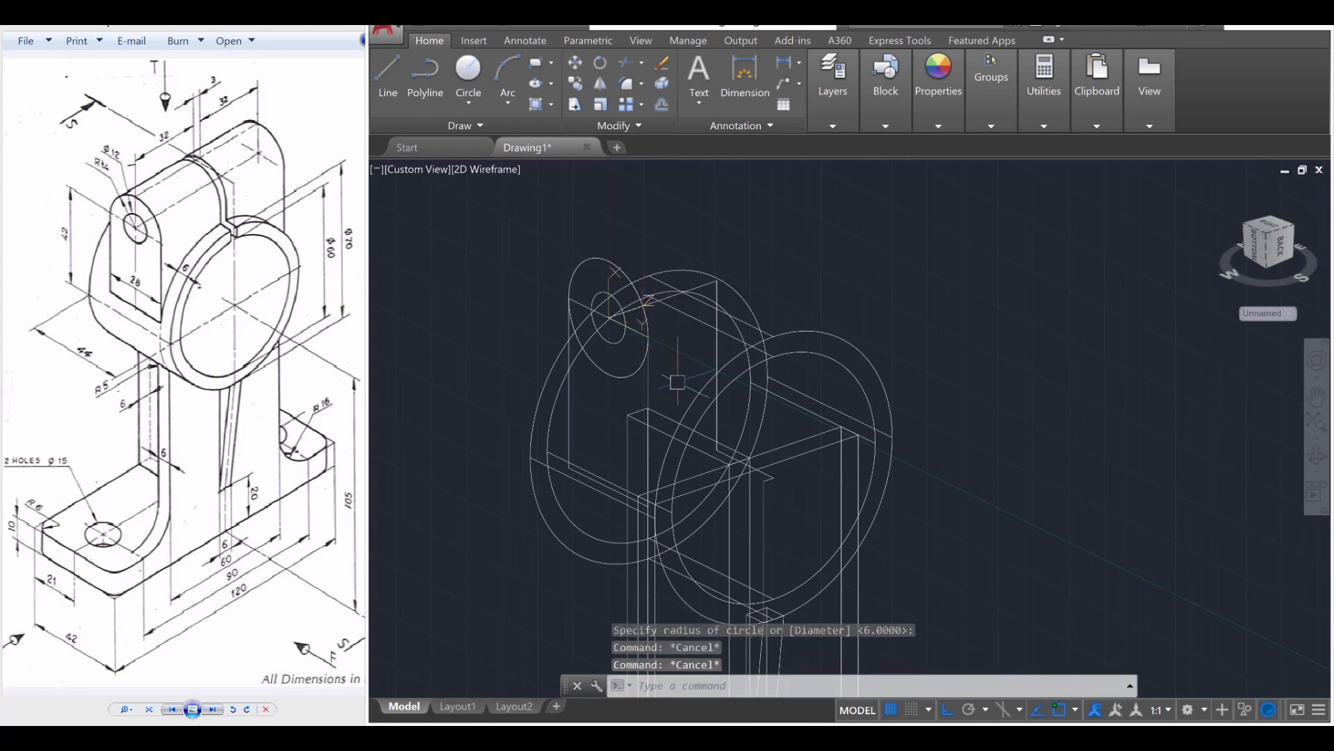
type("tr")
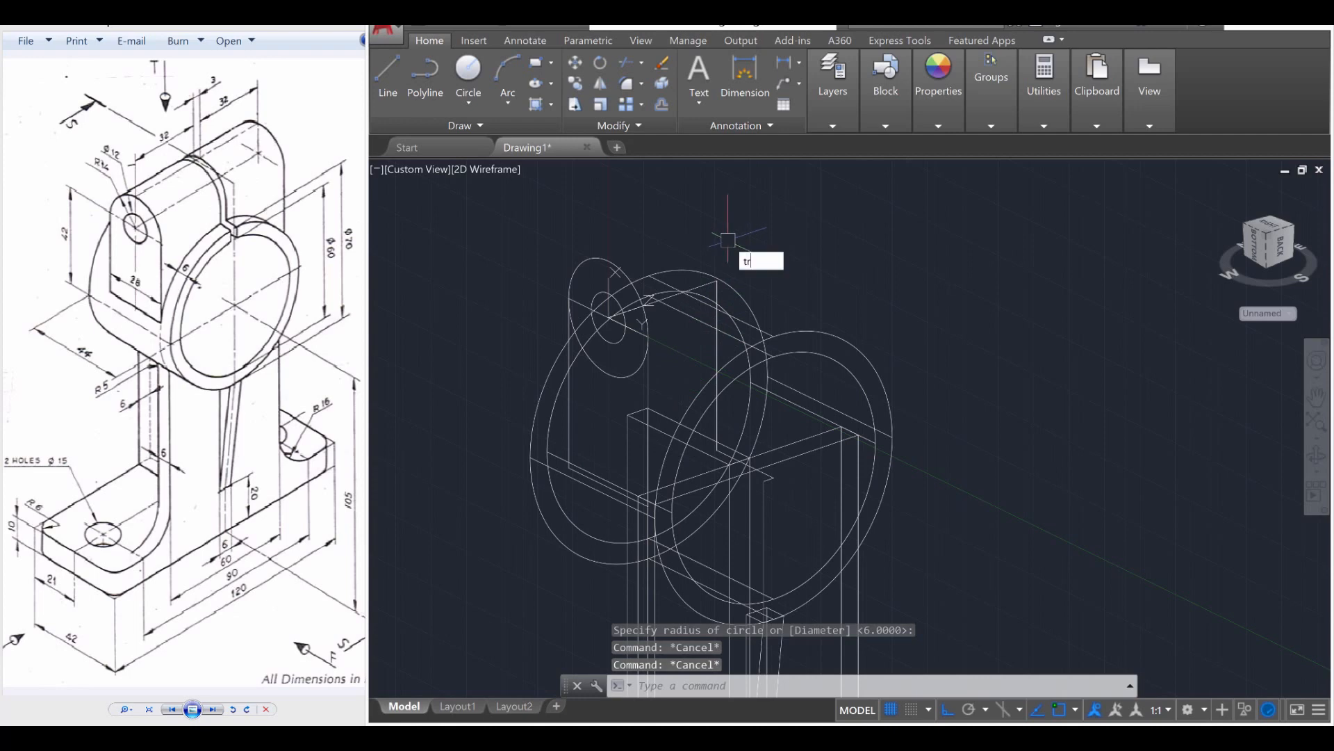
Start TRIM and cut away a leftover piece of the lug outline.
type("RIM")
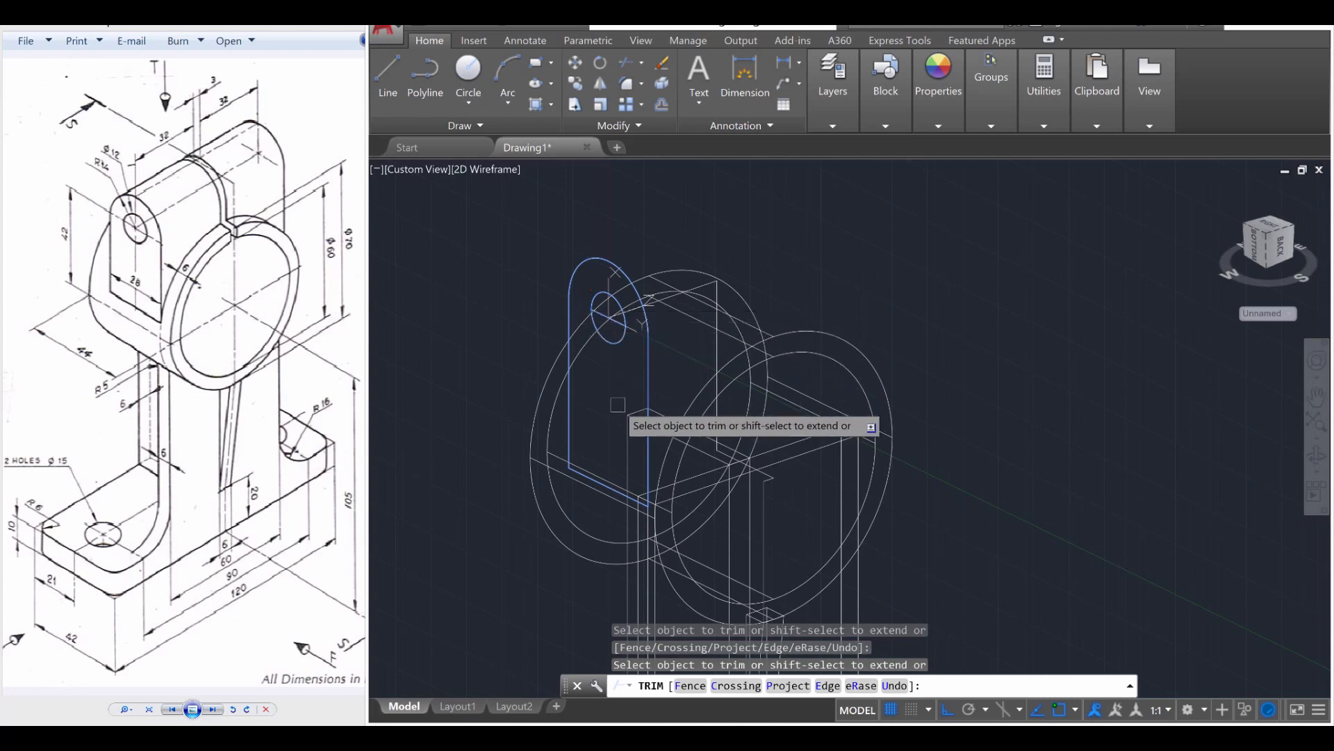
left_click(648, 274)
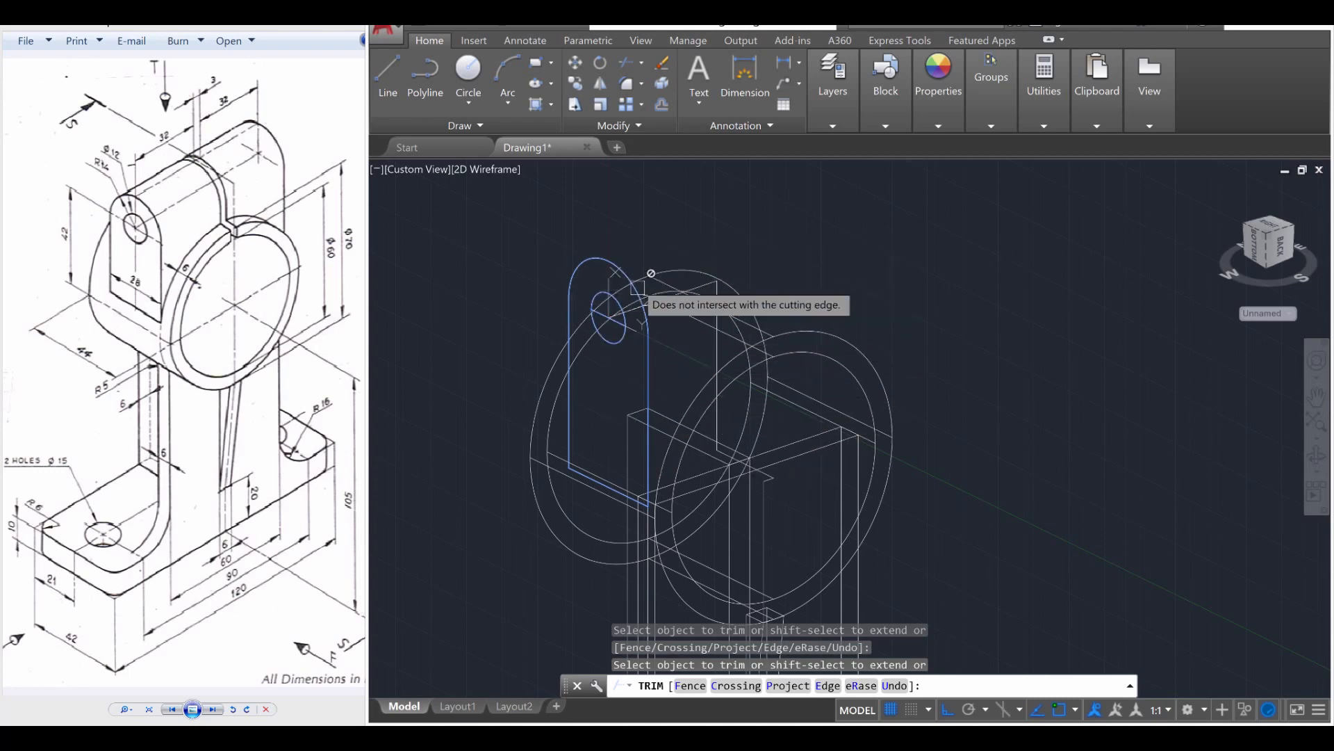